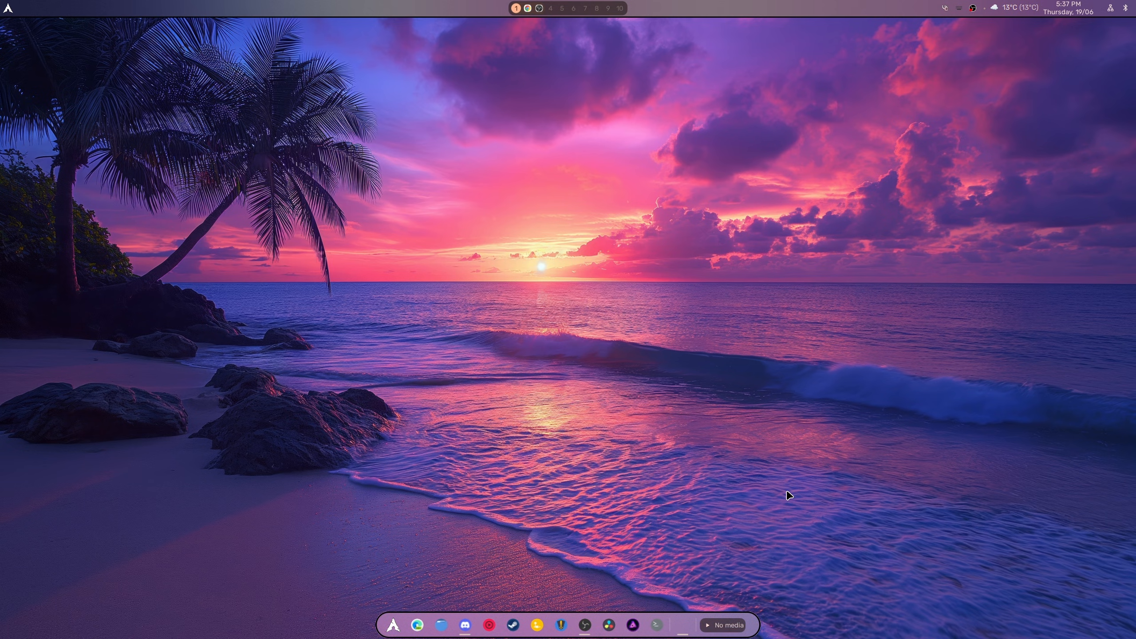
pyautogui.moveTo(337, 562)
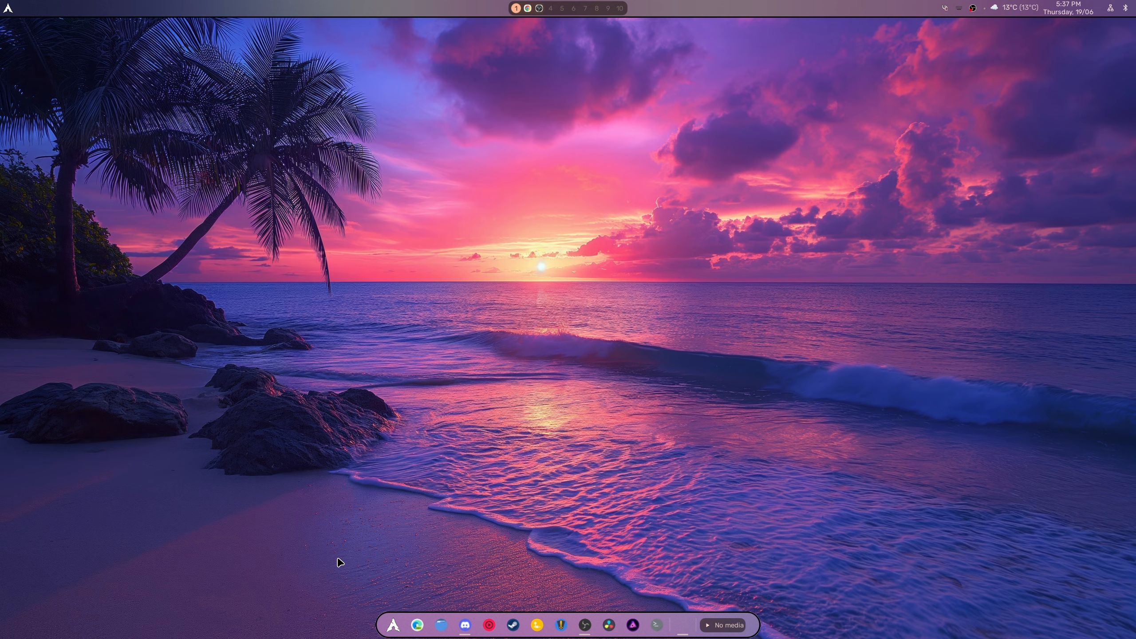
# Toggle the app launcher, then view the weather forecast and system performance stats.
pyautogui.click(392, 624)
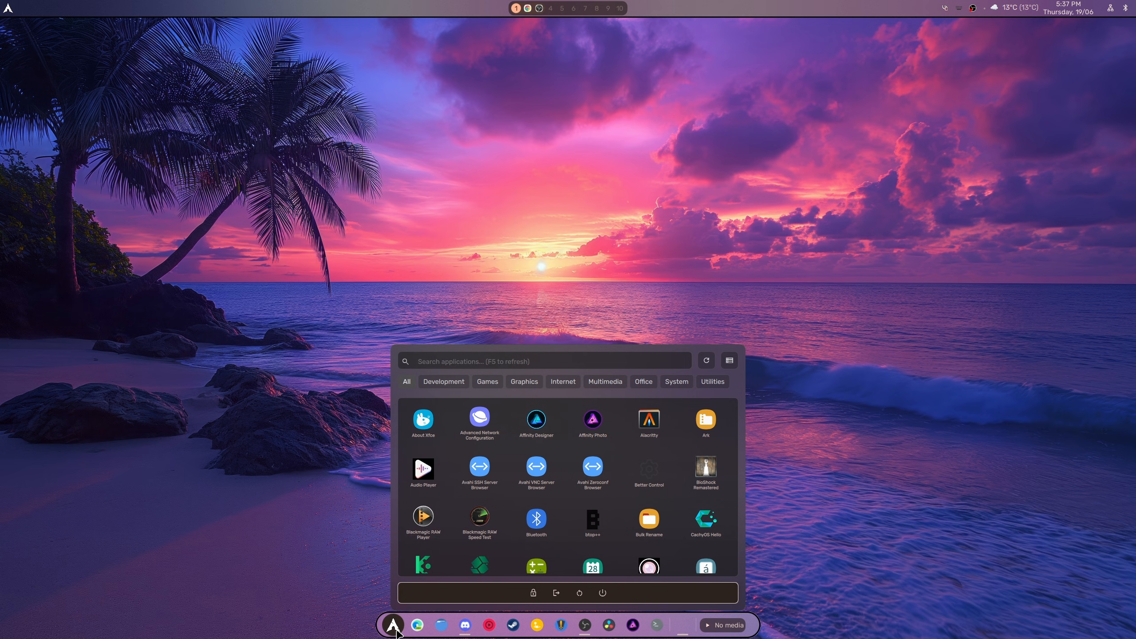
pyautogui.click(394, 625)
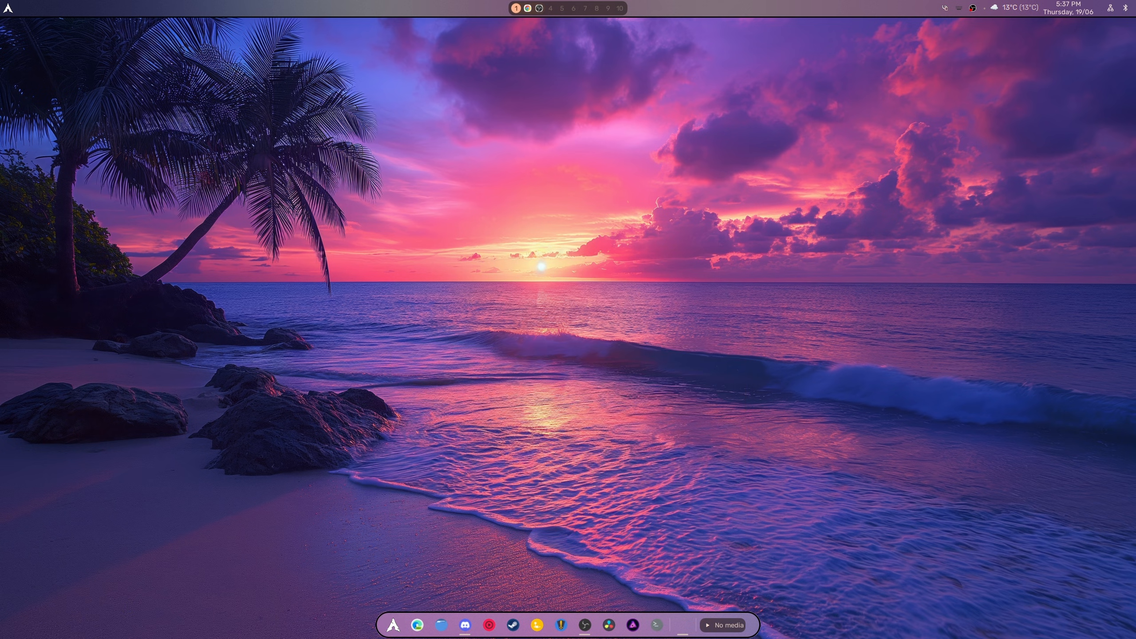
pyautogui.moveTo(1019, 11)
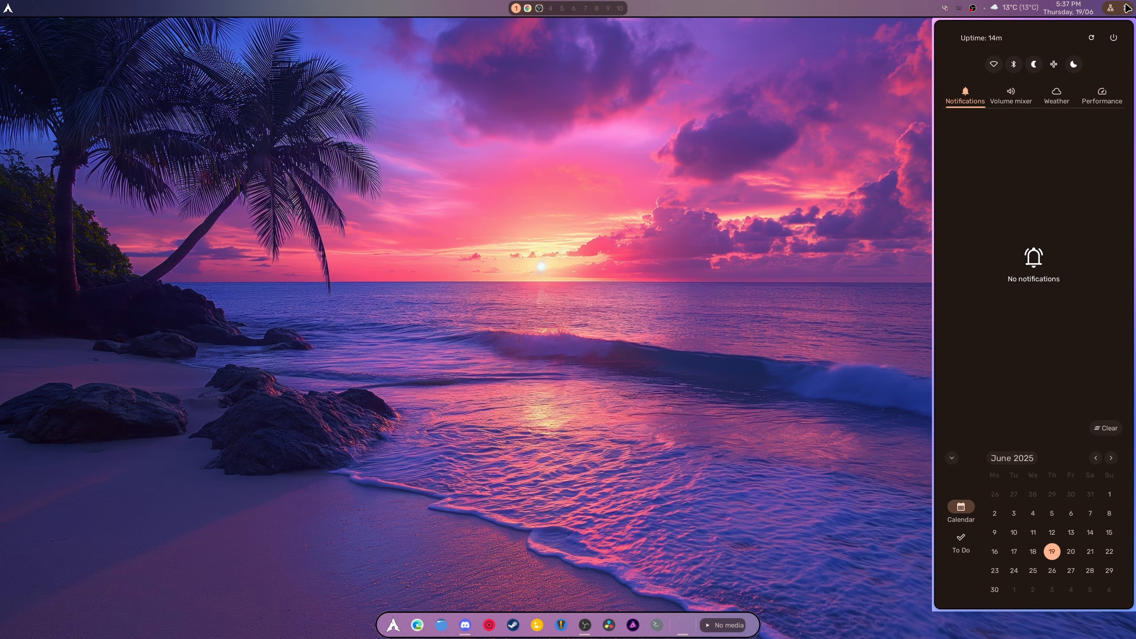
pyautogui.click(1056, 95)
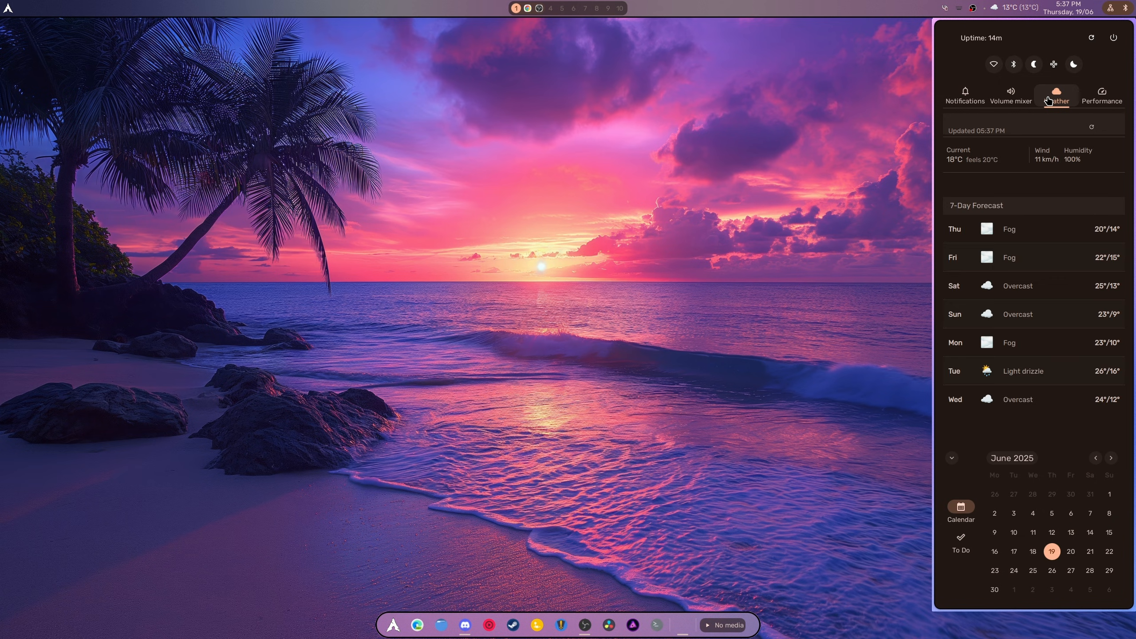
pyautogui.moveTo(1101, 96)
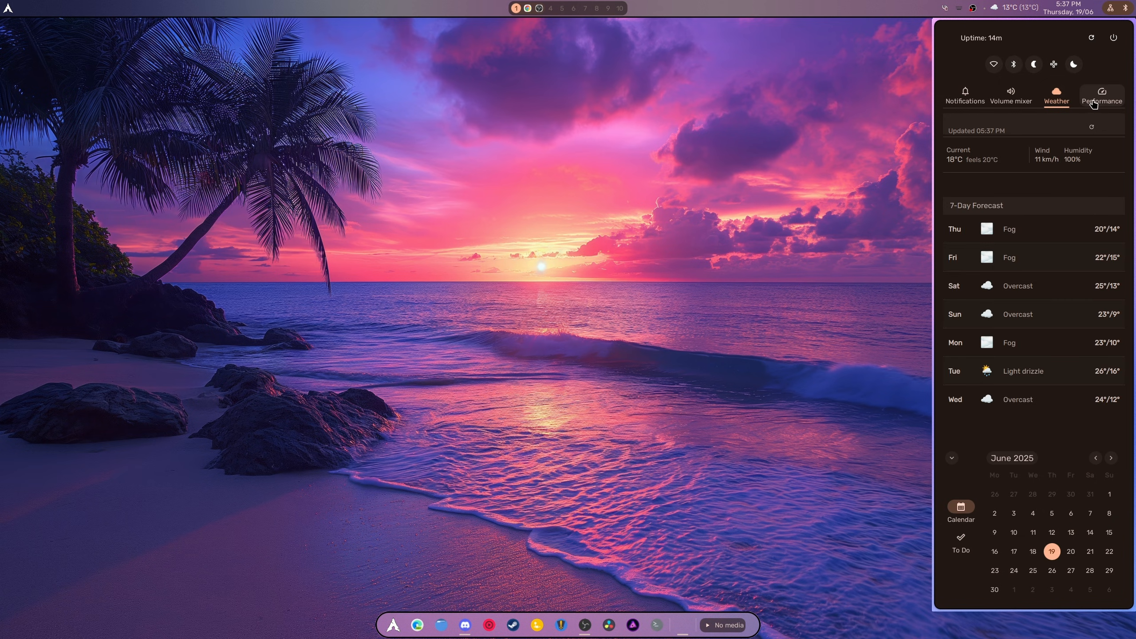
pyautogui.click(1113, 7)
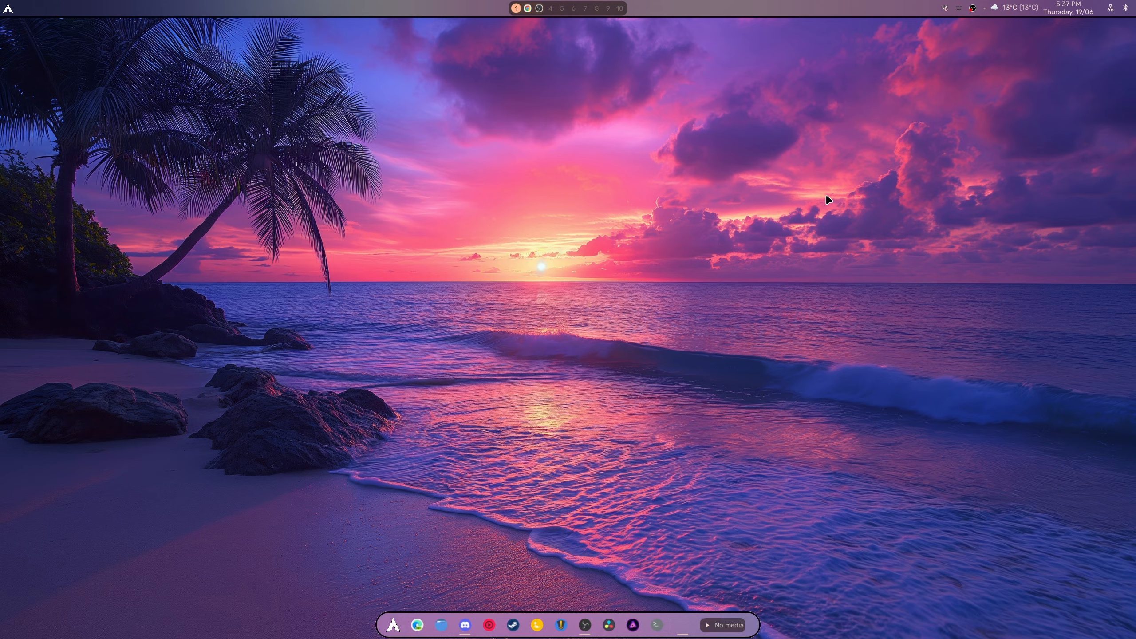
pyautogui.click(392, 625)
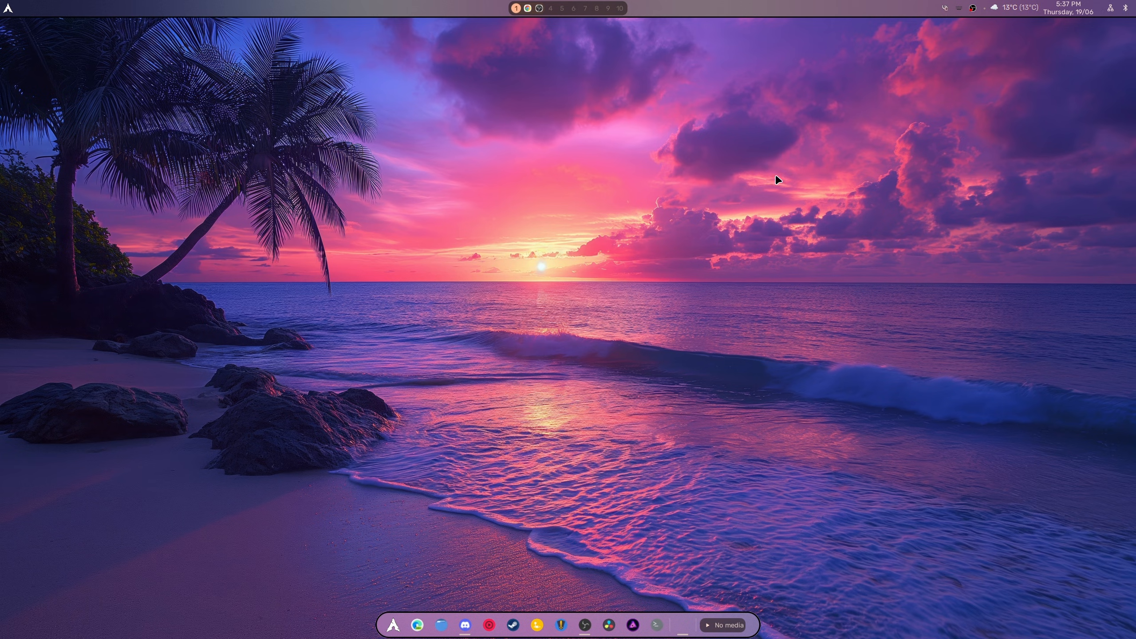
pyautogui.moveTo(705, 123)
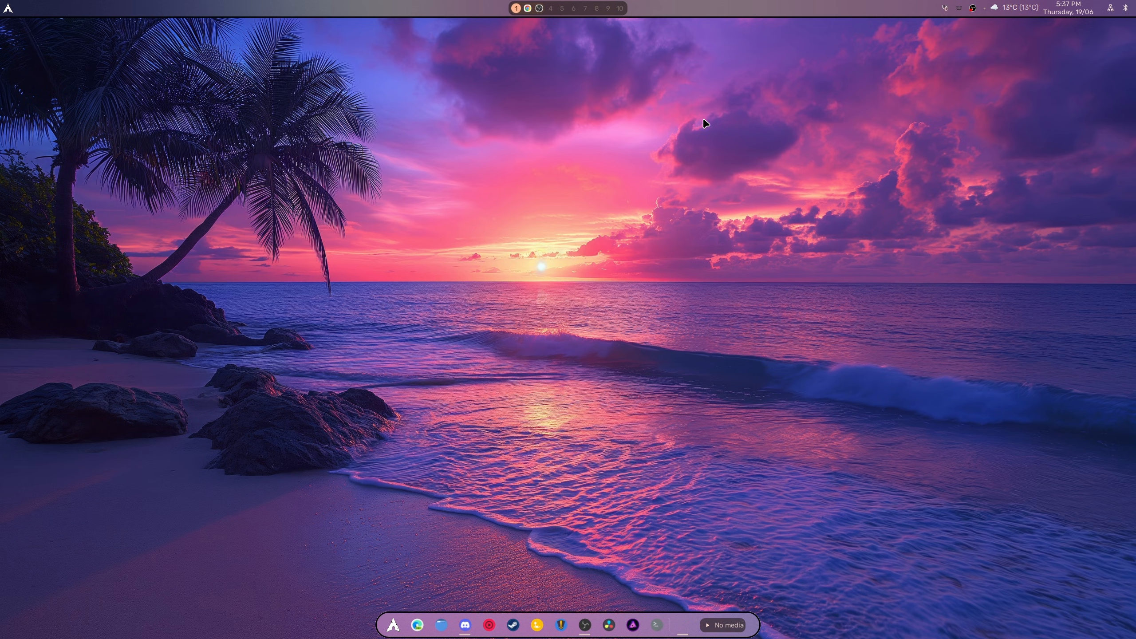
pyautogui.moveTo(697, 129)
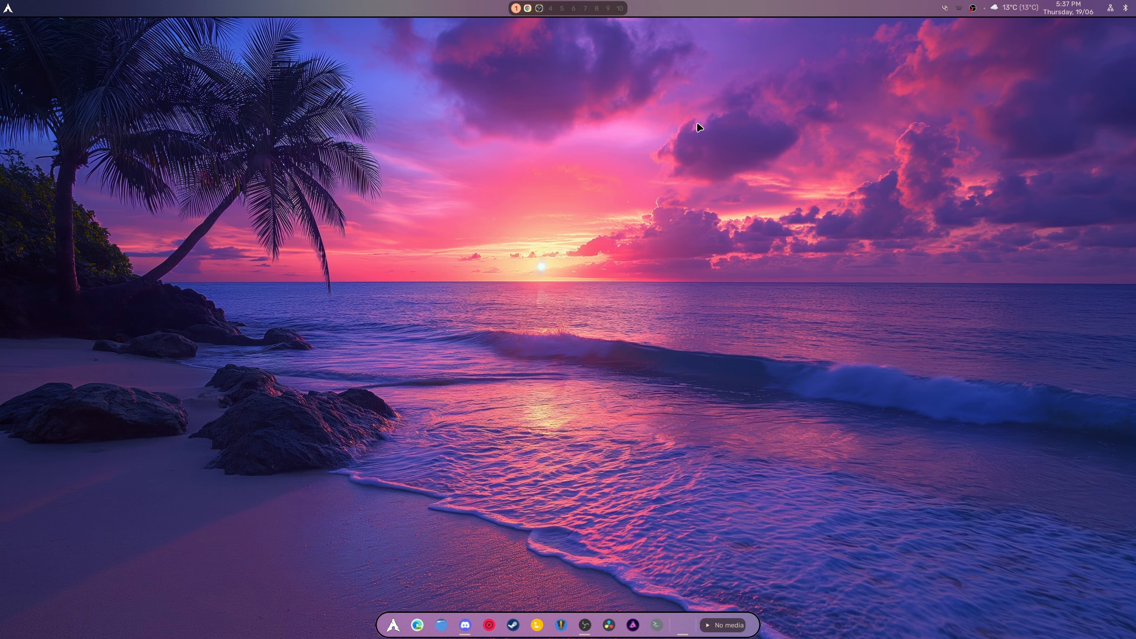
pyautogui.moveTo(695, 160)
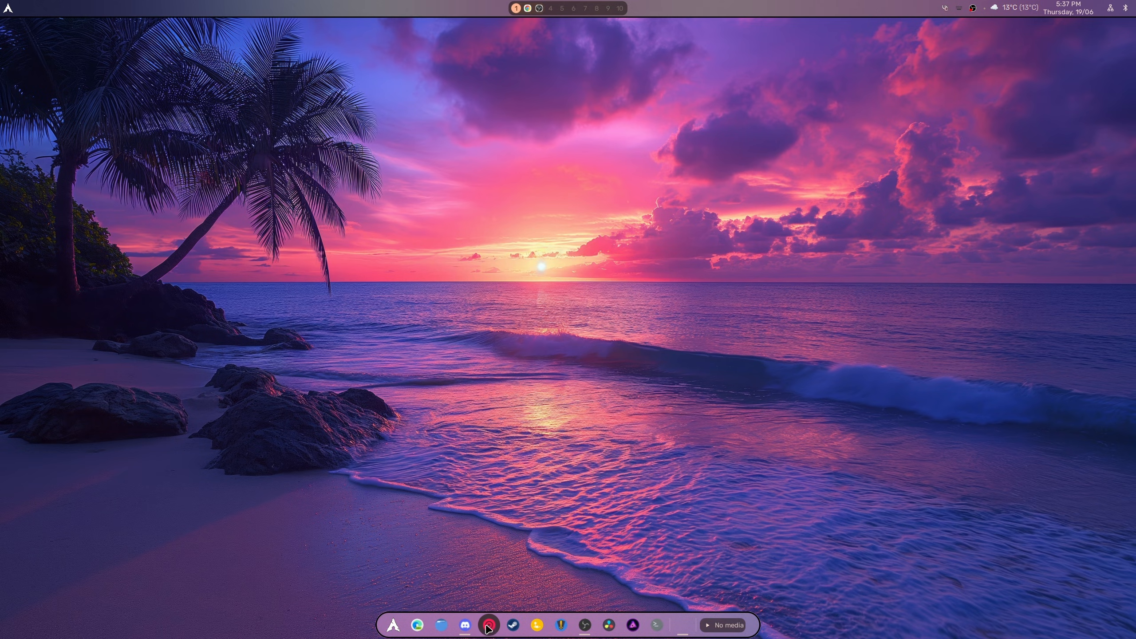
# Open Files, browse quickshell's assets/images folder, then return to the quickshell folder.
pyautogui.click(488, 625)
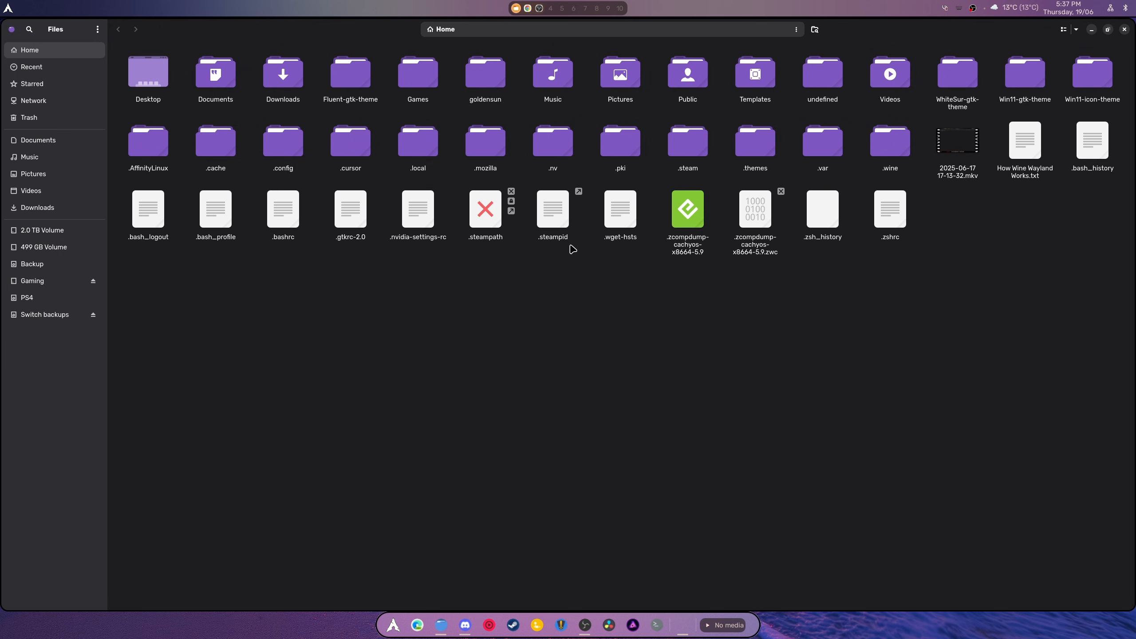
pyautogui.moveTo(286, 186)
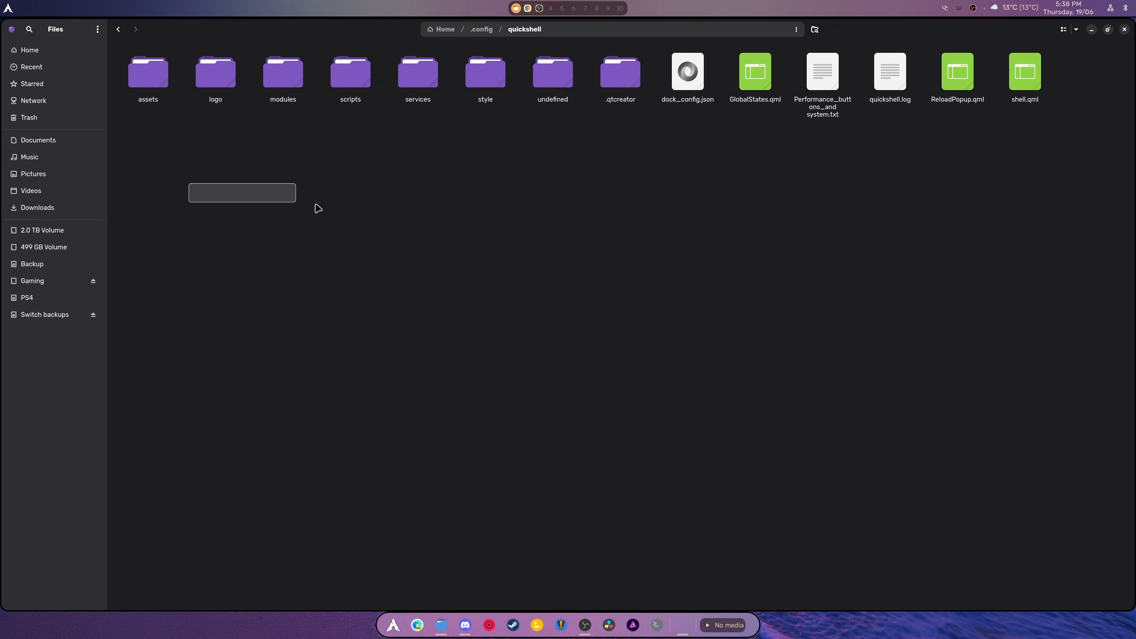
pyautogui.moveTo(242, 208); pyautogui.dragTo(1034, 231)
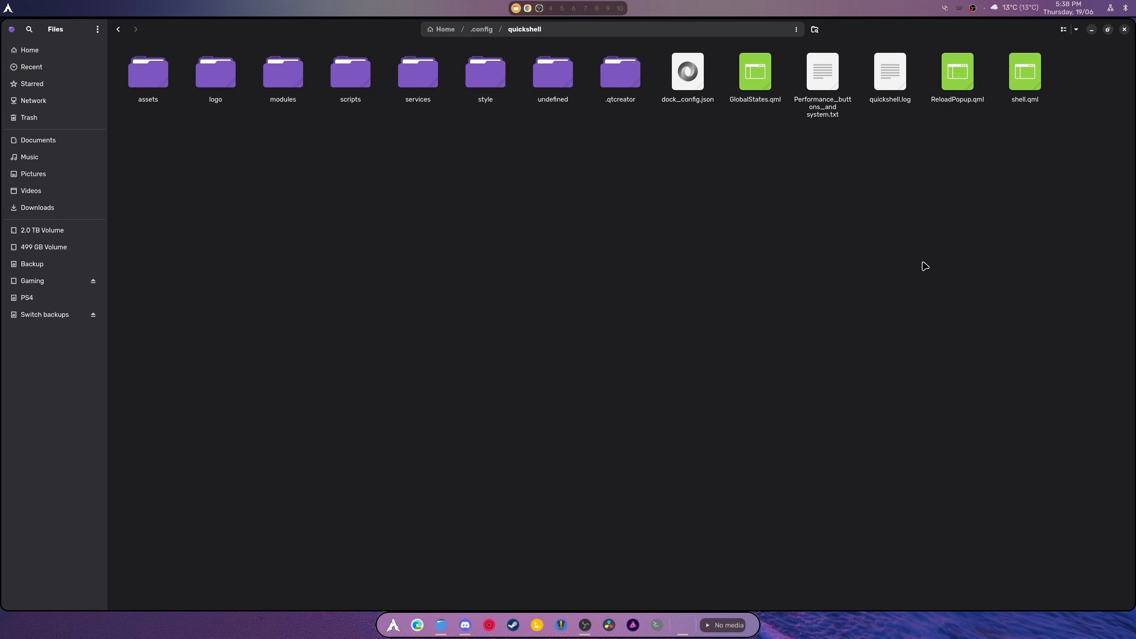
pyautogui.click(686, 73)
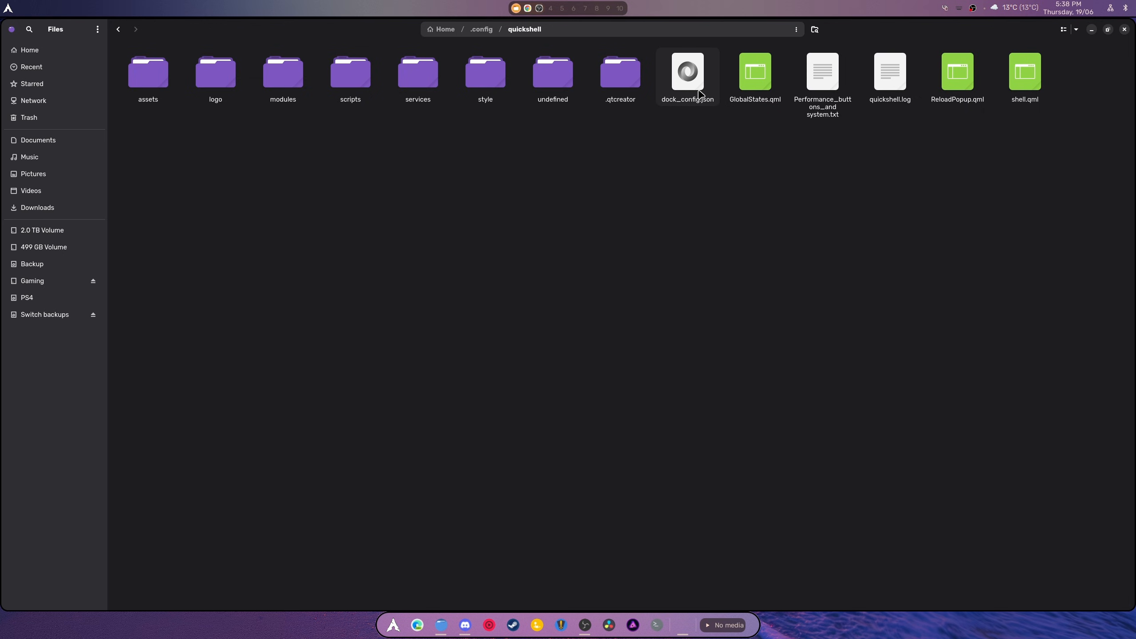
pyautogui.click(148, 73)
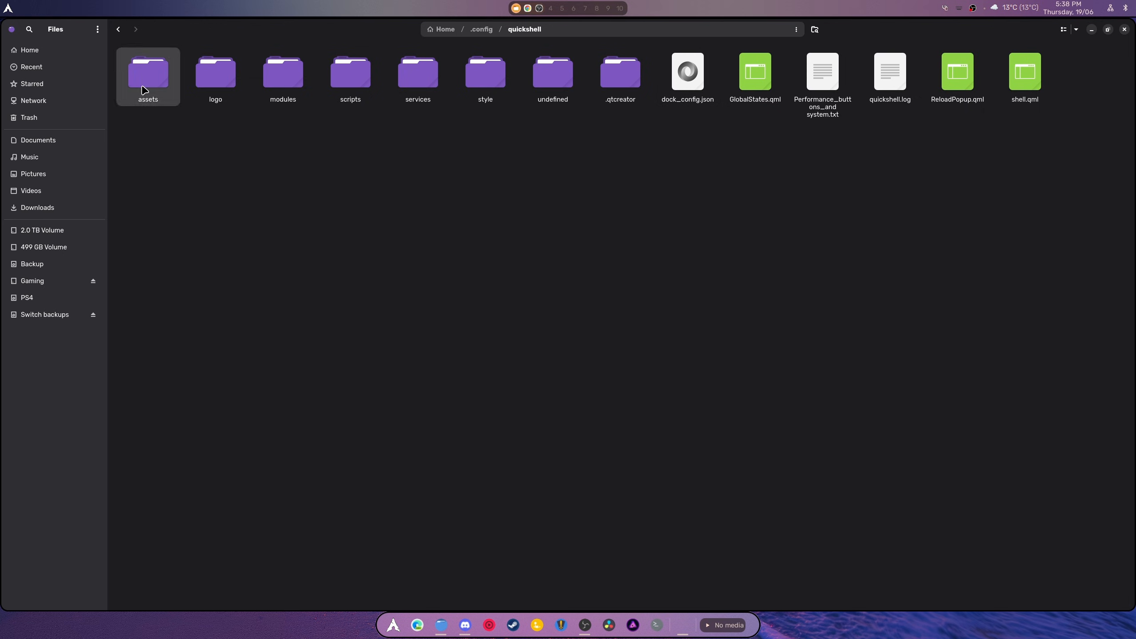
pyautogui.doubleClick(148, 72)
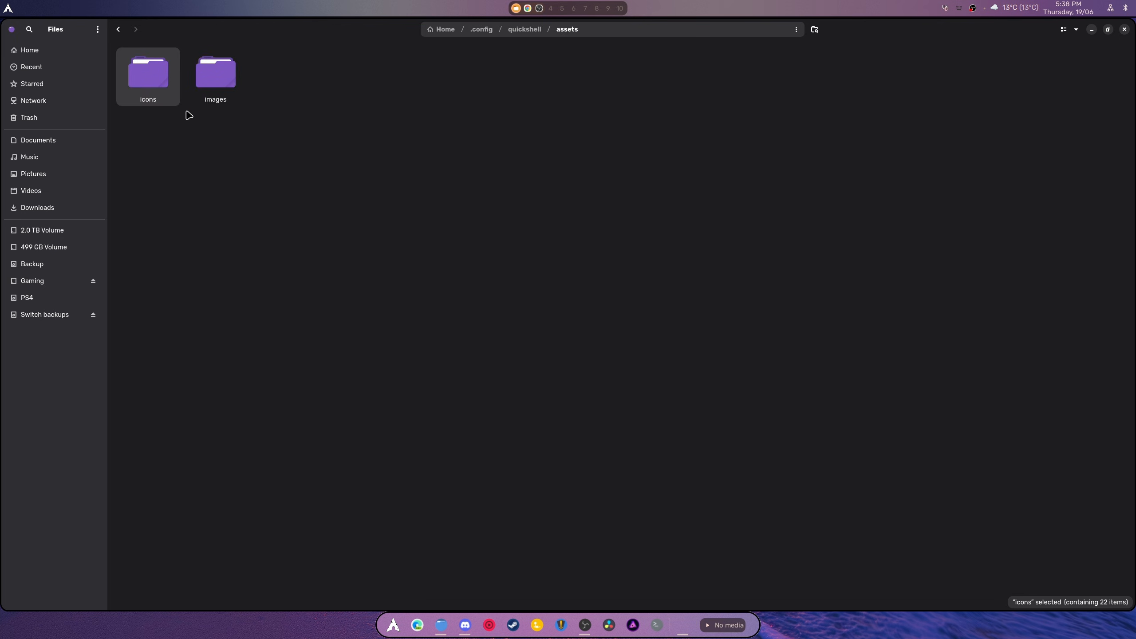
pyautogui.doubleClick(215, 72)
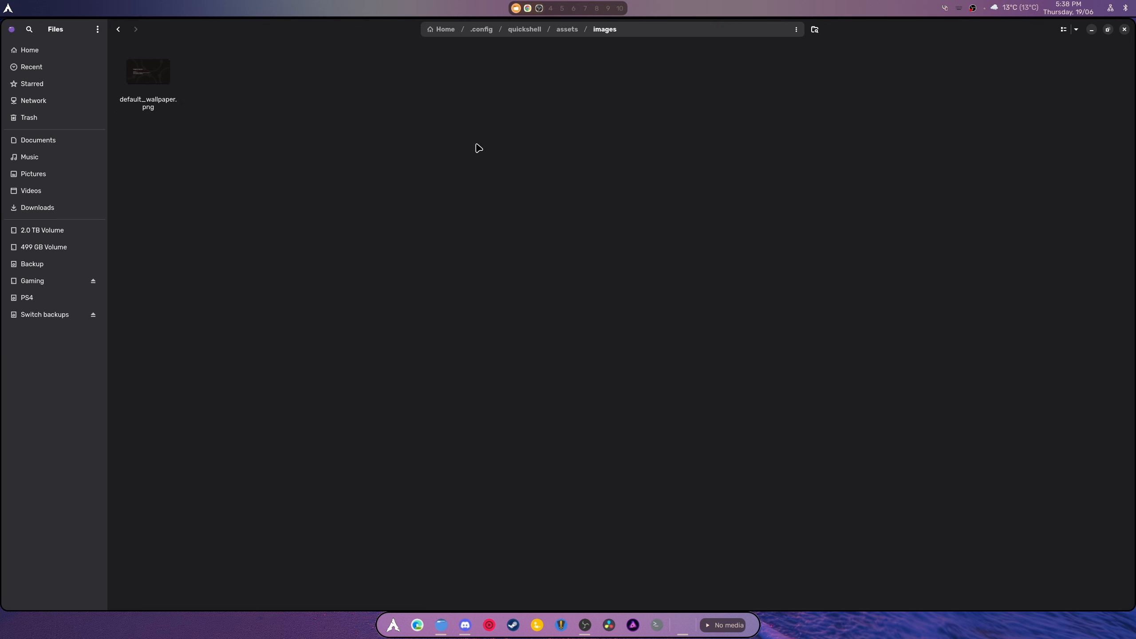
pyautogui.moveTo(535, 65)
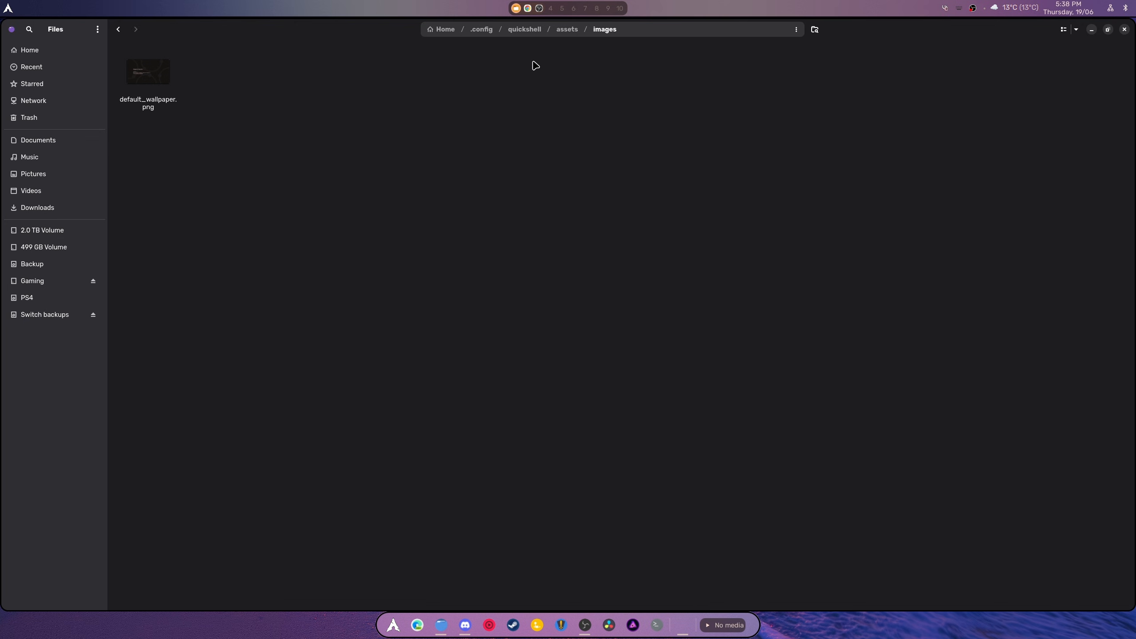
pyautogui.click(523, 29)
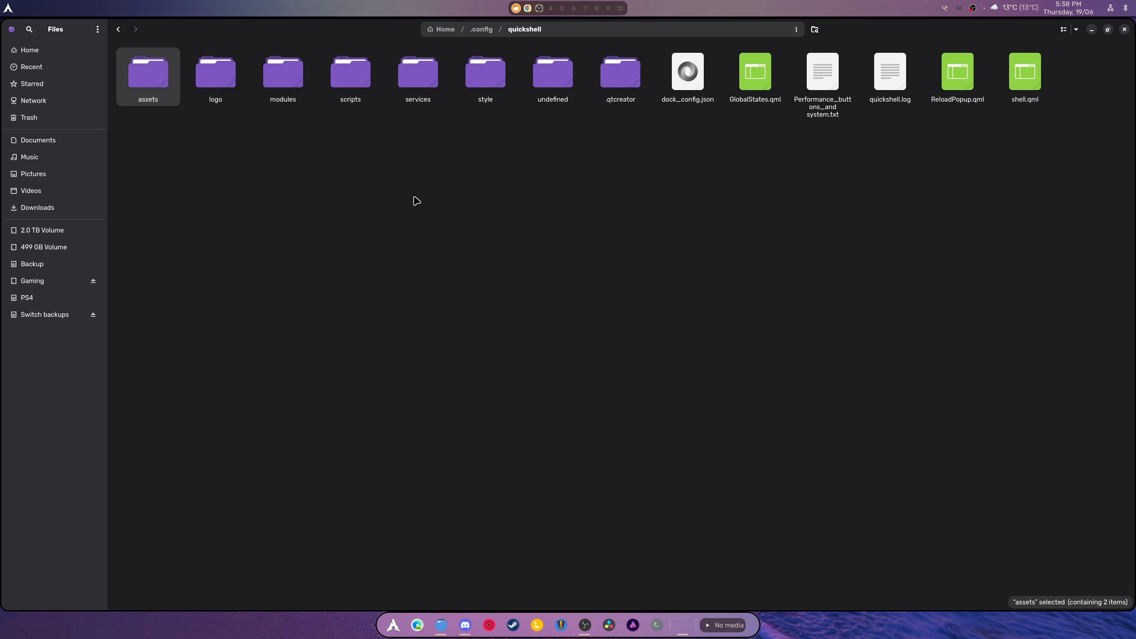
# Open quickshell's modules folder, then the bar folder with Bar.qml and Workspaces.qml.
pyautogui.doubleClick(283, 76)
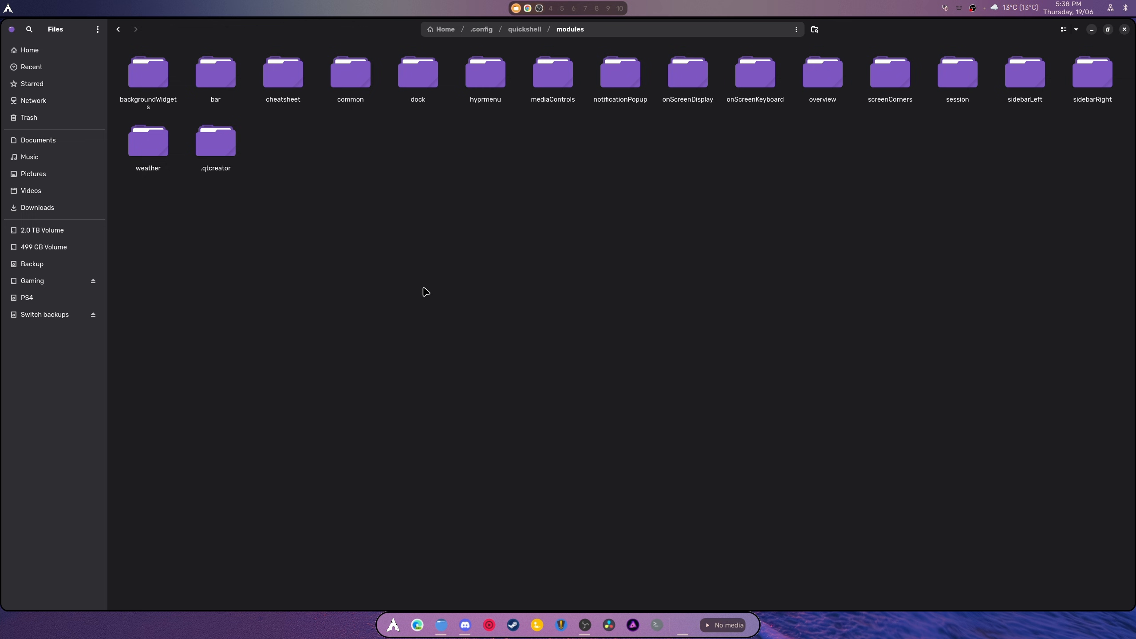
pyautogui.click(148, 75)
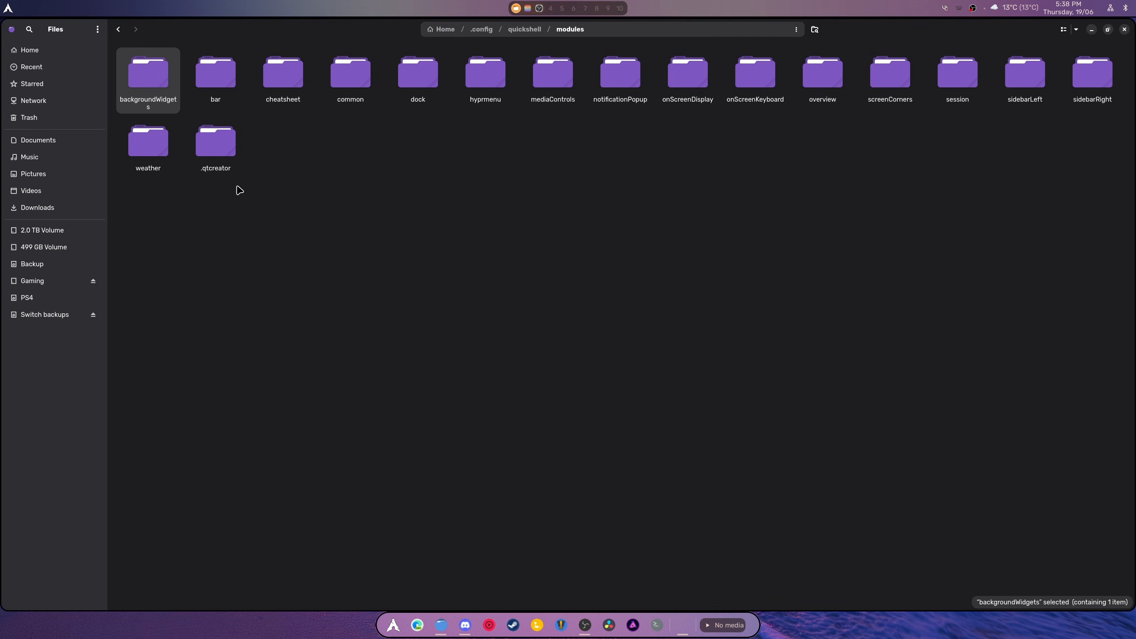
pyautogui.click(1105, 29)
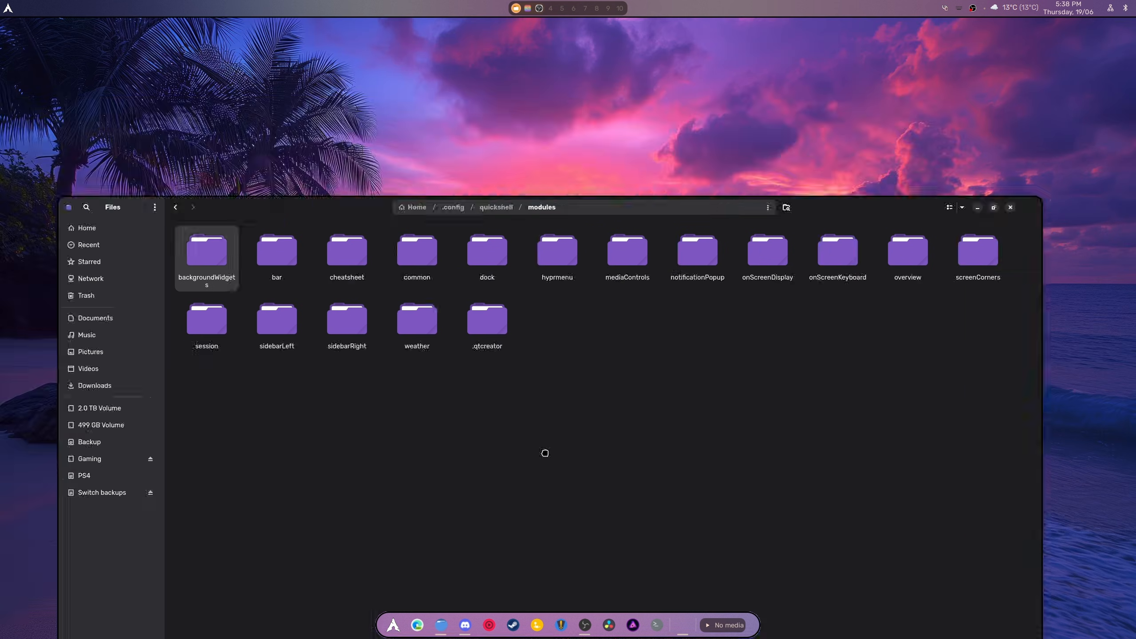
pyautogui.click(993, 207)
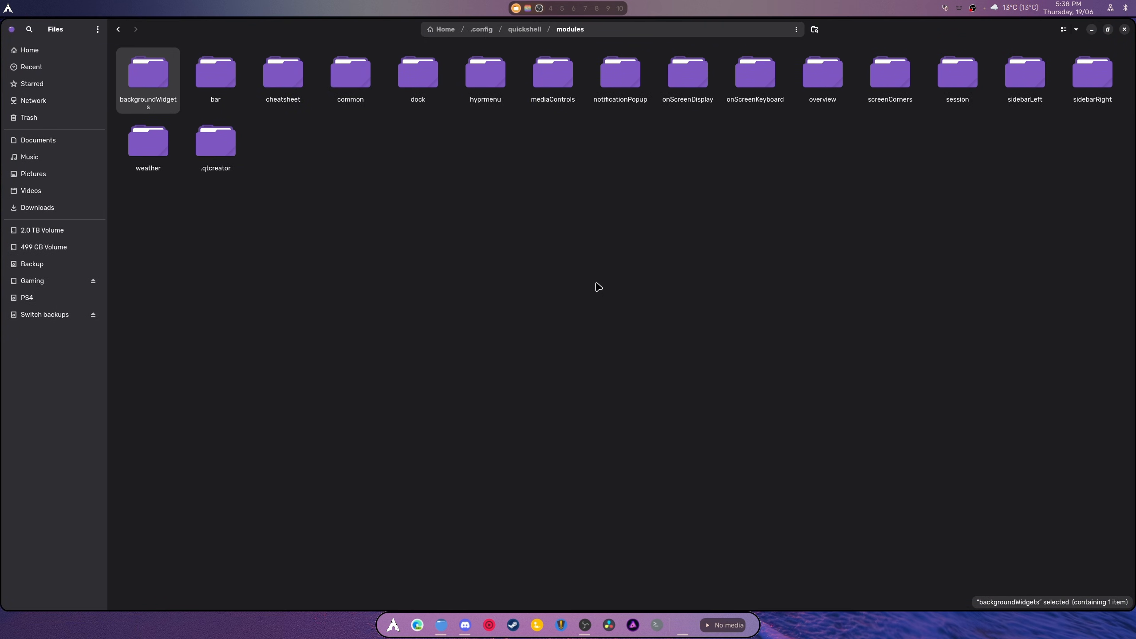
pyautogui.click(215, 72)
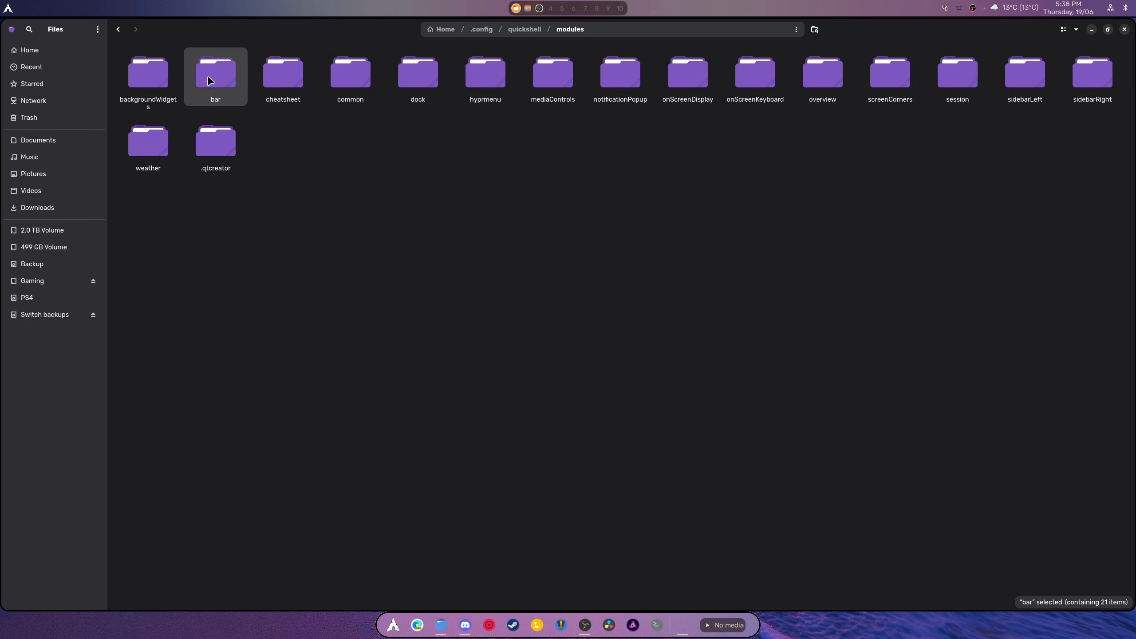
pyautogui.moveTo(231, 88)
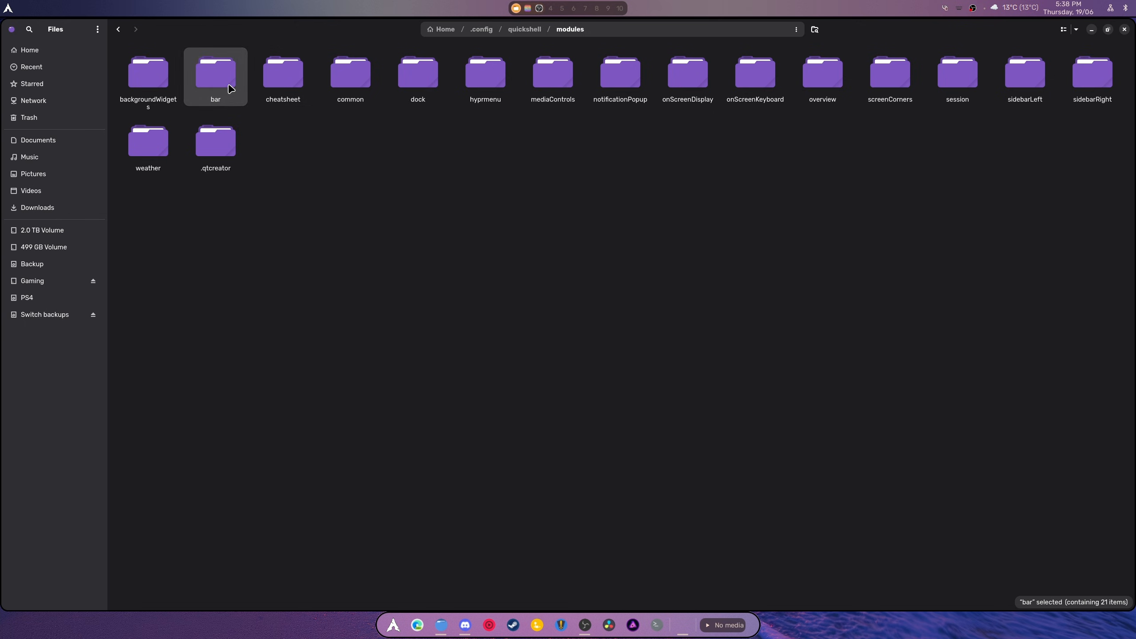
pyautogui.doubleClick(215, 72)
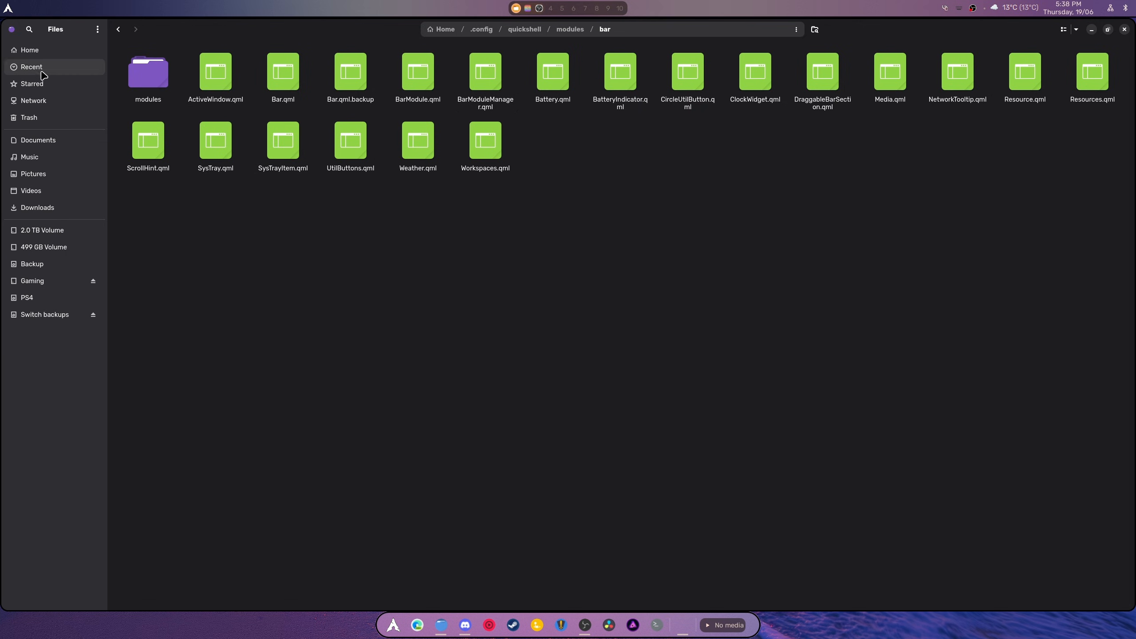
# Open the bar's modules subfolder, then move to the dock module folder.
pyautogui.doubleClick(148, 73)
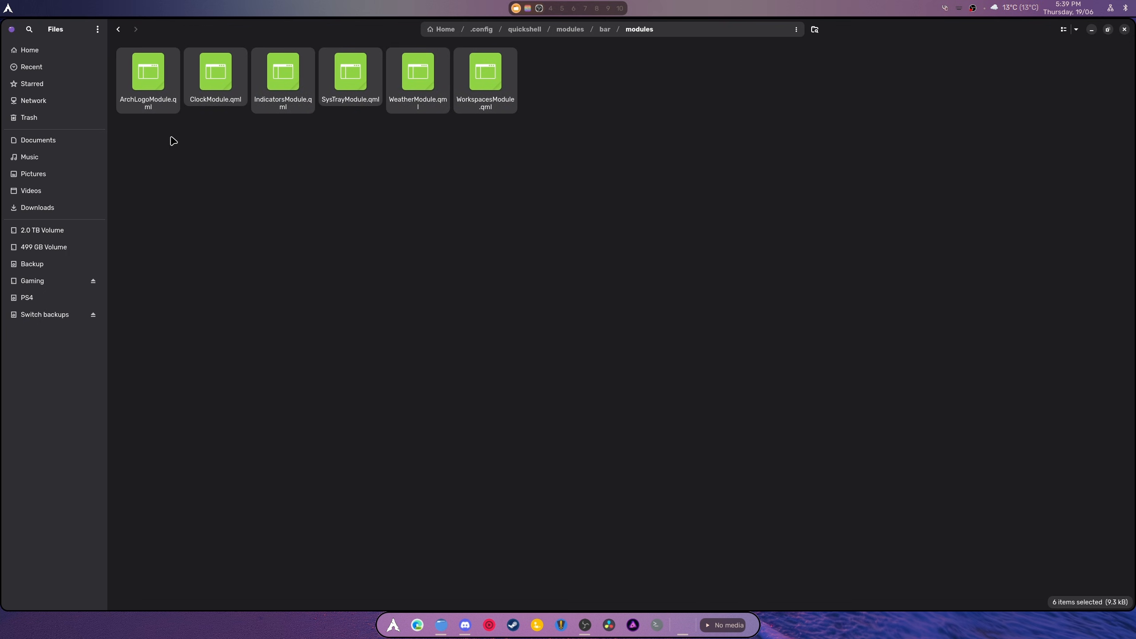
pyautogui.moveTo(627, 144)
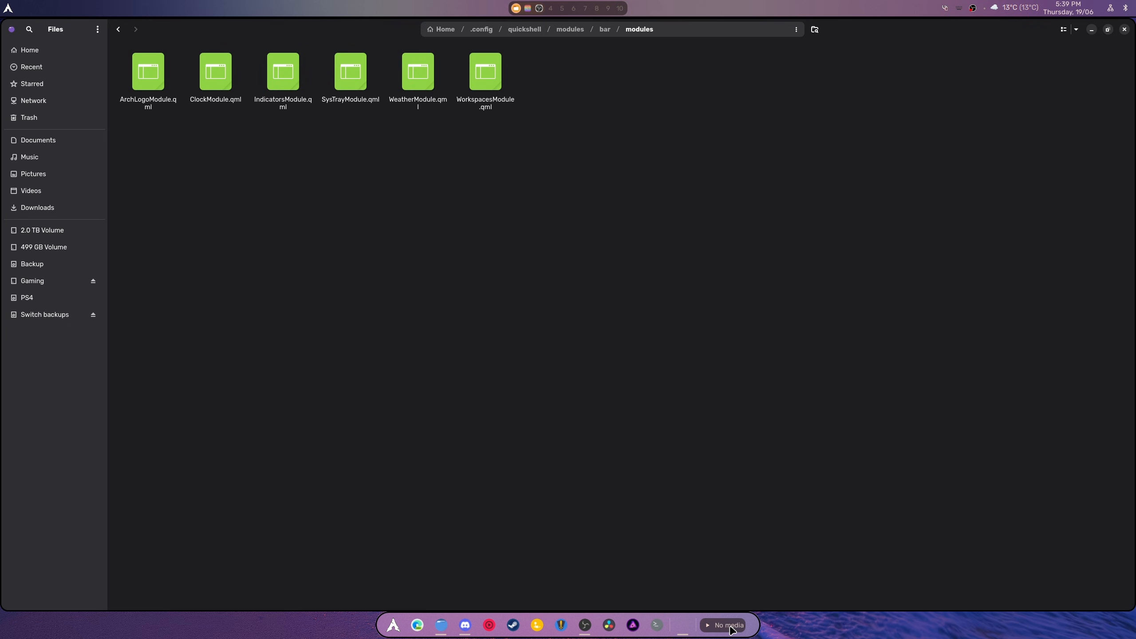
pyautogui.click(570, 29)
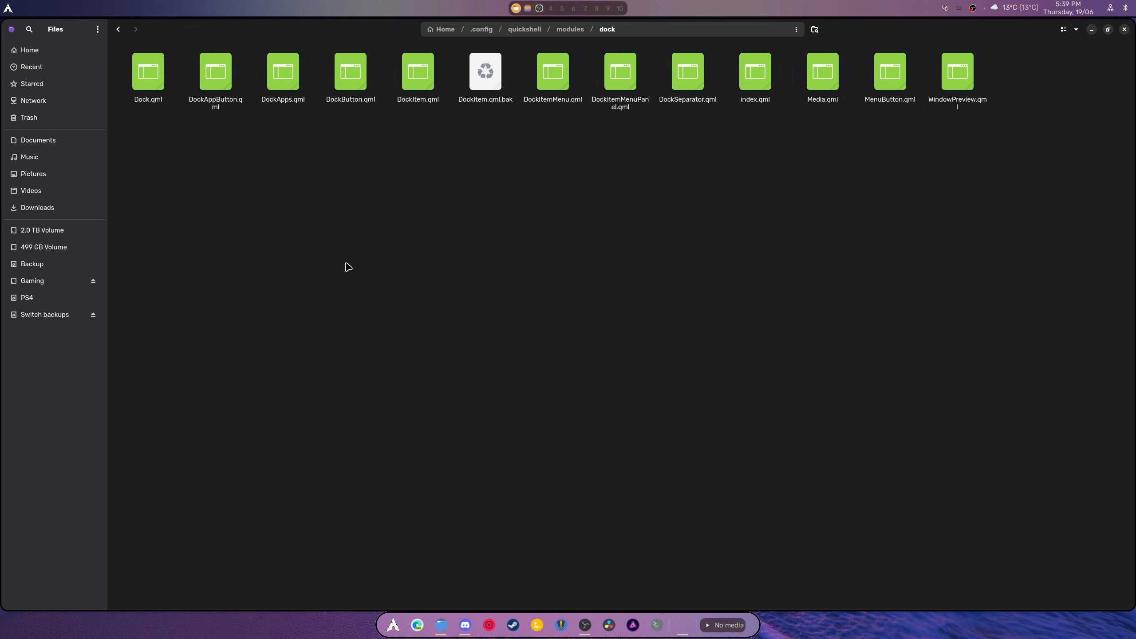
pyautogui.moveTo(336, 285)
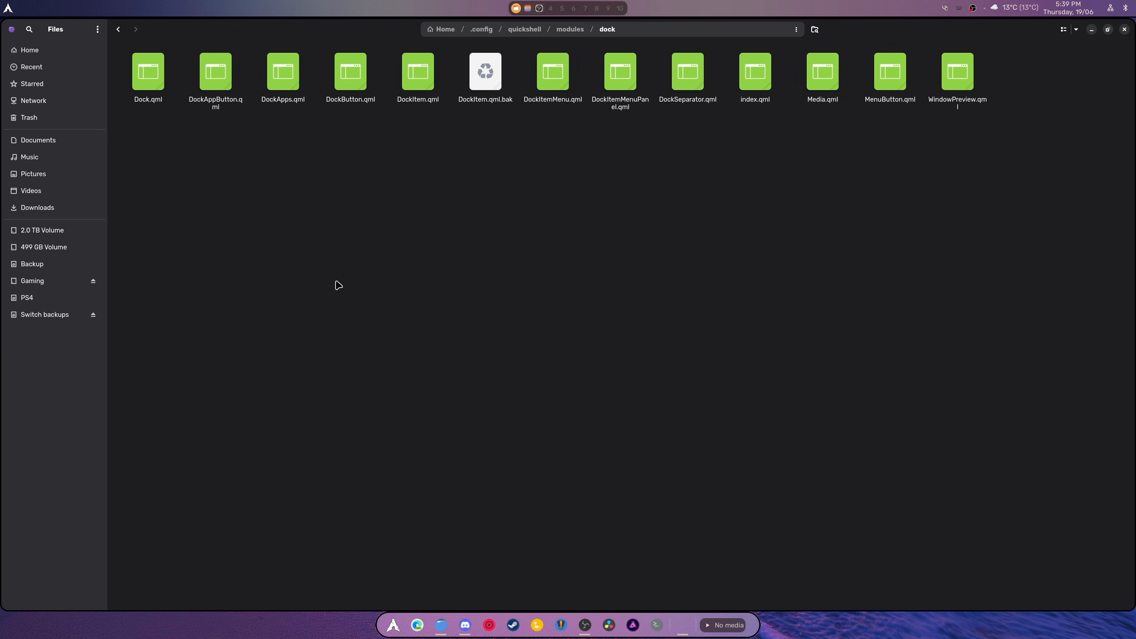
pyautogui.moveTo(183, 191)
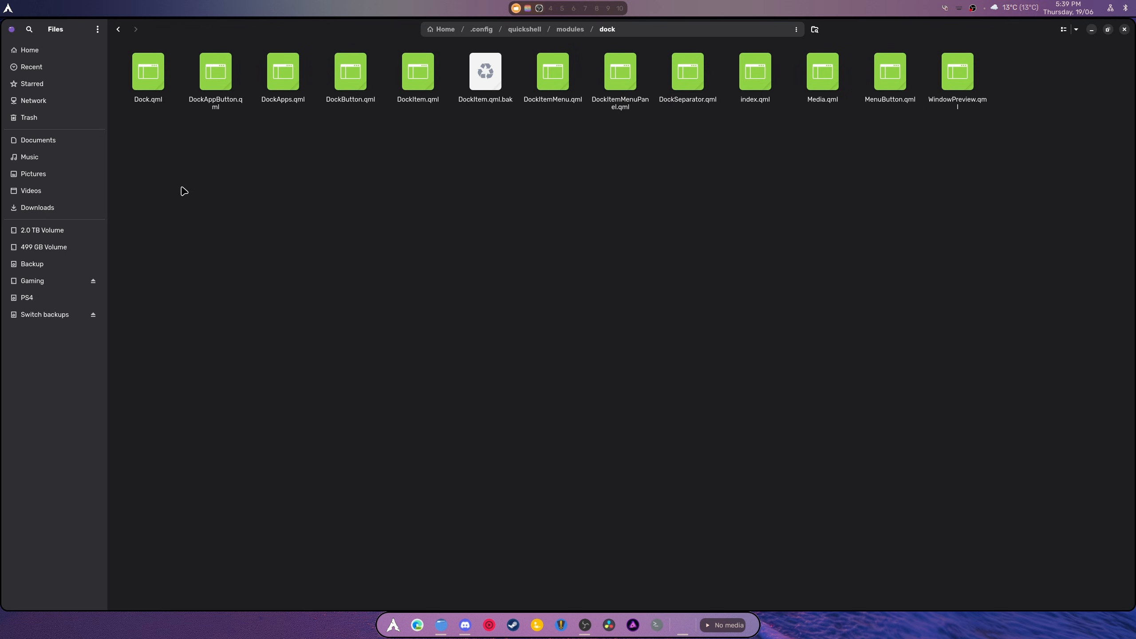
pyautogui.press('ctrl+a')
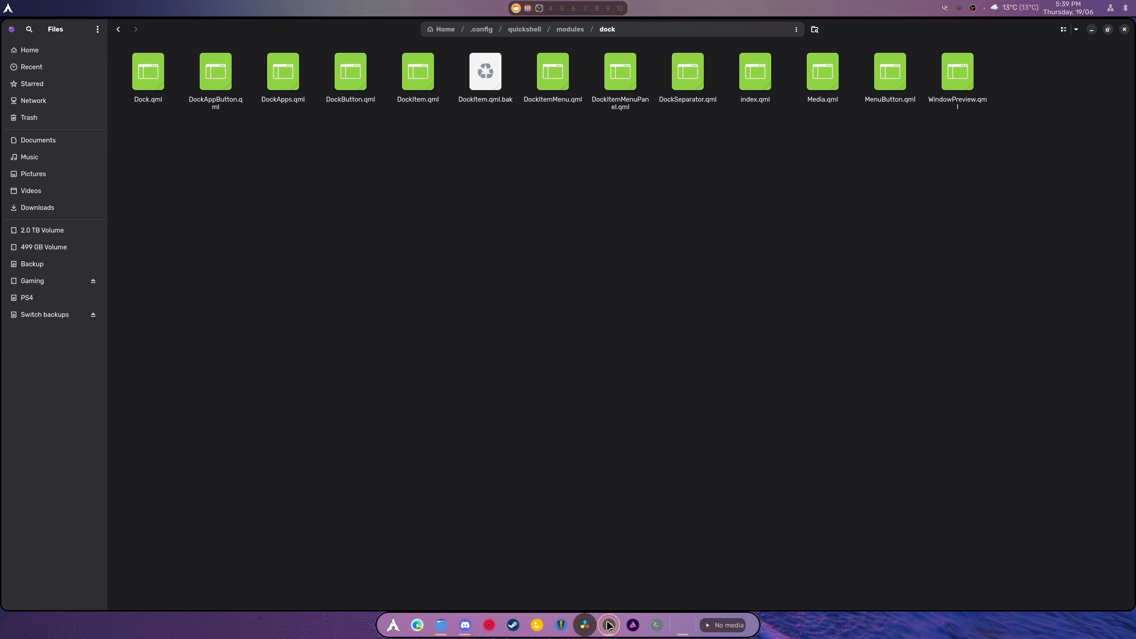
pyautogui.rightClick(584, 624)
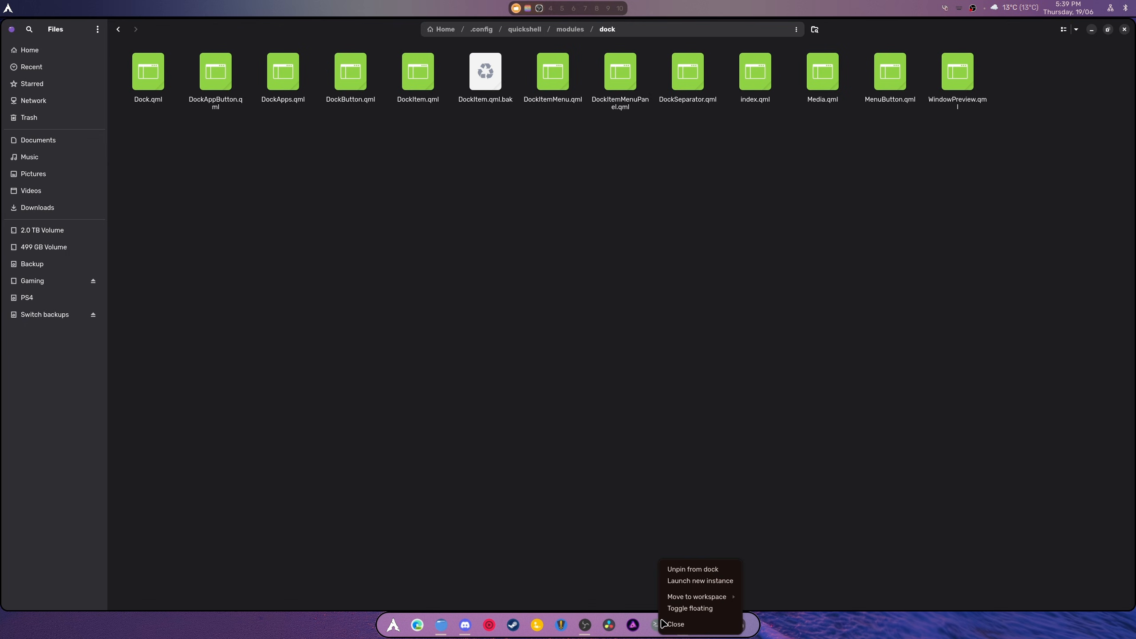
pyautogui.moveTo(724, 594)
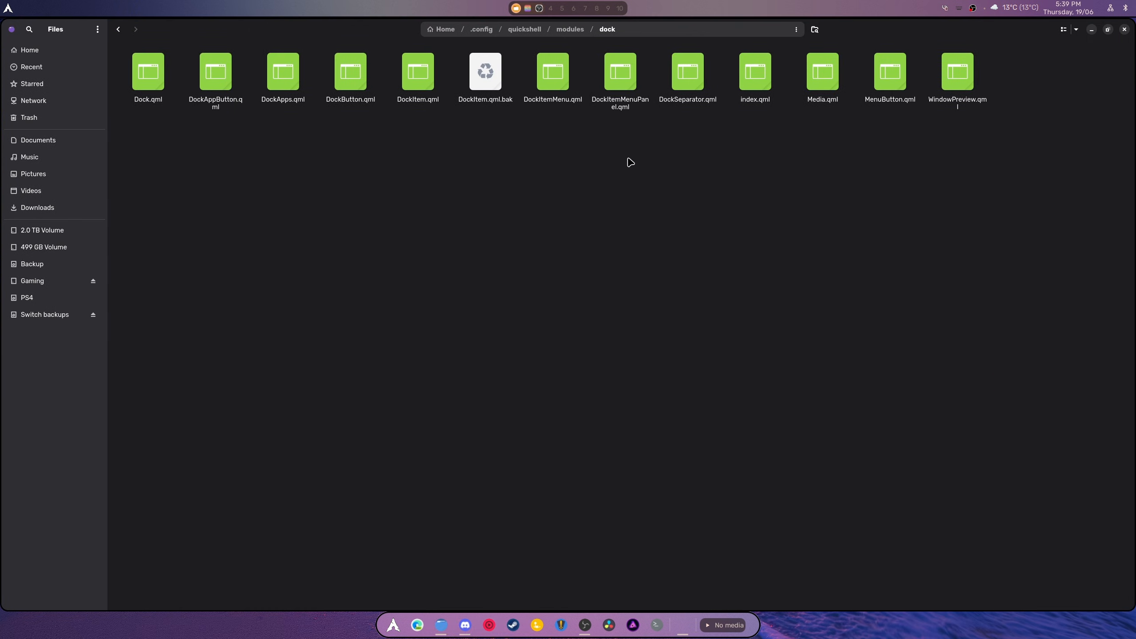
pyautogui.moveTo(781, 189)
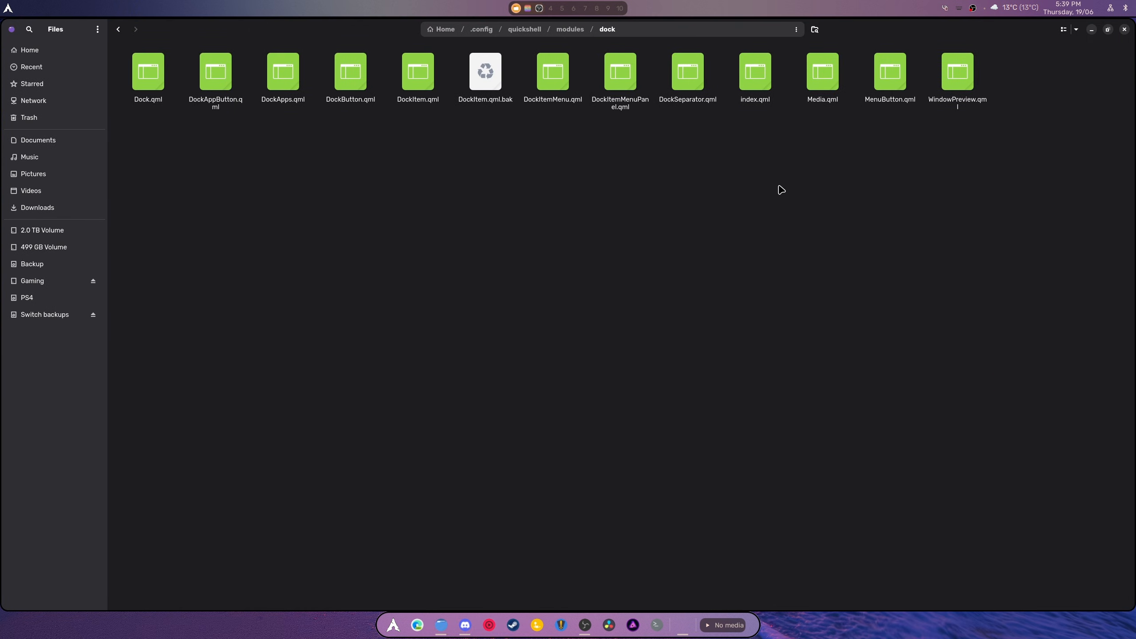
pyautogui.moveTo(771, 194)
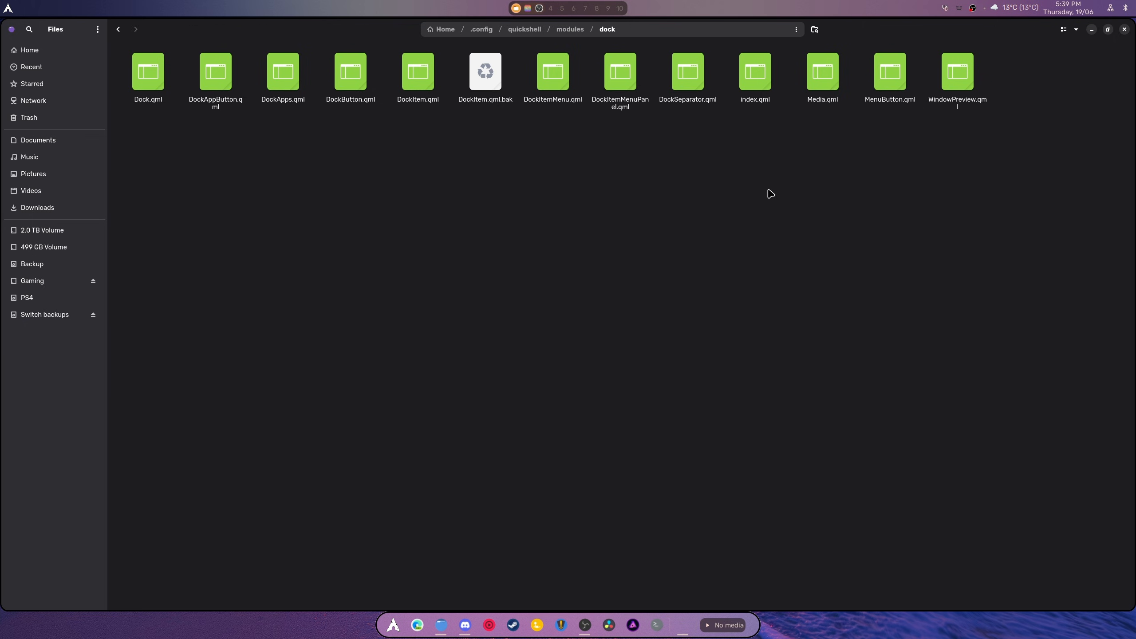
pyautogui.moveTo(768, 198)
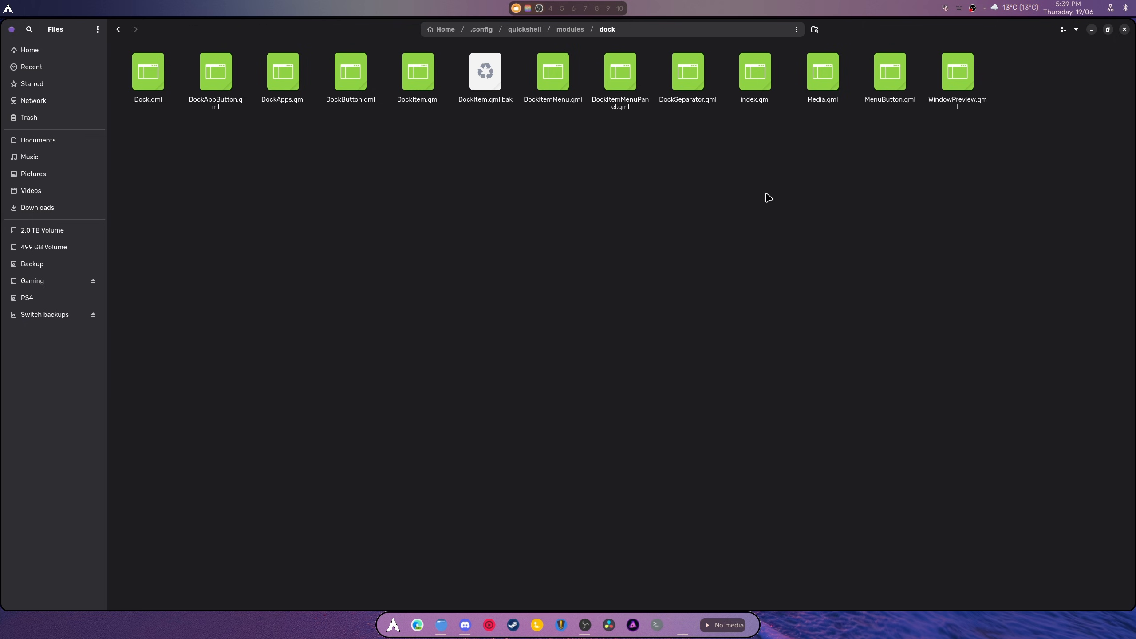
pyautogui.moveTo(766, 203)
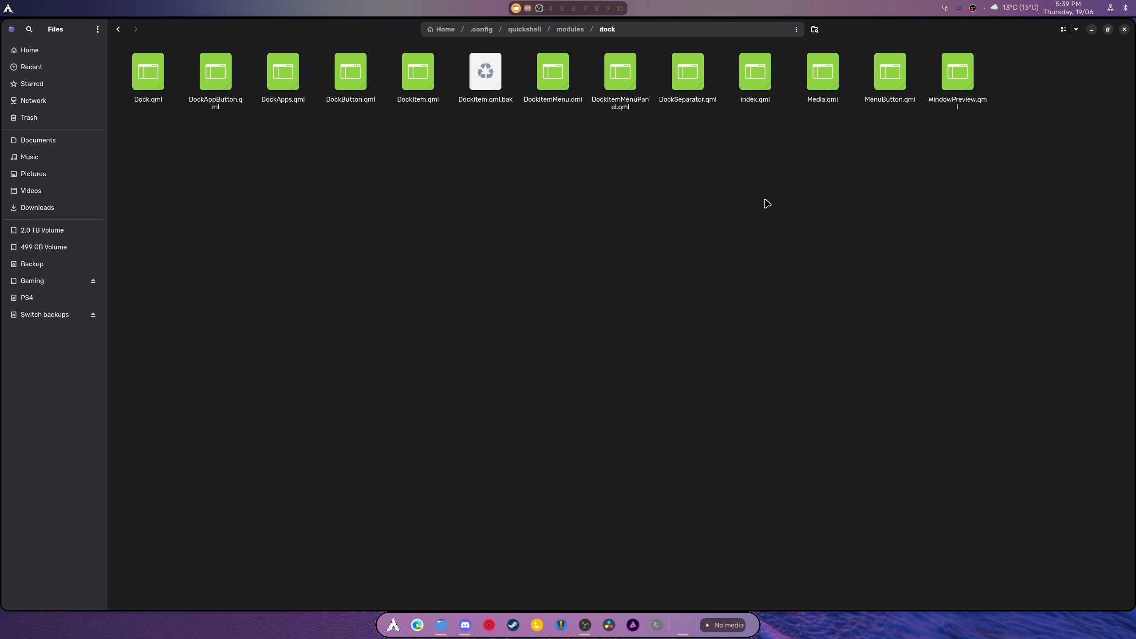
pyautogui.moveTo(769, 197)
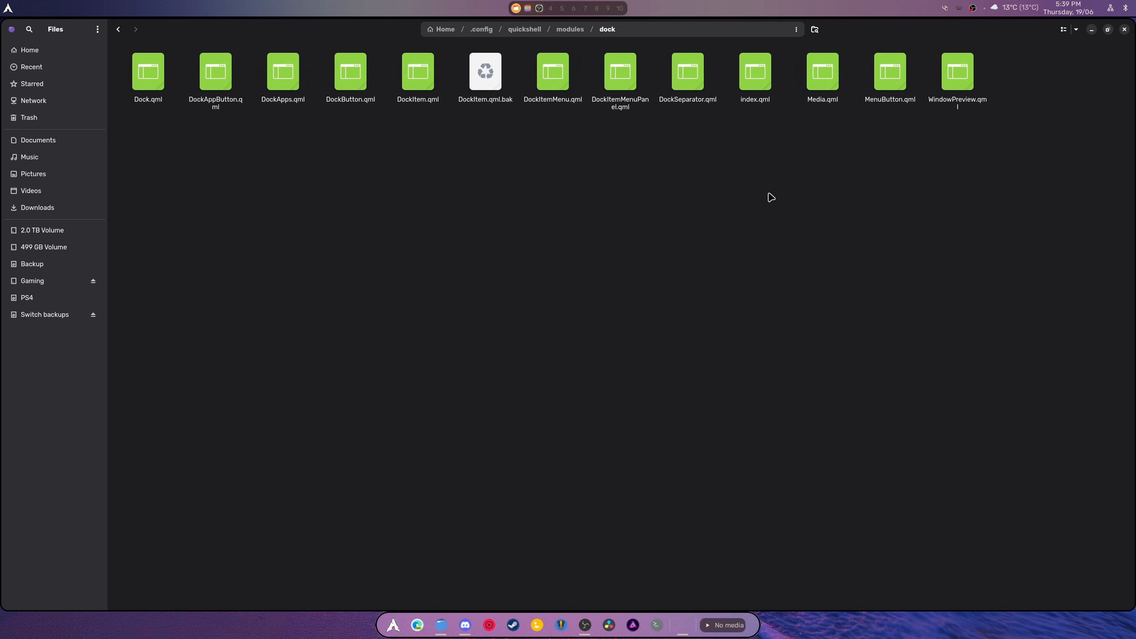
pyautogui.moveTo(772, 207)
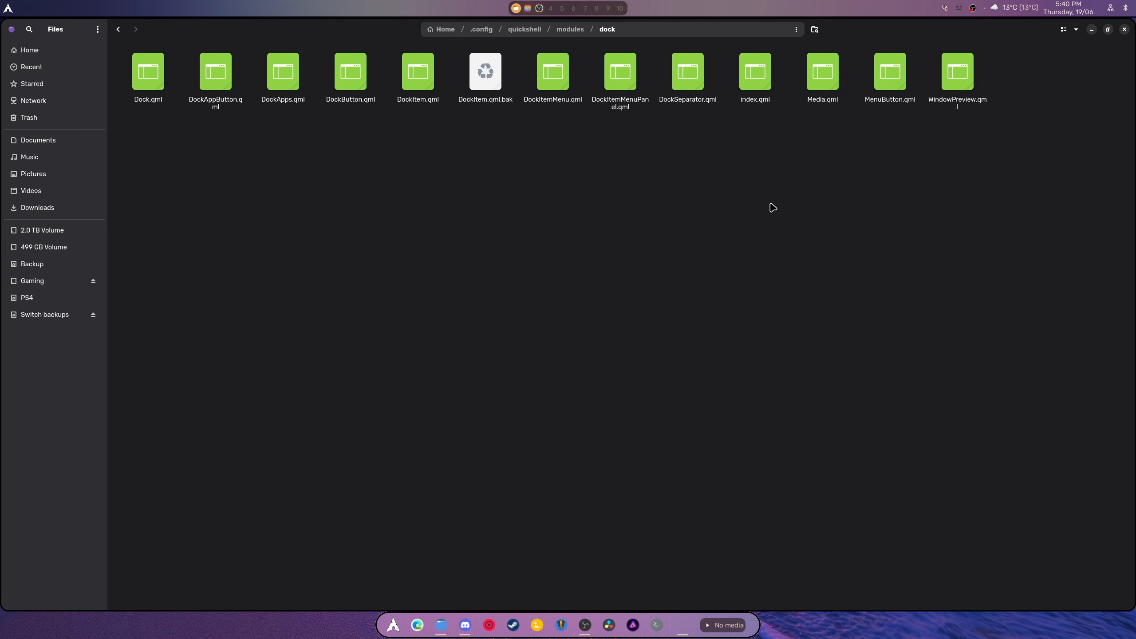
pyautogui.moveTo(776, 203)
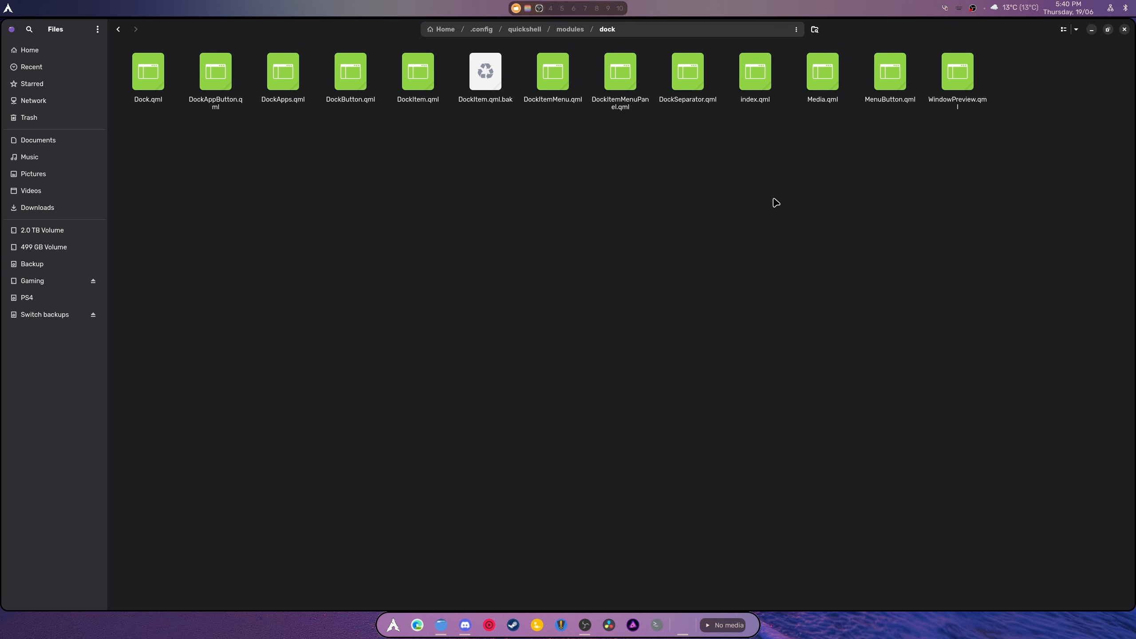
pyautogui.moveTo(608, 22)
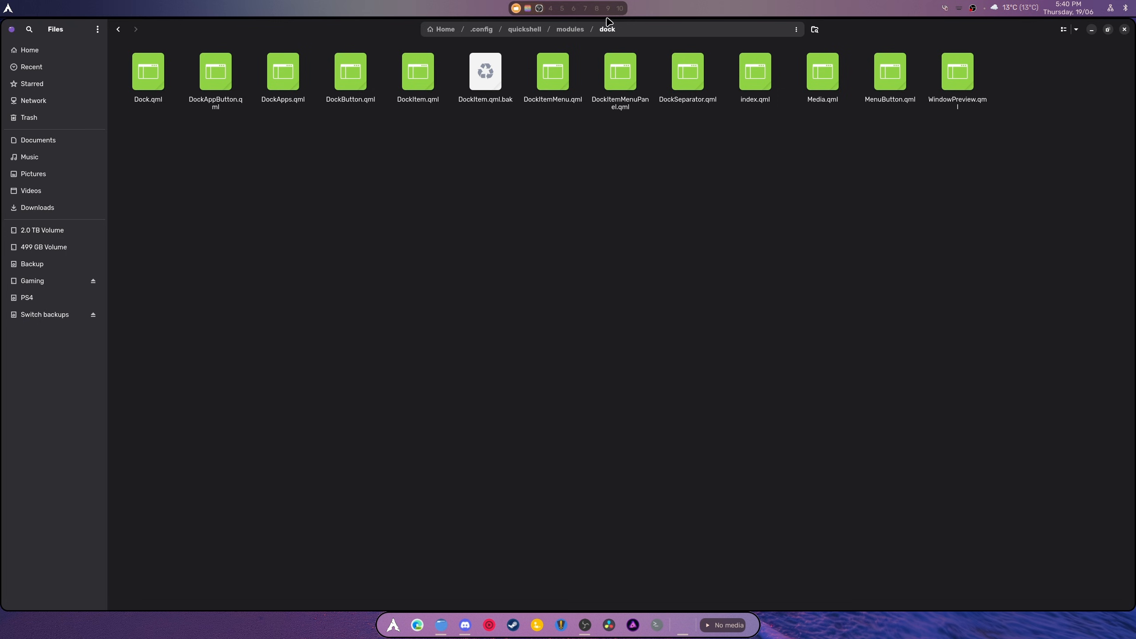
pyautogui.moveTo(438, 386)
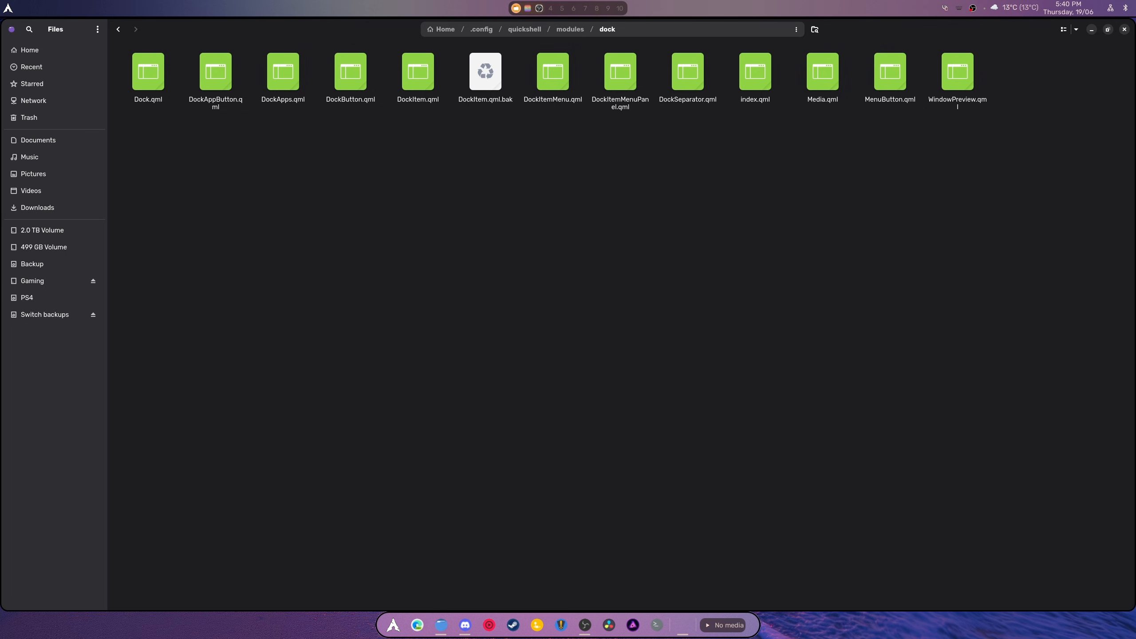
pyautogui.moveTo(415, 619)
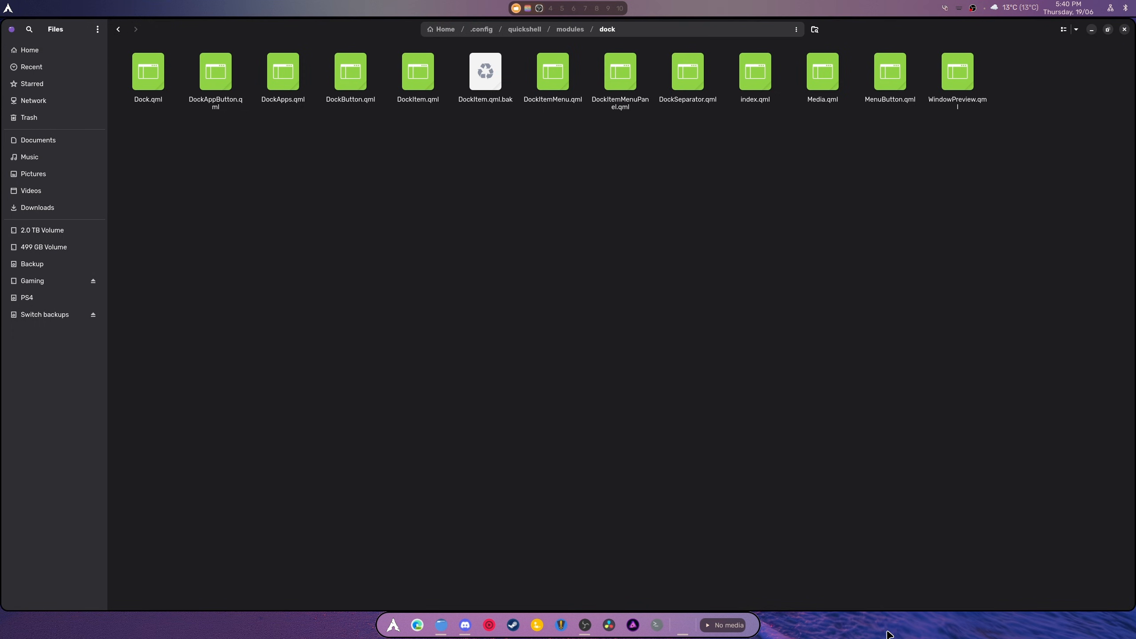
pyautogui.moveTo(839, 266)
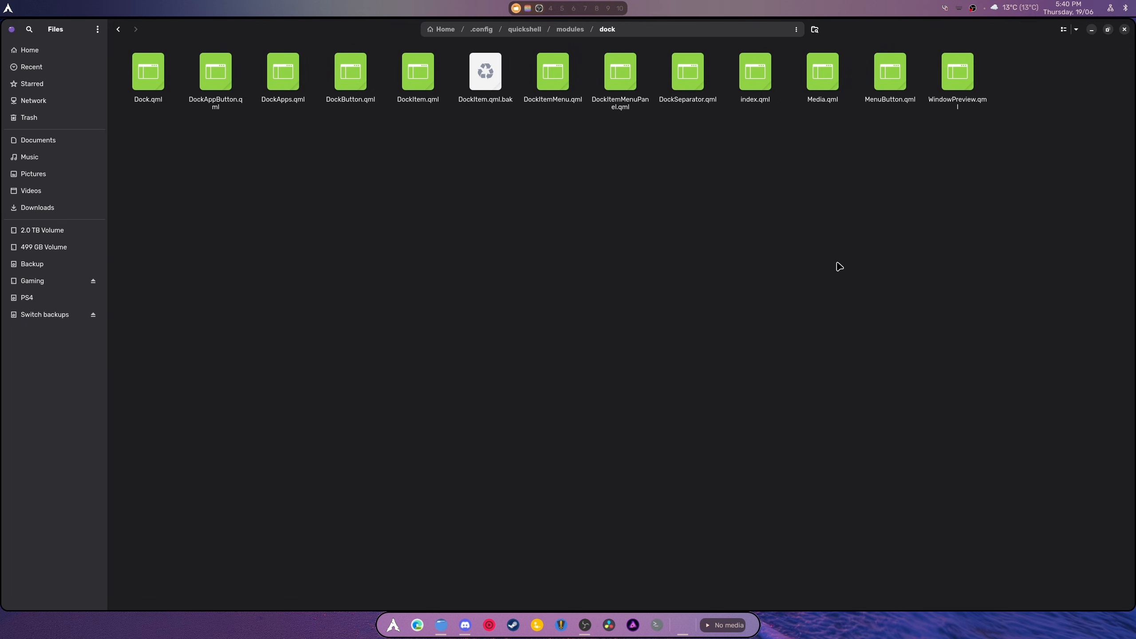
pyautogui.moveTo(814, 302)
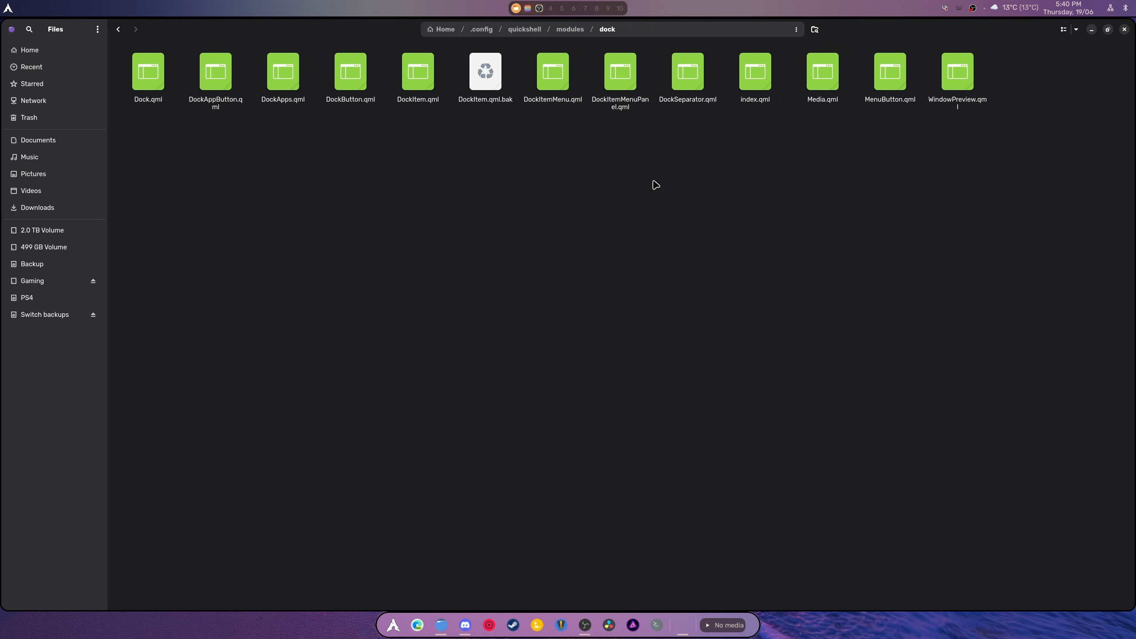
pyautogui.rightClick(584, 625)
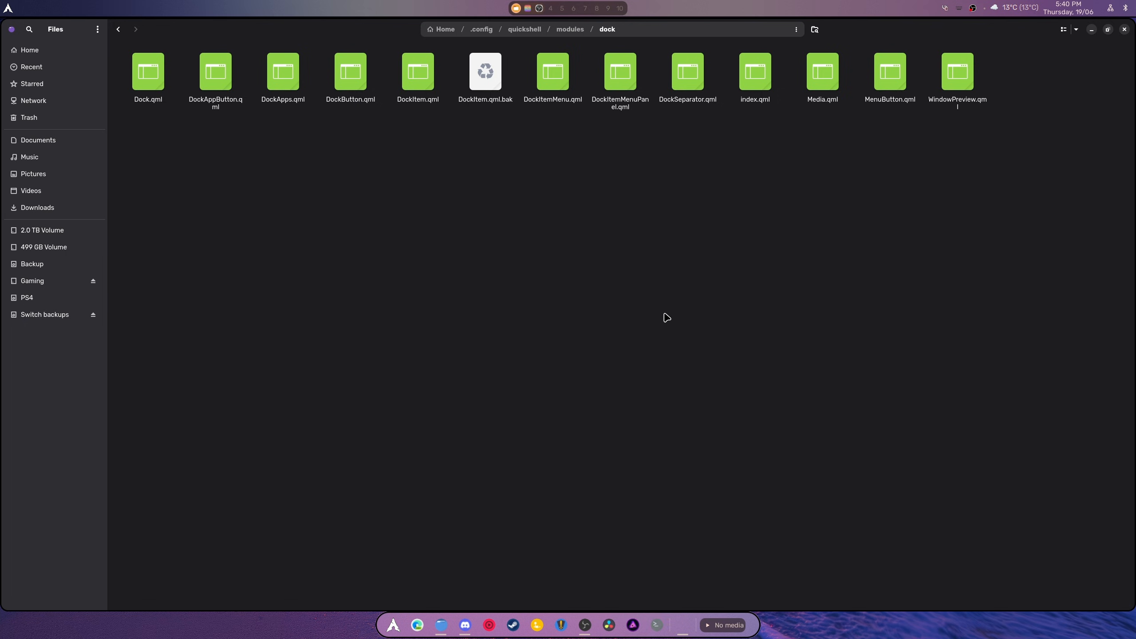
pyautogui.moveTo(653, 320)
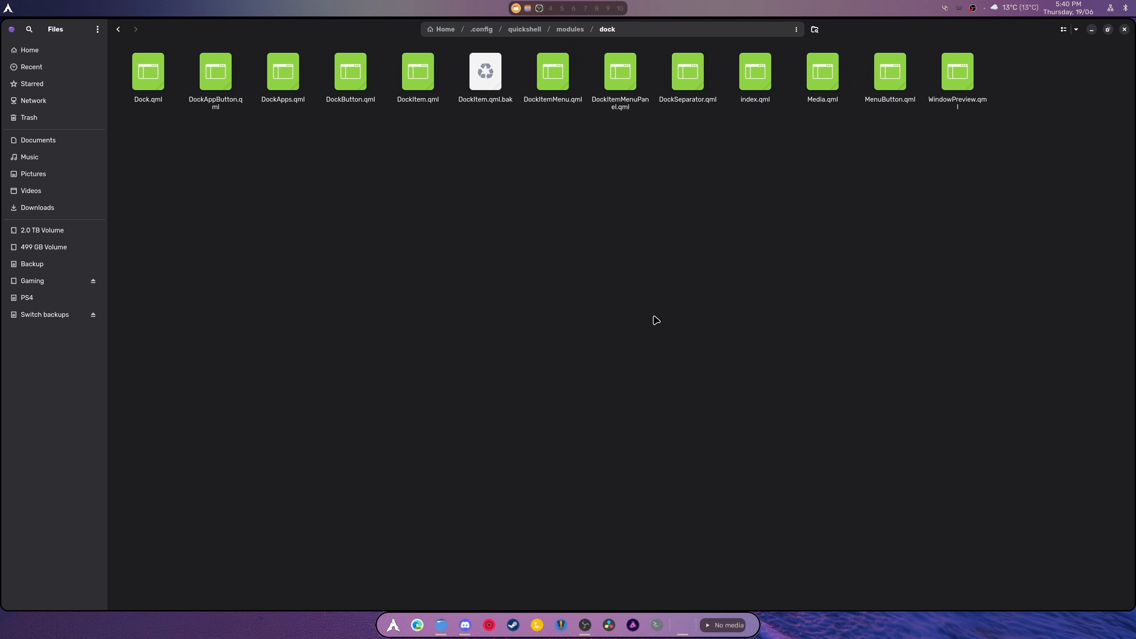
pyautogui.moveTo(1127, 38)
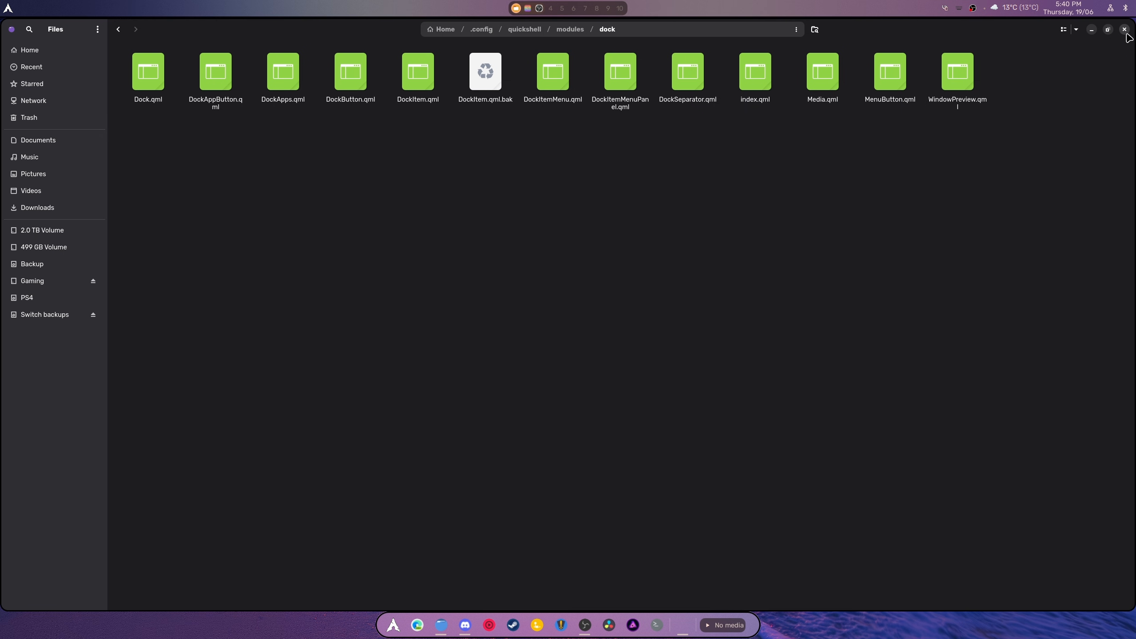
# Close Files, reopen and close the home folder, then toggle the quick settings panel.
pyautogui.click(1127, 29)
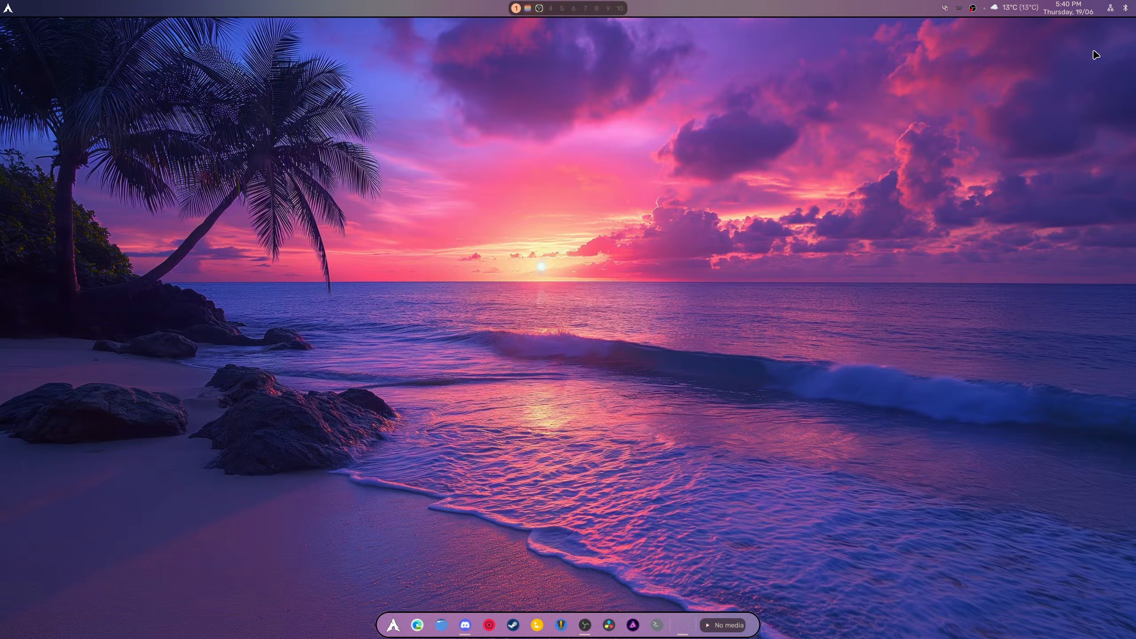
pyautogui.moveTo(564, 529)
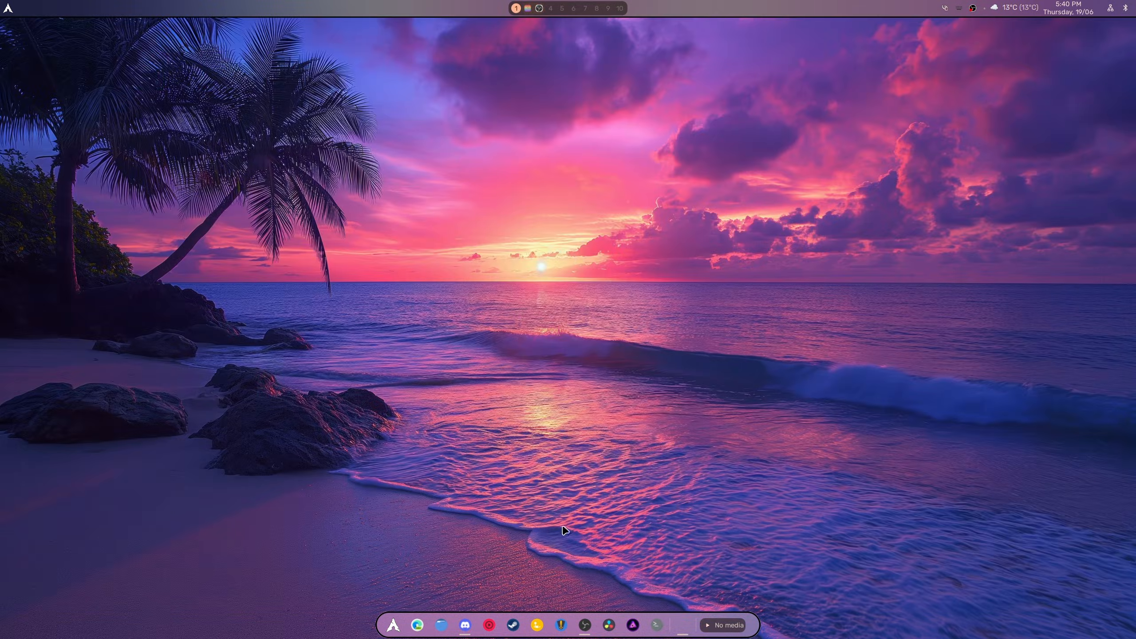
pyautogui.click(439, 624)
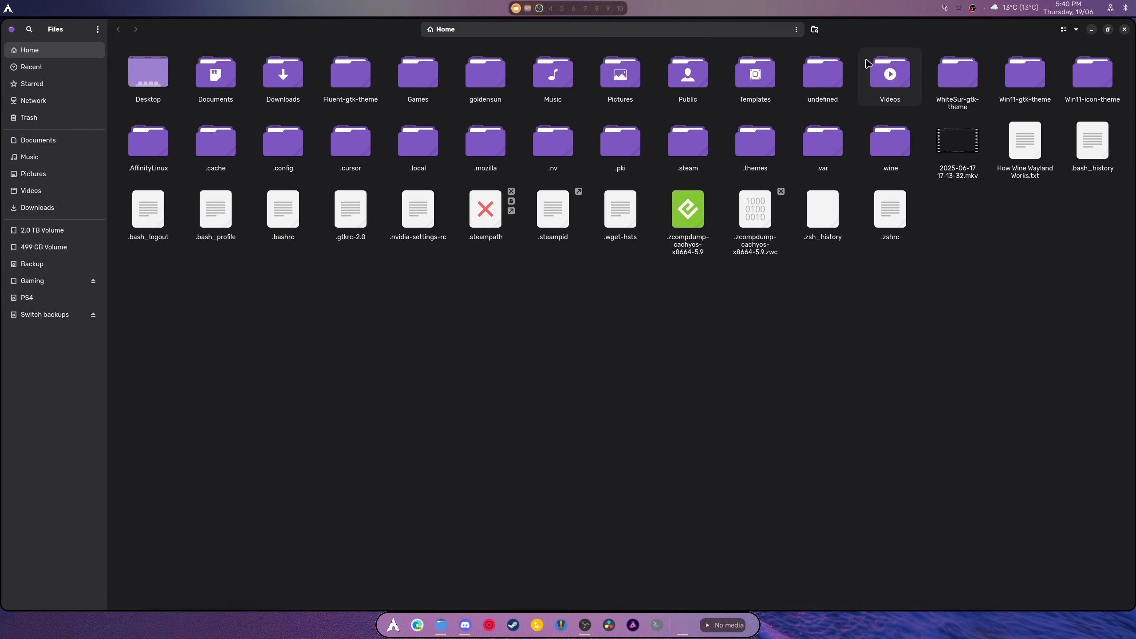
pyautogui.click(1124, 29)
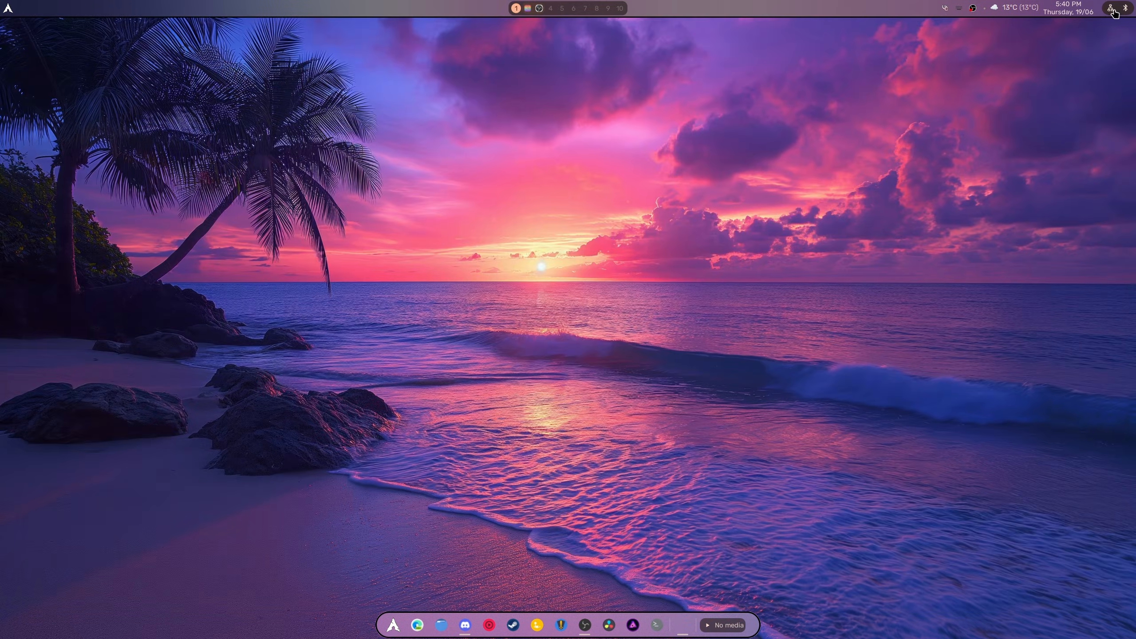
pyautogui.click(1110, 8)
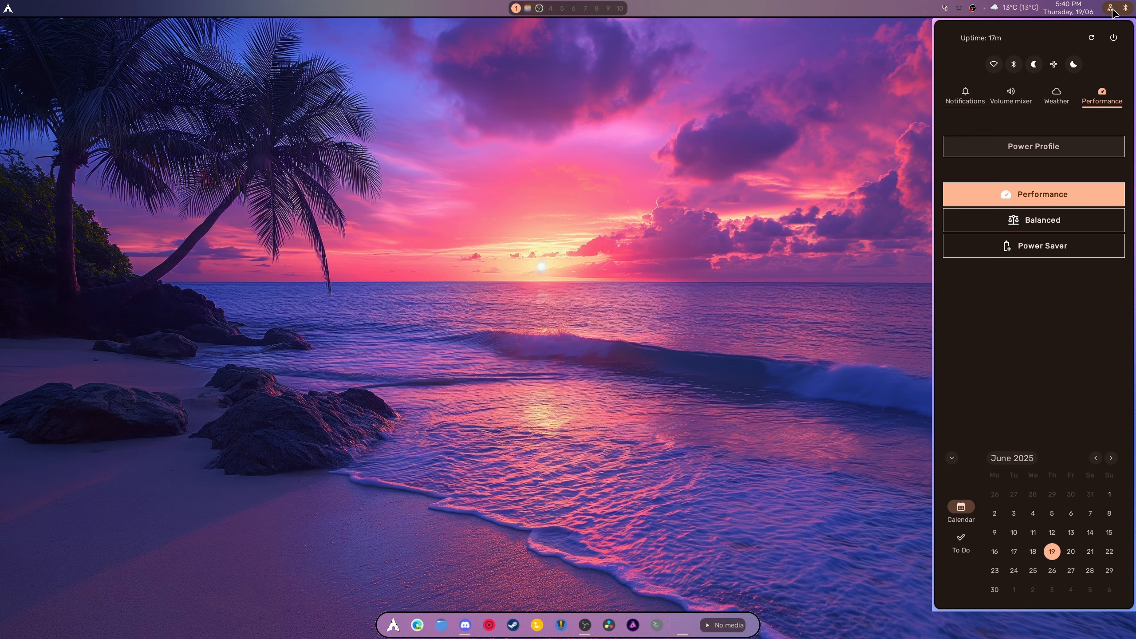
pyautogui.click(1113, 8)
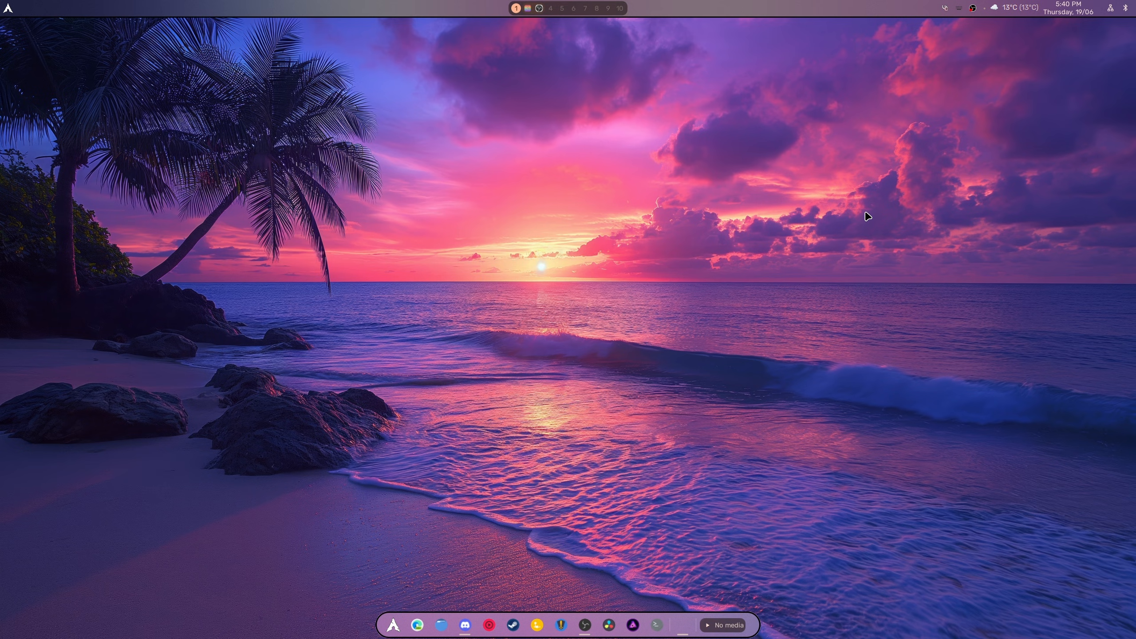
pyautogui.moveTo(465, 605)
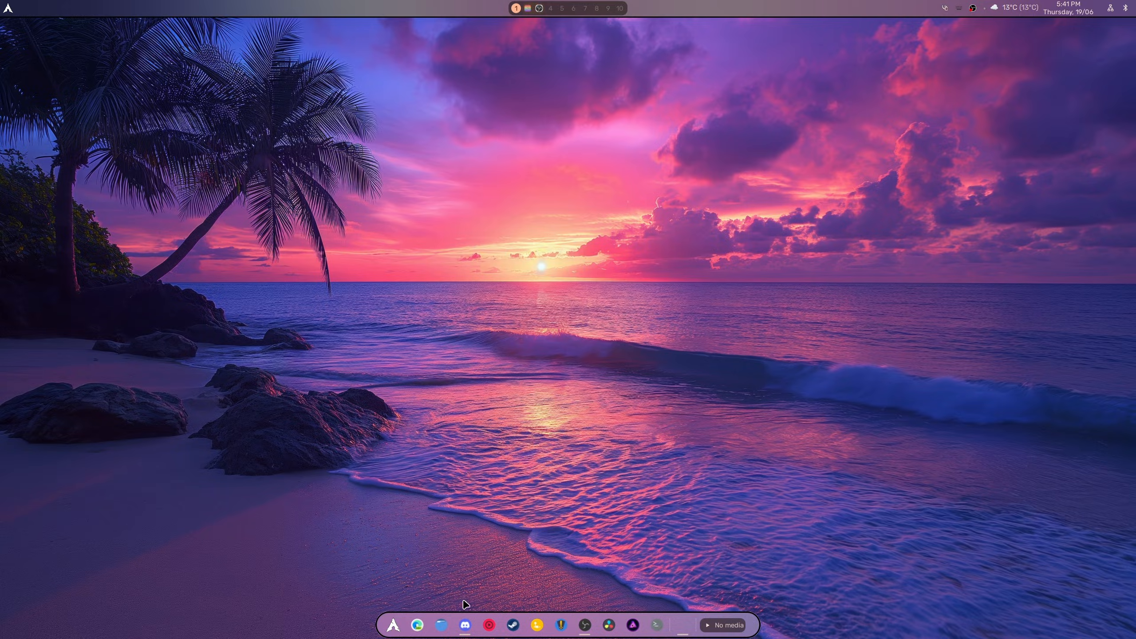
# Reopen Files from the dock and close its window again.
pyautogui.click(536, 624)
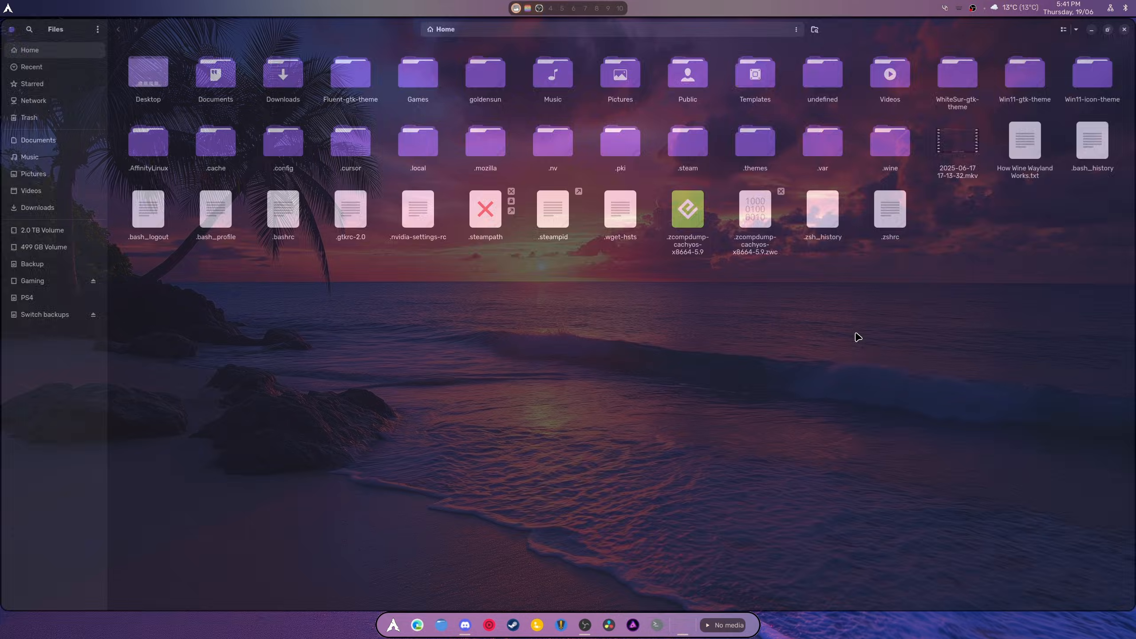
pyautogui.click(1124, 29)
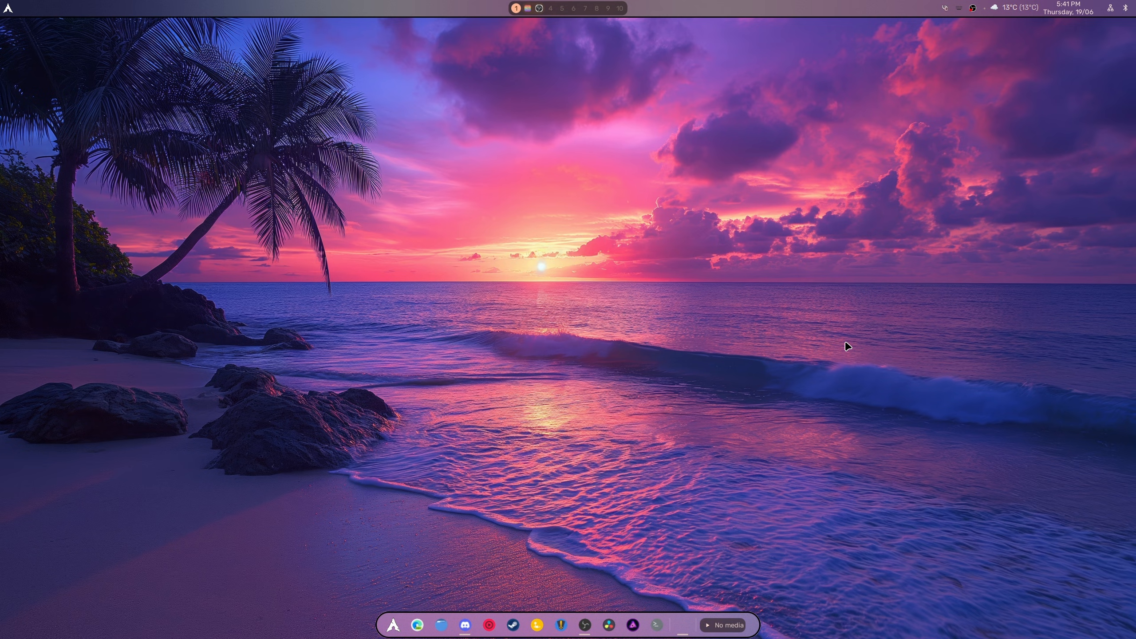
pyautogui.moveTo(964, 13)
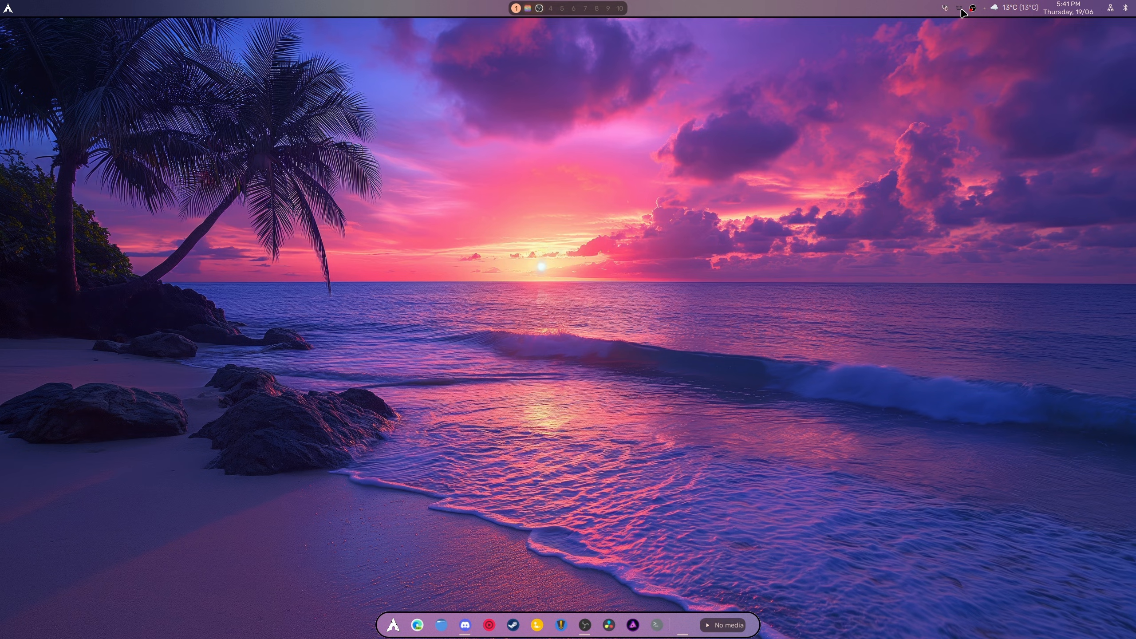
pyautogui.moveTo(1045, 76)
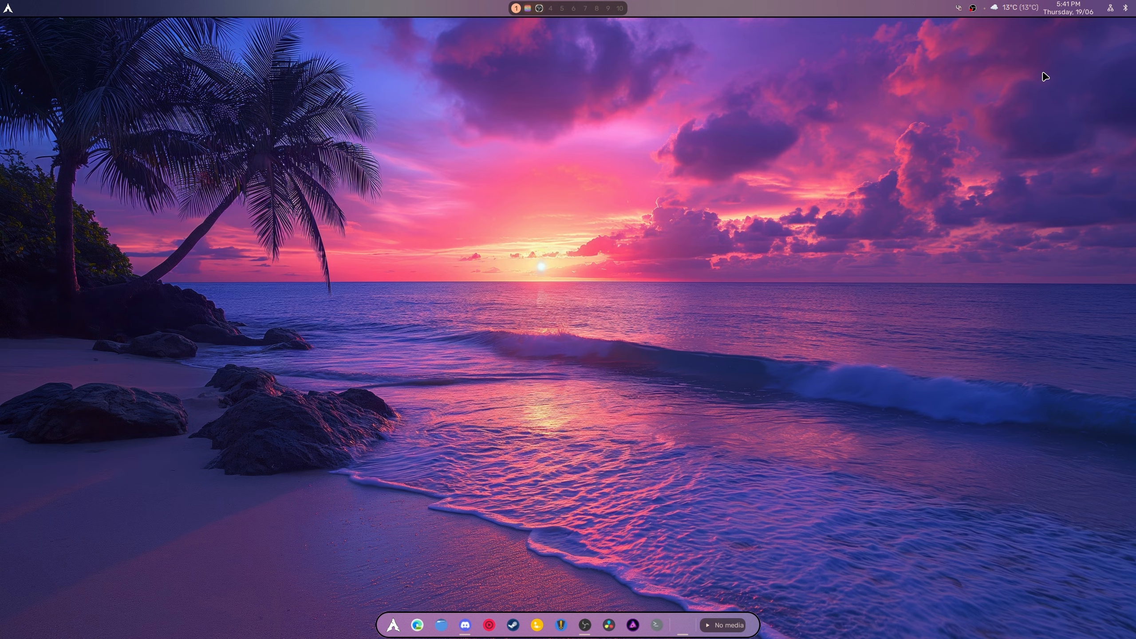
pyautogui.moveTo(1040, 52)
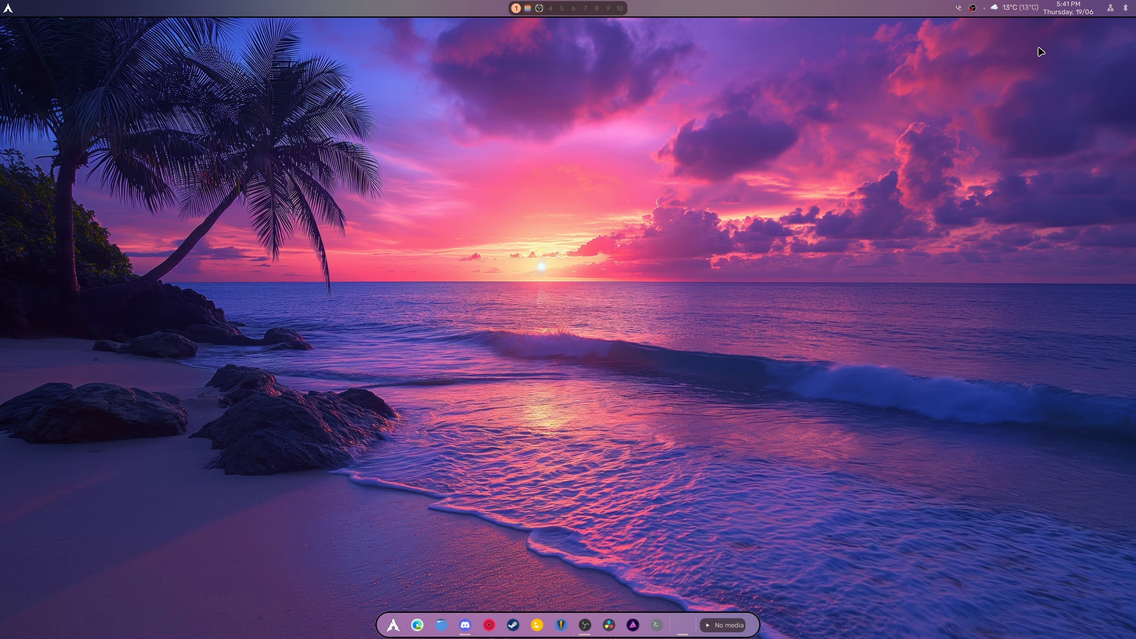
pyautogui.moveTo(833, 126)
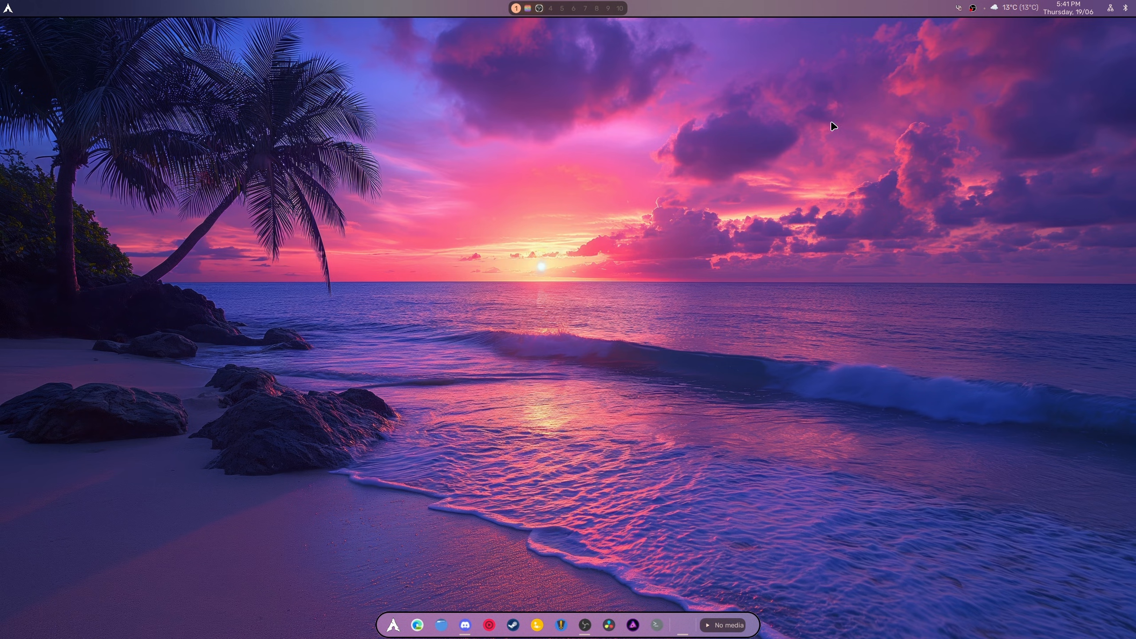
pyautogui.moveTo(984, 10)
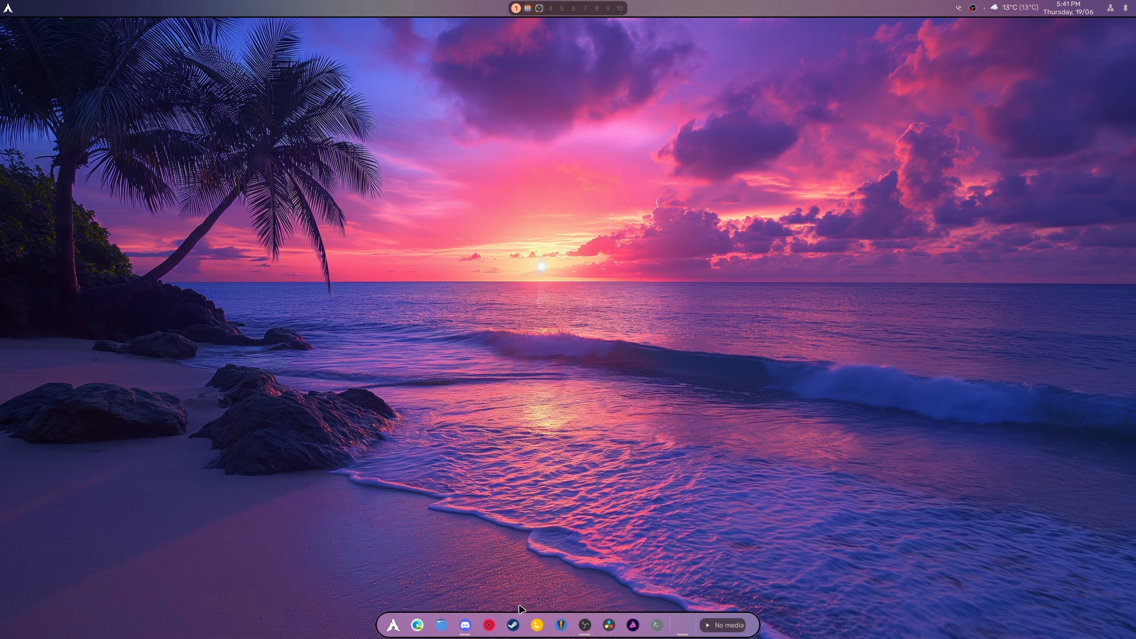
pyautogui.rightClick(512, 624)
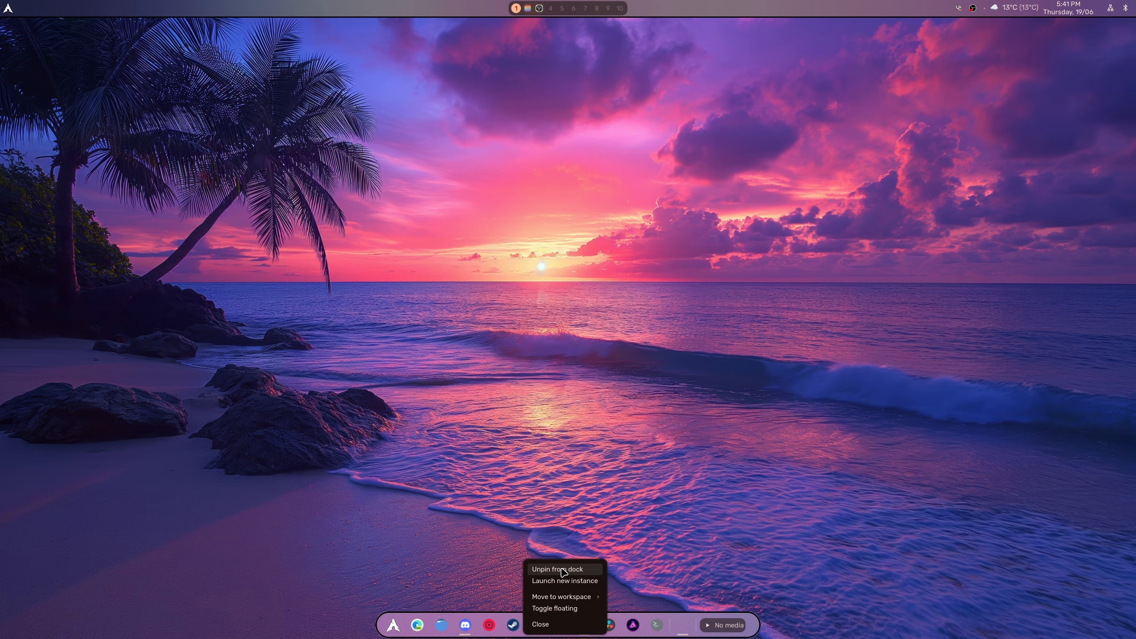
pyautogui.moveTo(512, 634)
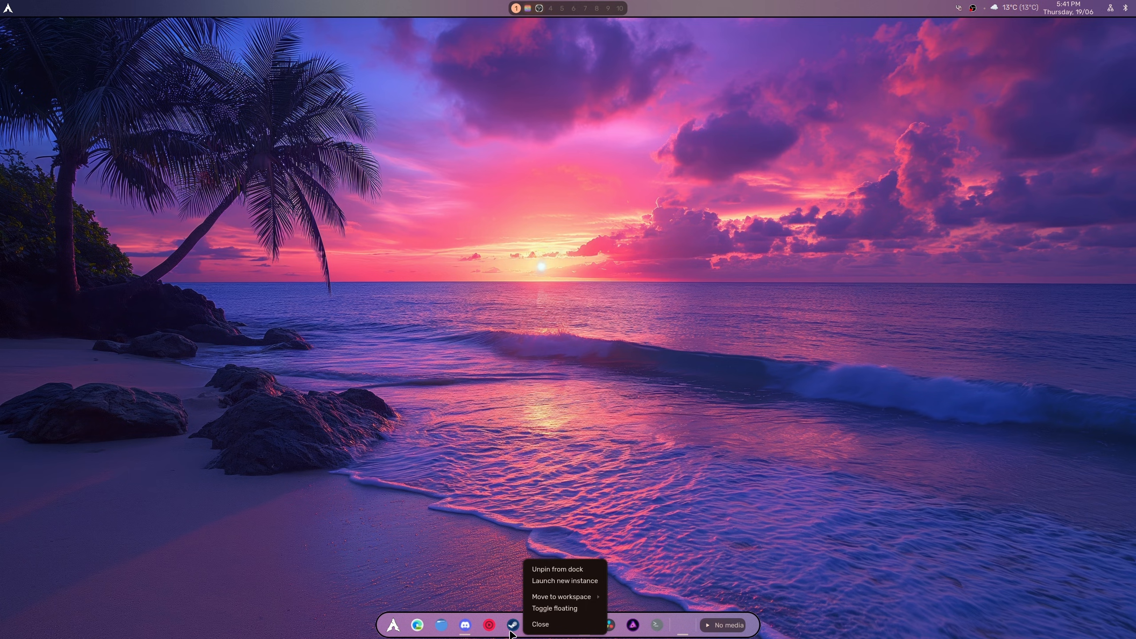
pyautogui.click(513, 625)
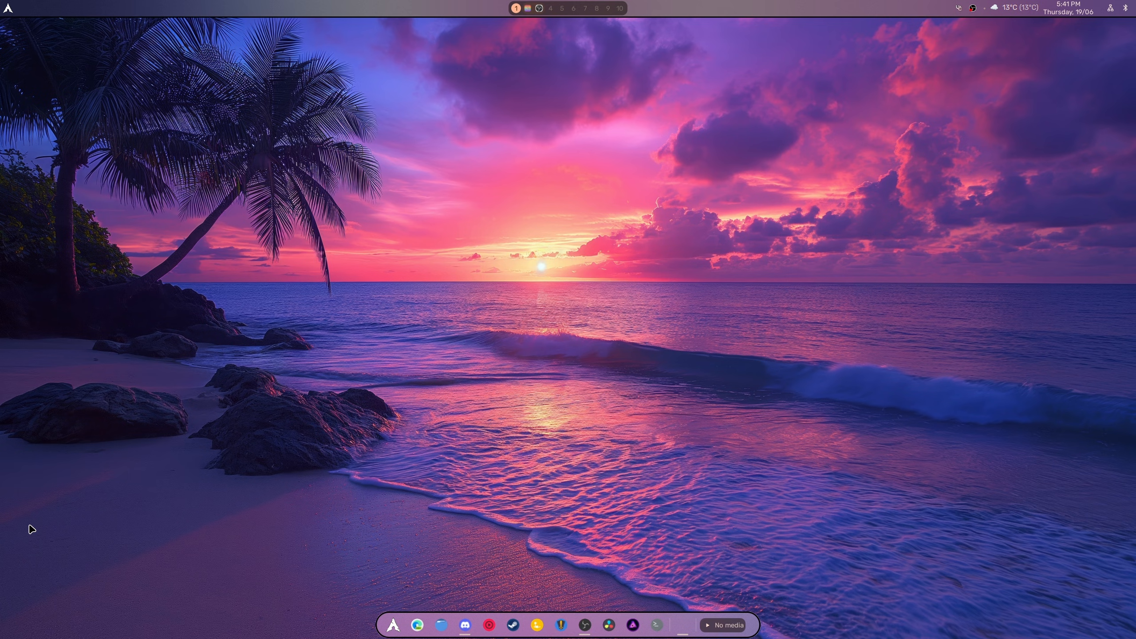
pyautogui.moveTo(393, 624)
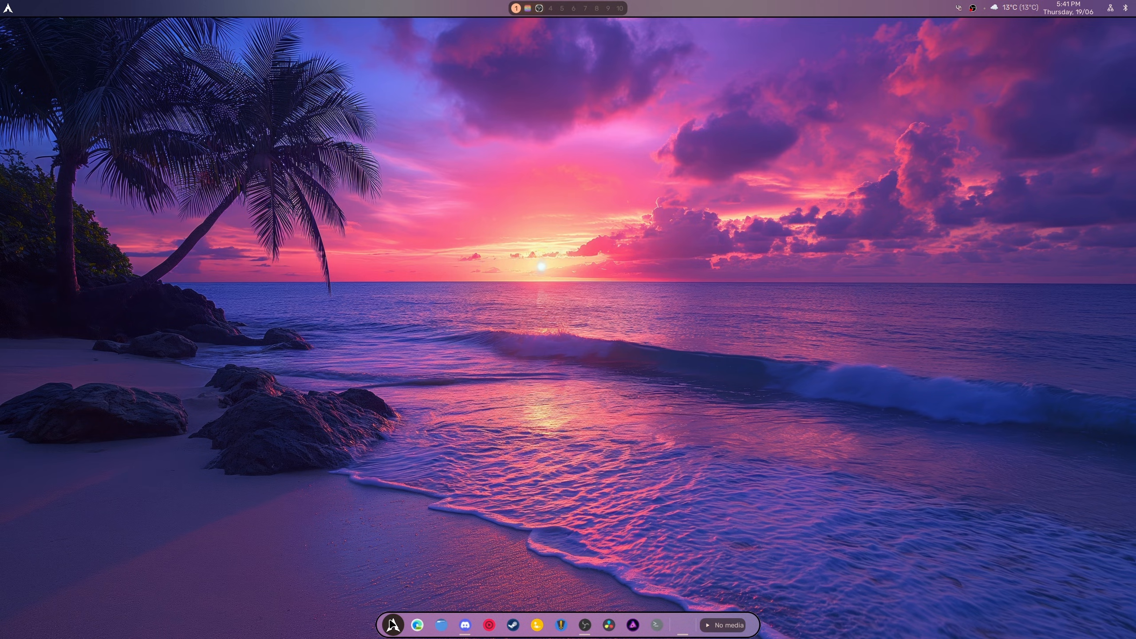
pyautogui.click(392, 624)
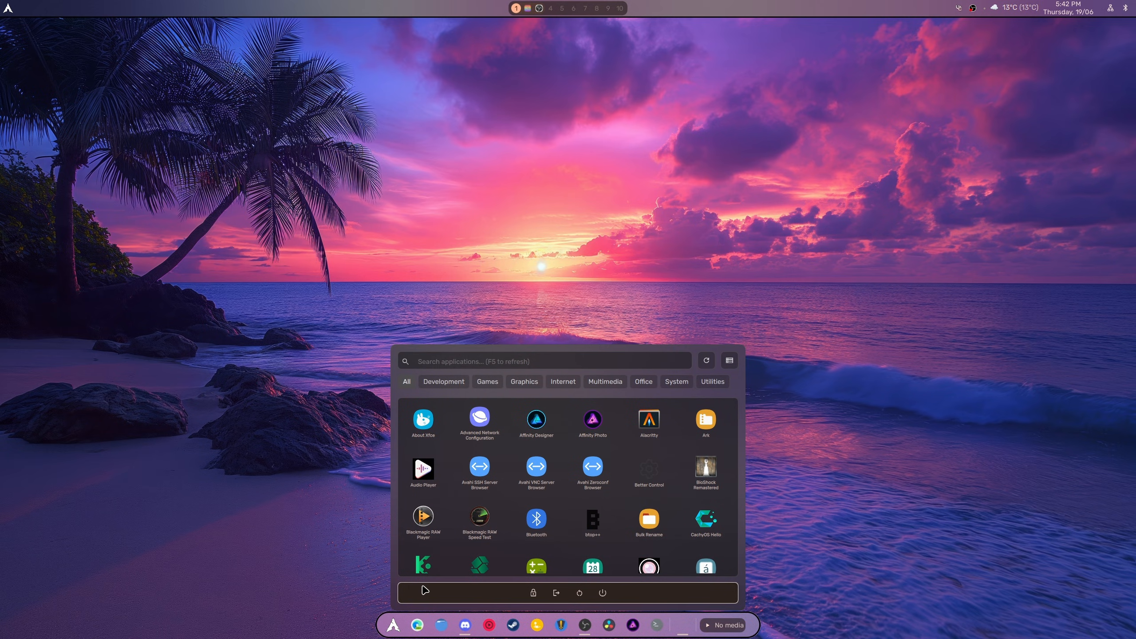
pyautogui.moveTo(523, 366)
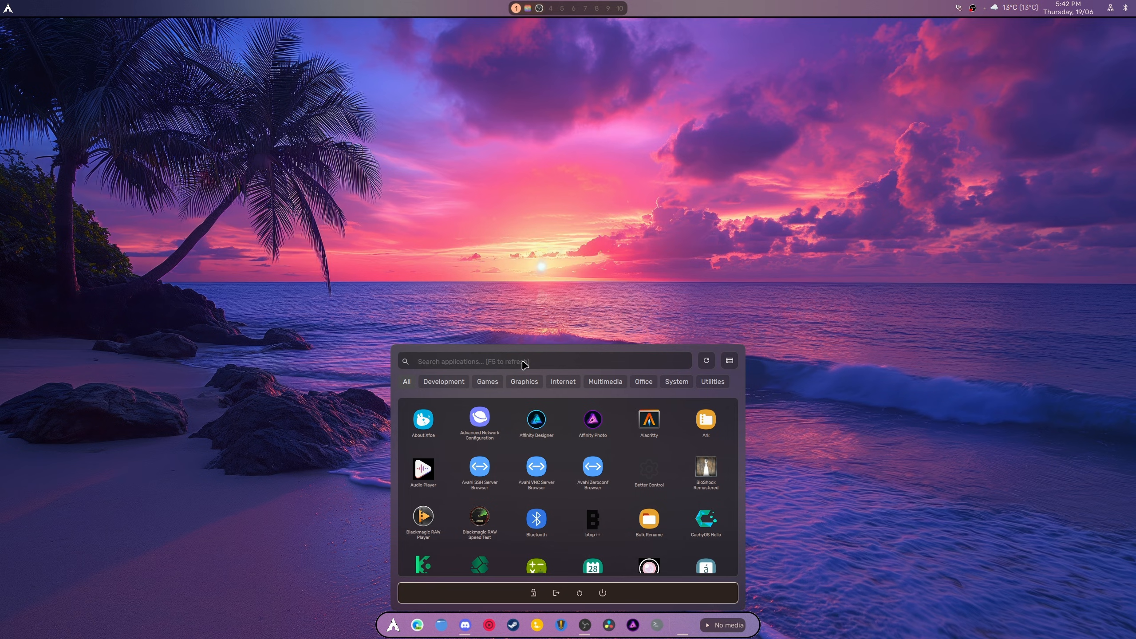
pyautogui.moveTo(561, 426)
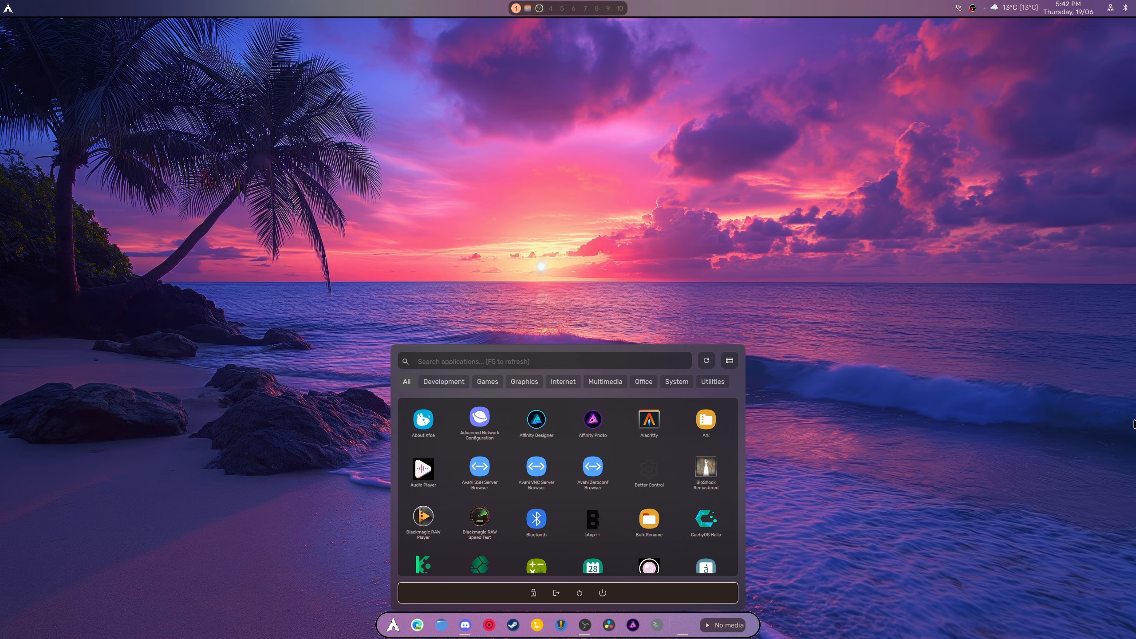
pyautogui.moveTo(557, 445)
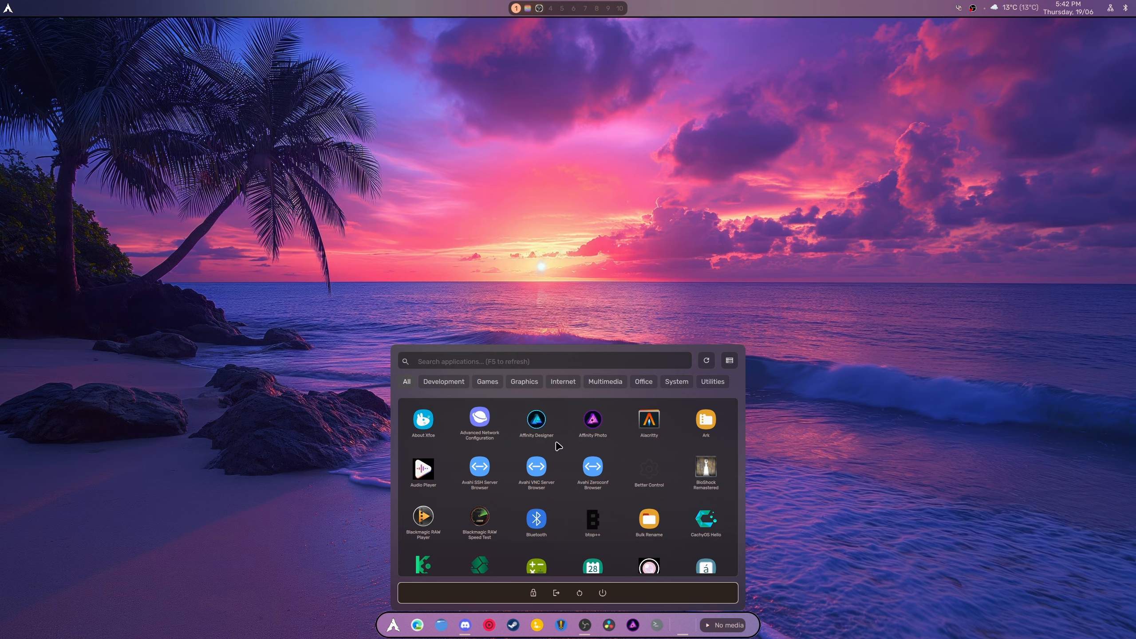
pyautogui.moveTo(632, 539)
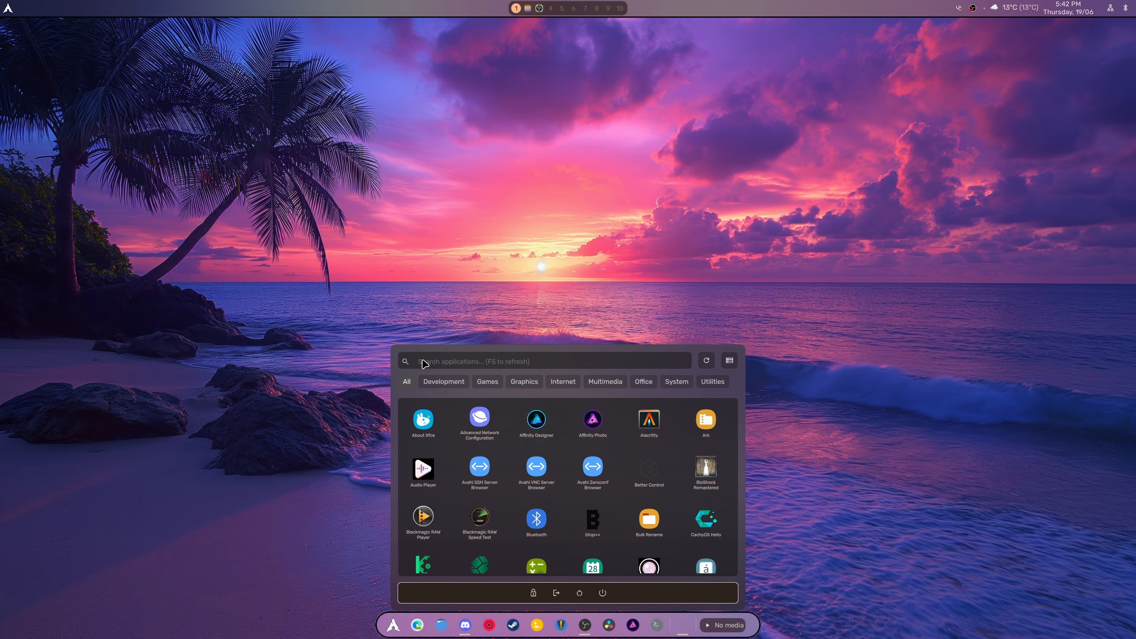
pyautogui.moveTo(531, 363)
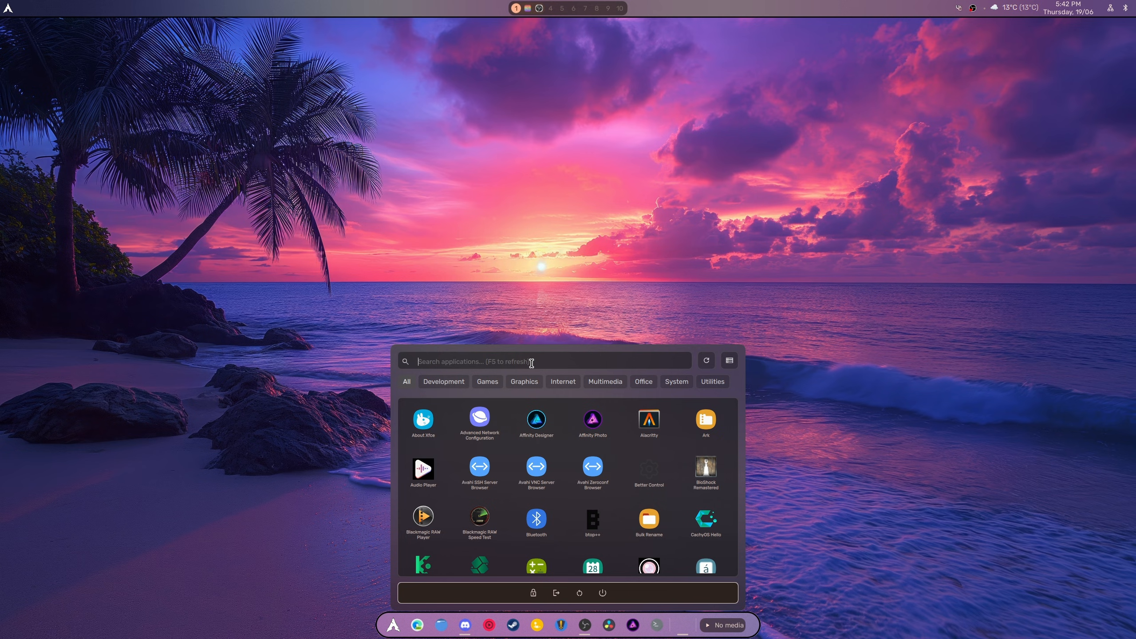
pyautogui.click(393, 625)
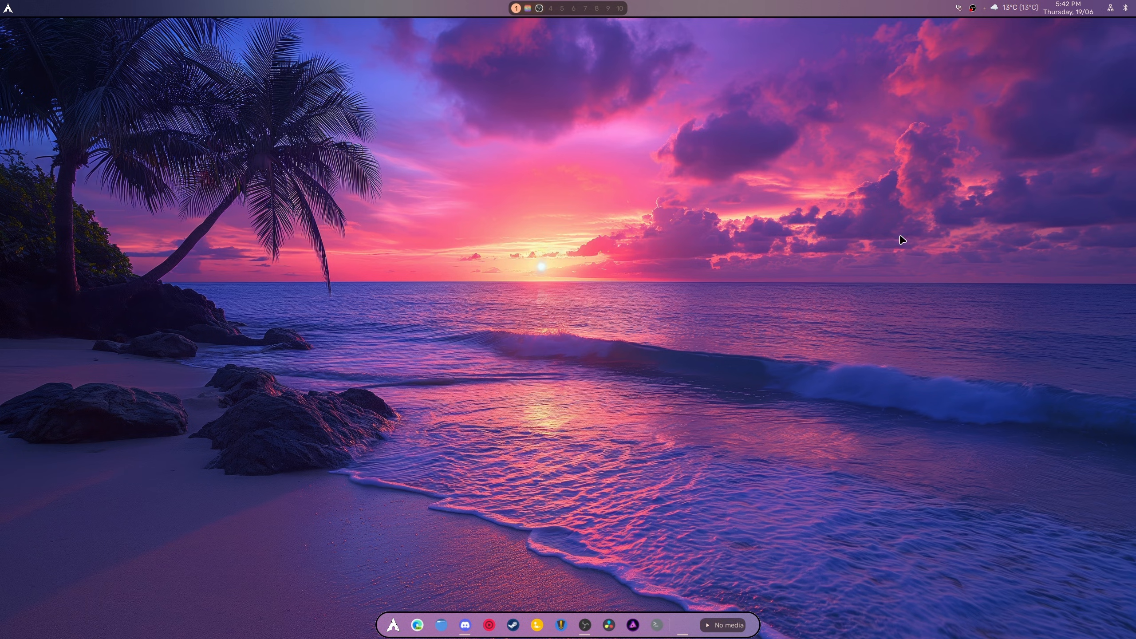
pyautogui.moveTo(904, 215)
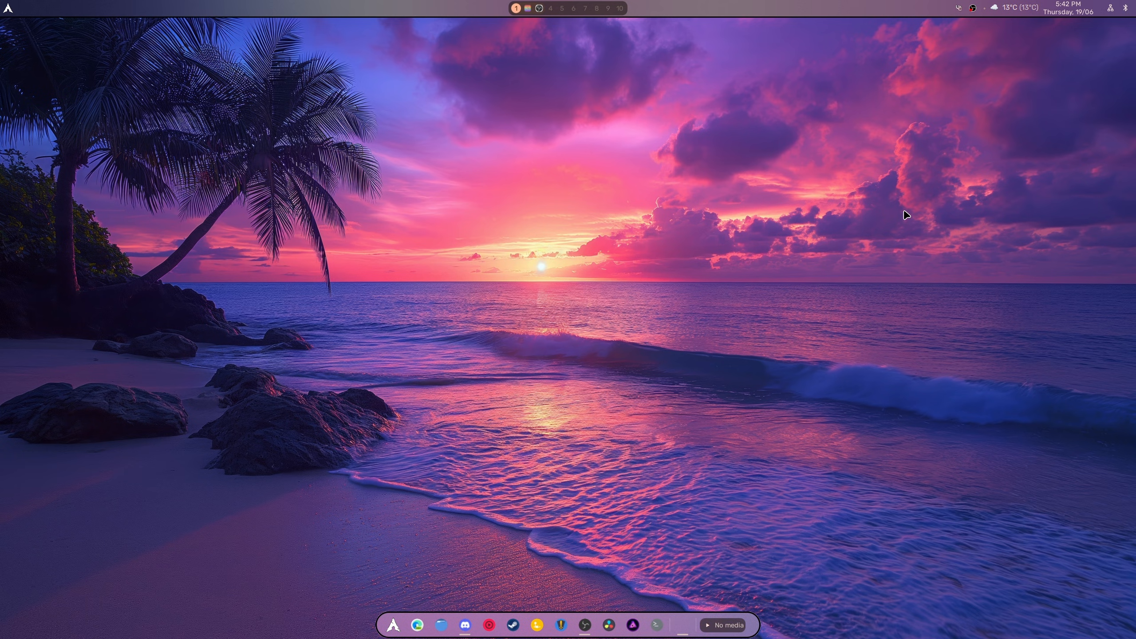
pyautogui.moveTo(906, 212)
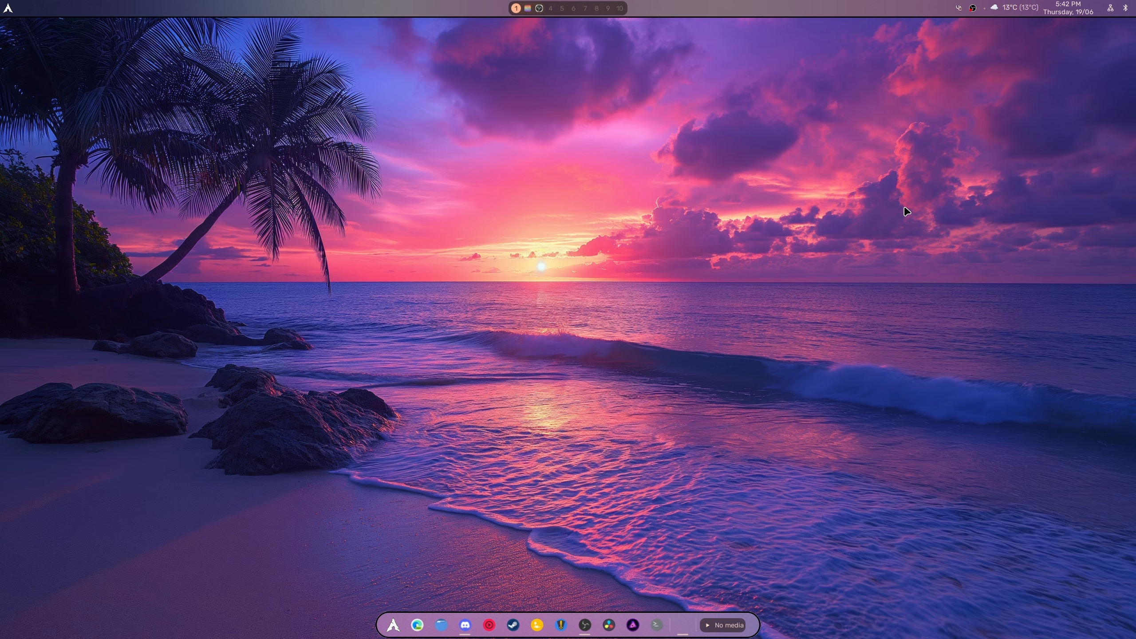
pyautogui.moveTo(888, 199)
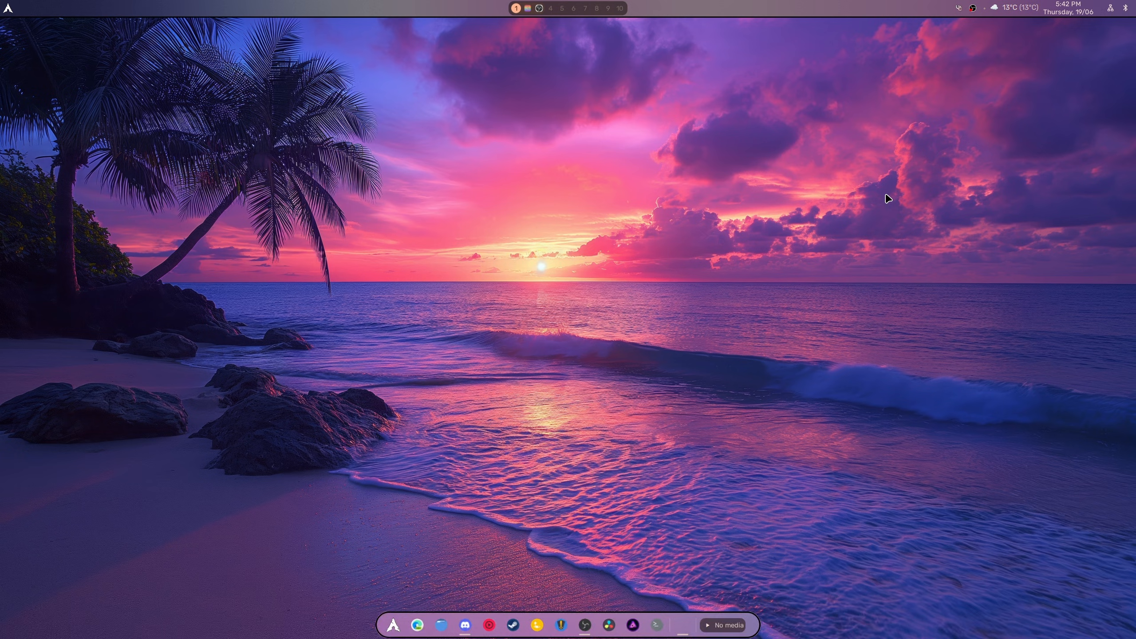
pyautogui.moveTo(875, 194)
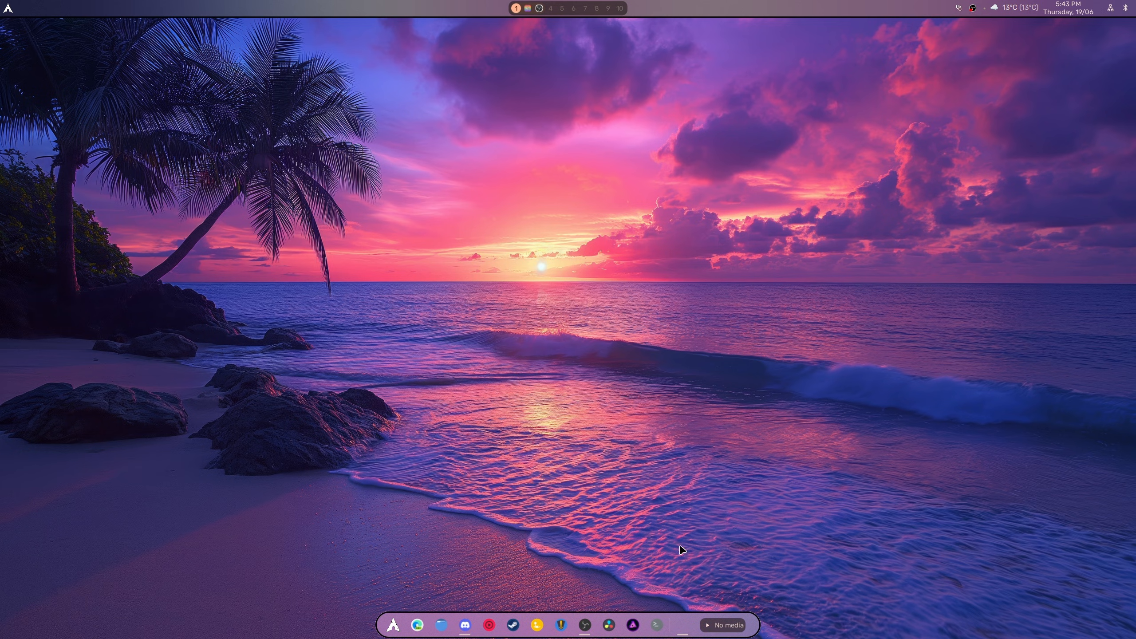
# Open and close Files on Downloads, then bring up the Godot editor.
pyautogui.click(439, 624)
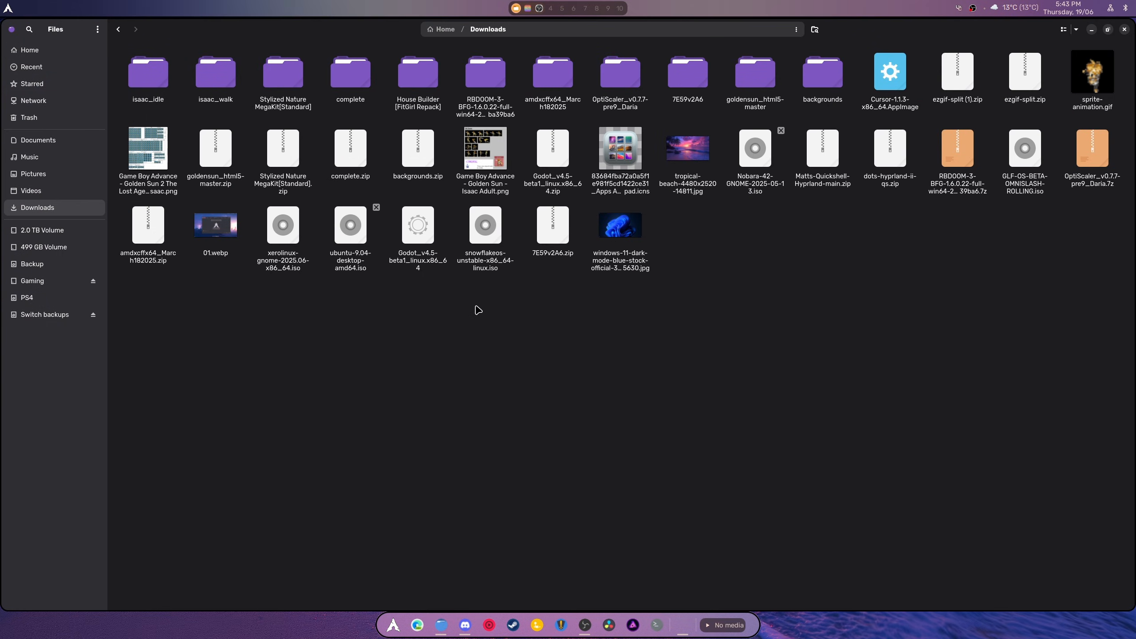
pyautogui.click(416, 225)
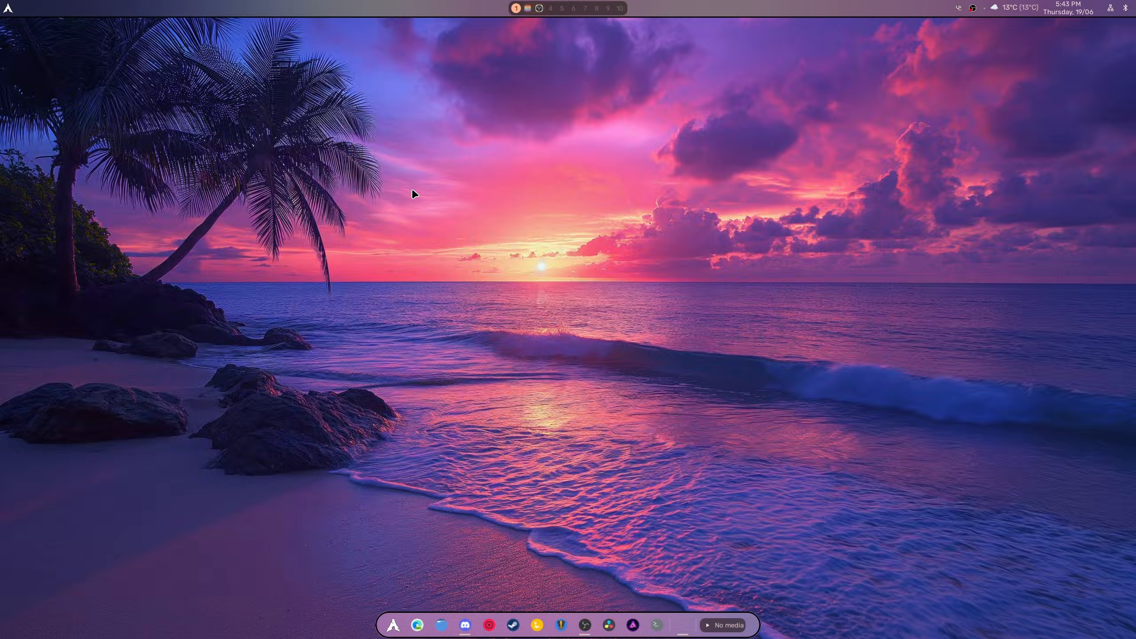
pyautogui.click(392, 624)
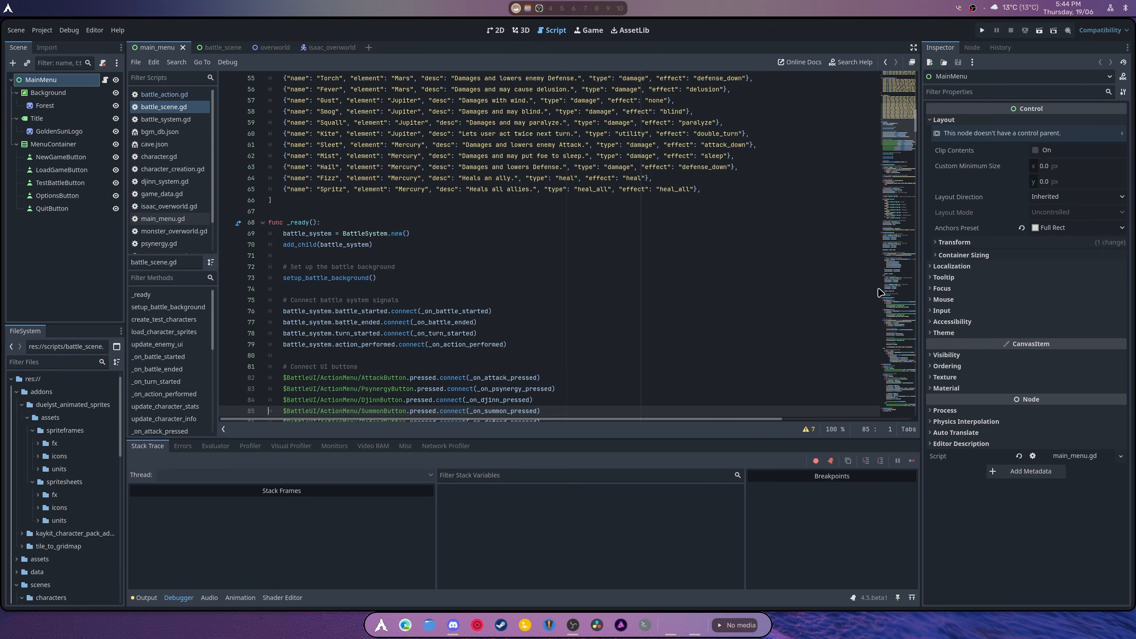
# Run the game, start a test battle, begin the adventure, then stop it.
pyautogui.click(984, 30)
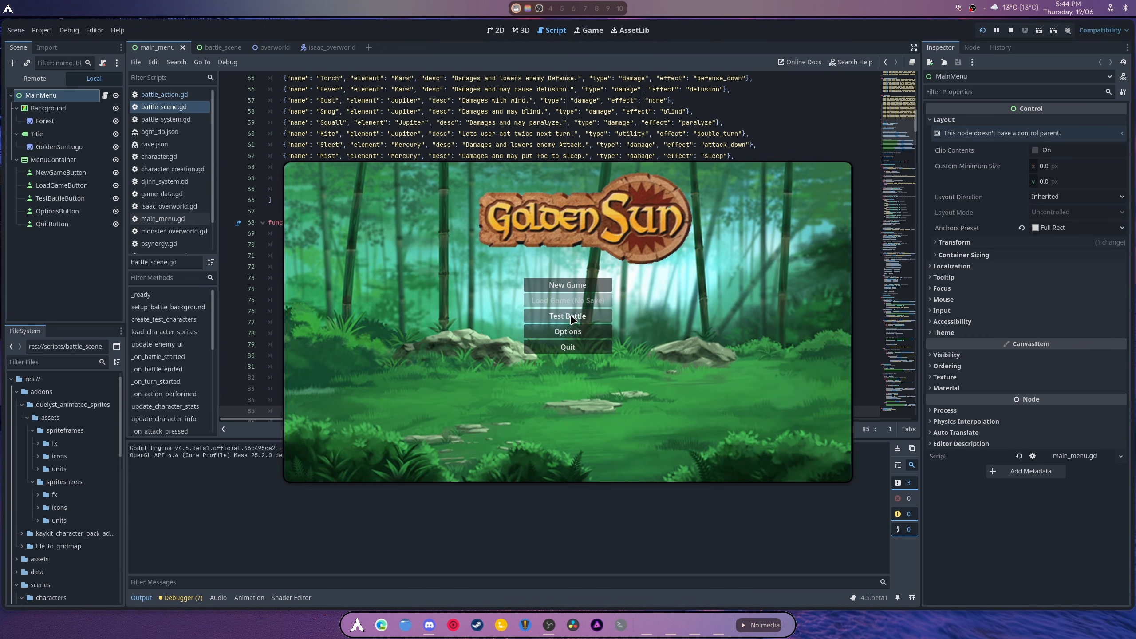
pyautogui.click(568, 315)
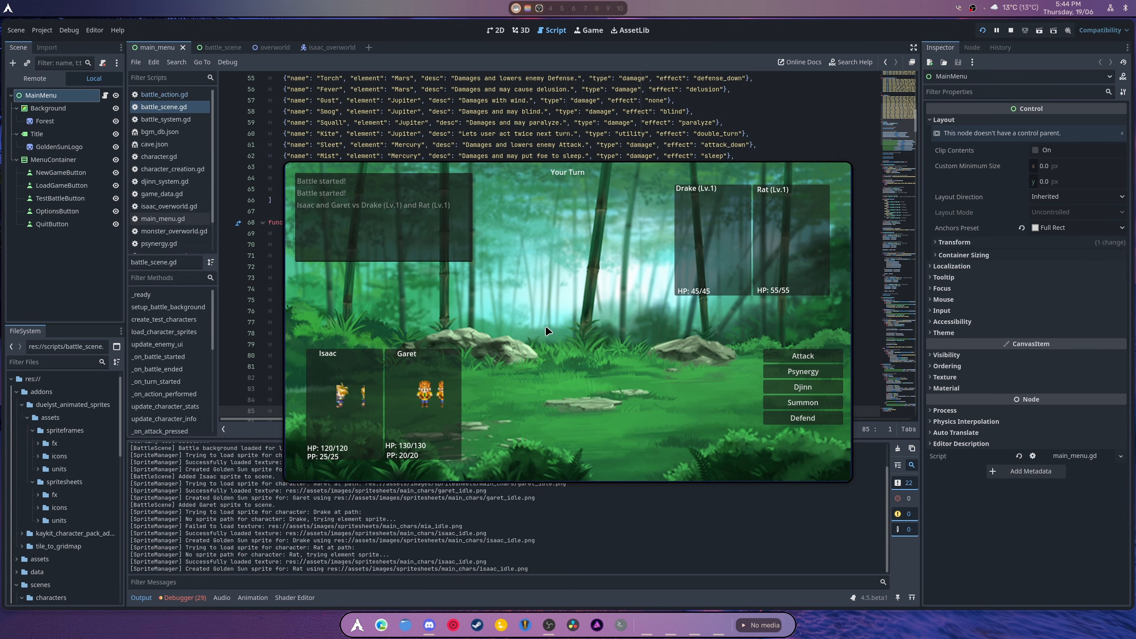
pyautogui.moveTo(687, 368)
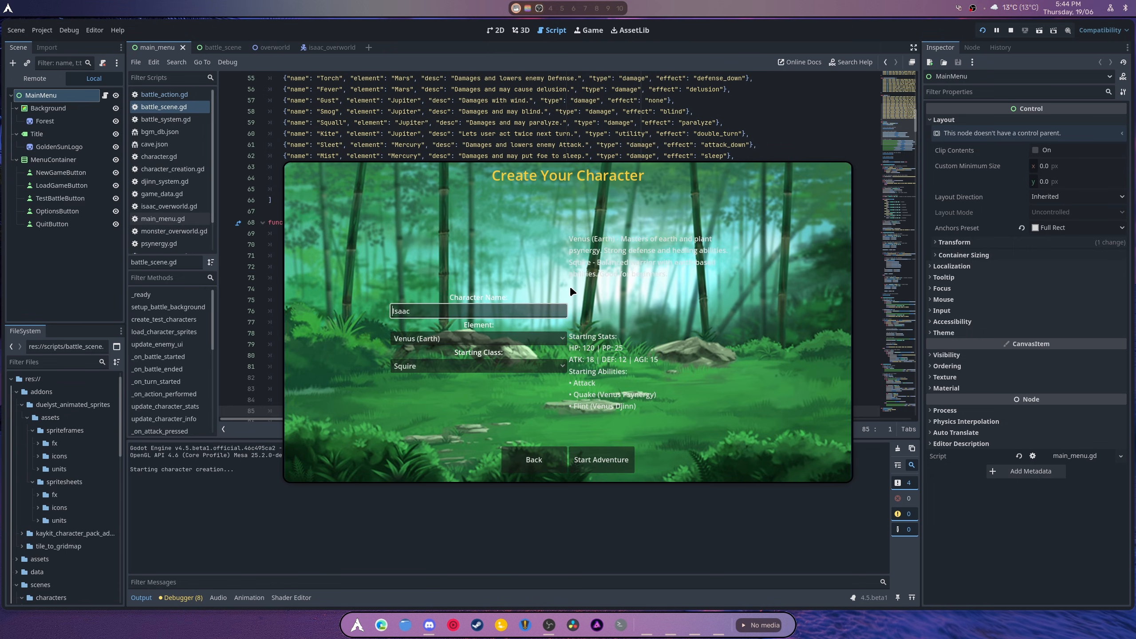
pyautogui.moveTo(599, 467)
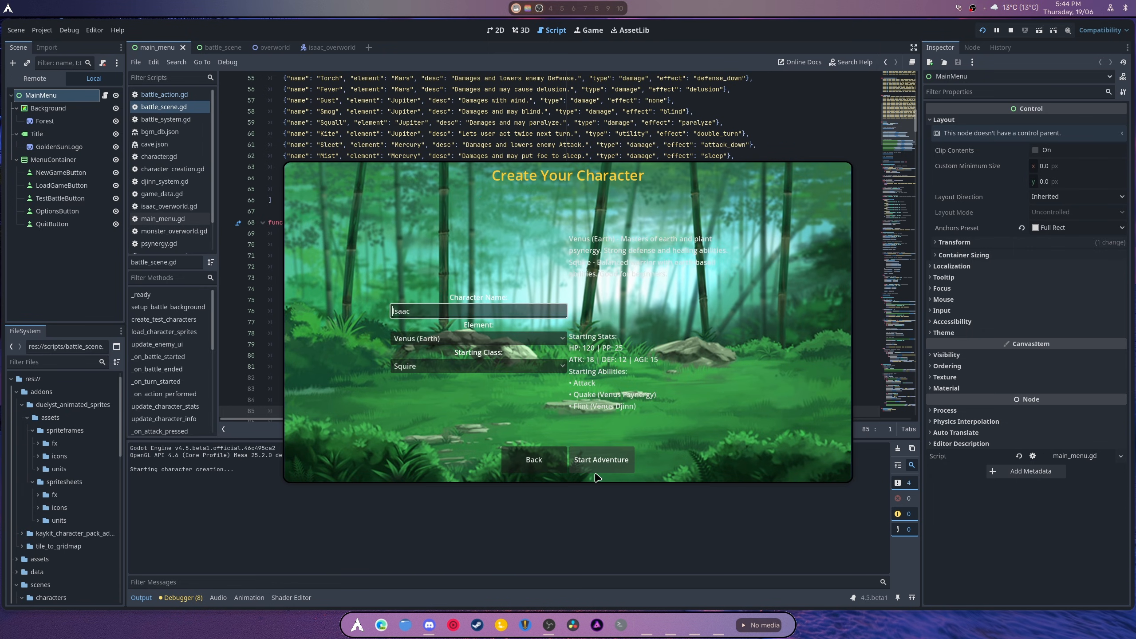
pyautogui.click(600, 460)
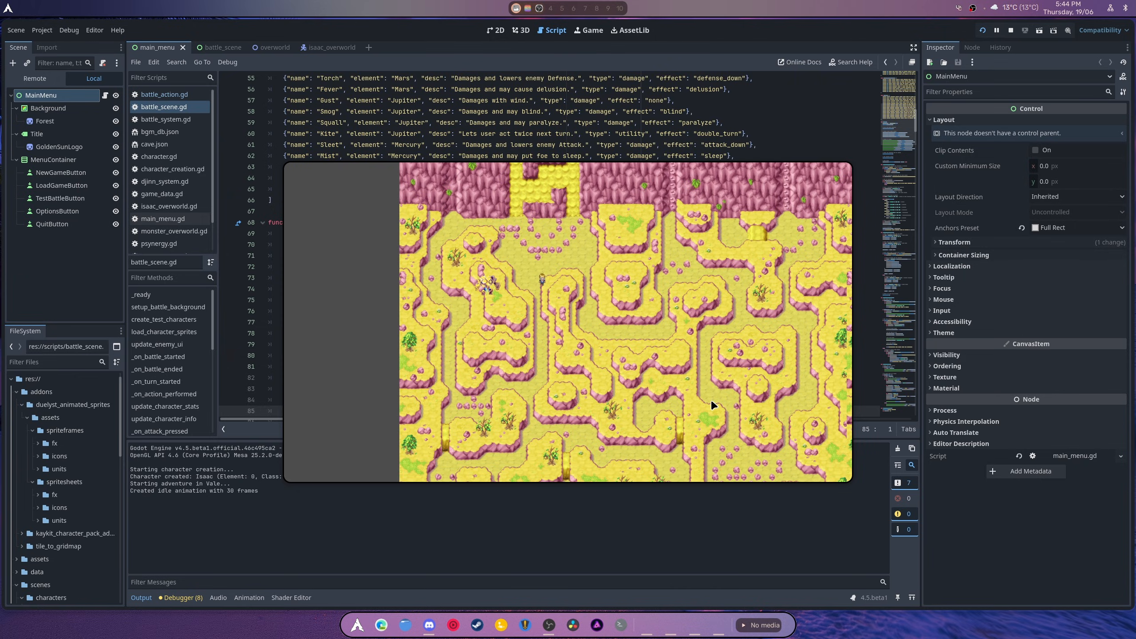
pyautogui.click(1010, 30)
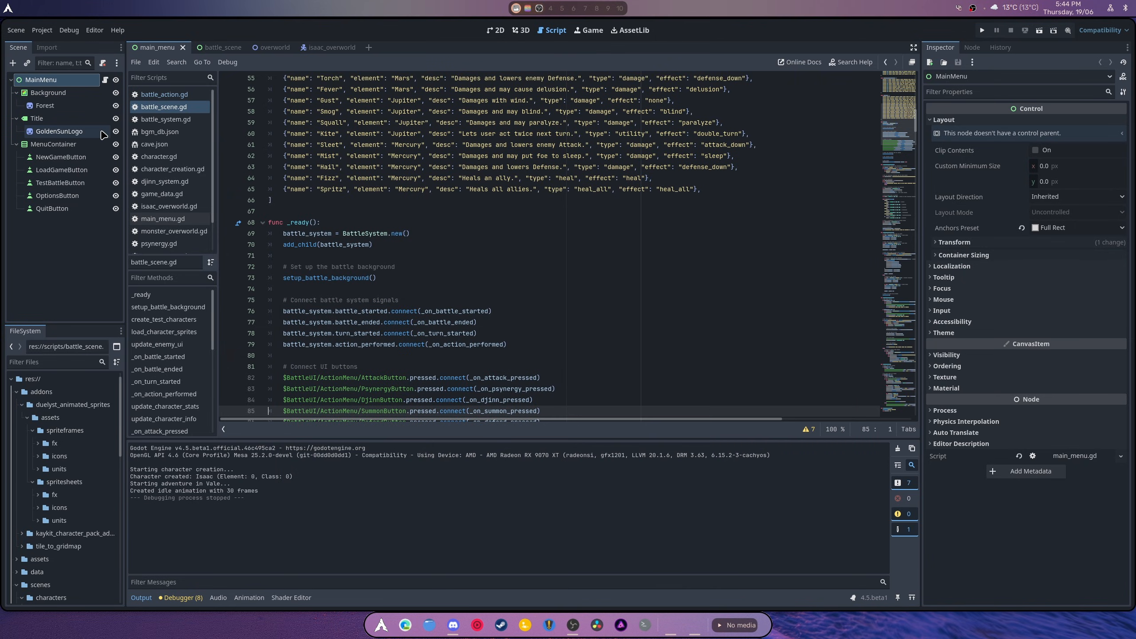
# Open the overworld scene, inspect the Isaac and Camera2D nodes, and relaunch the game.
pyautogui.click(261, 47)
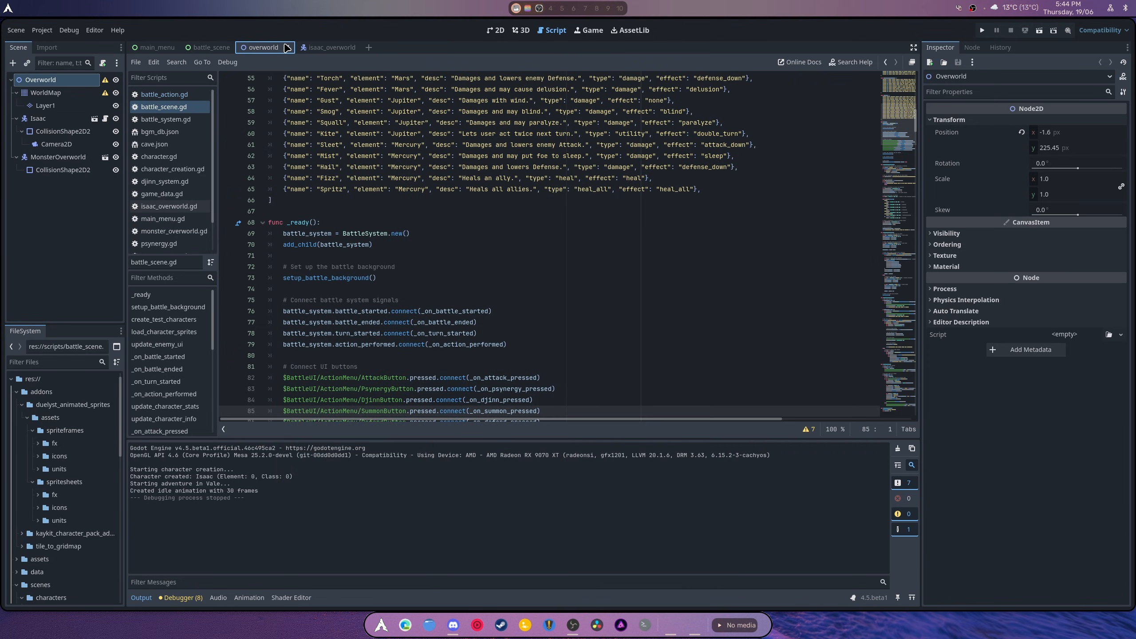
pyautogui.click(39, 117)
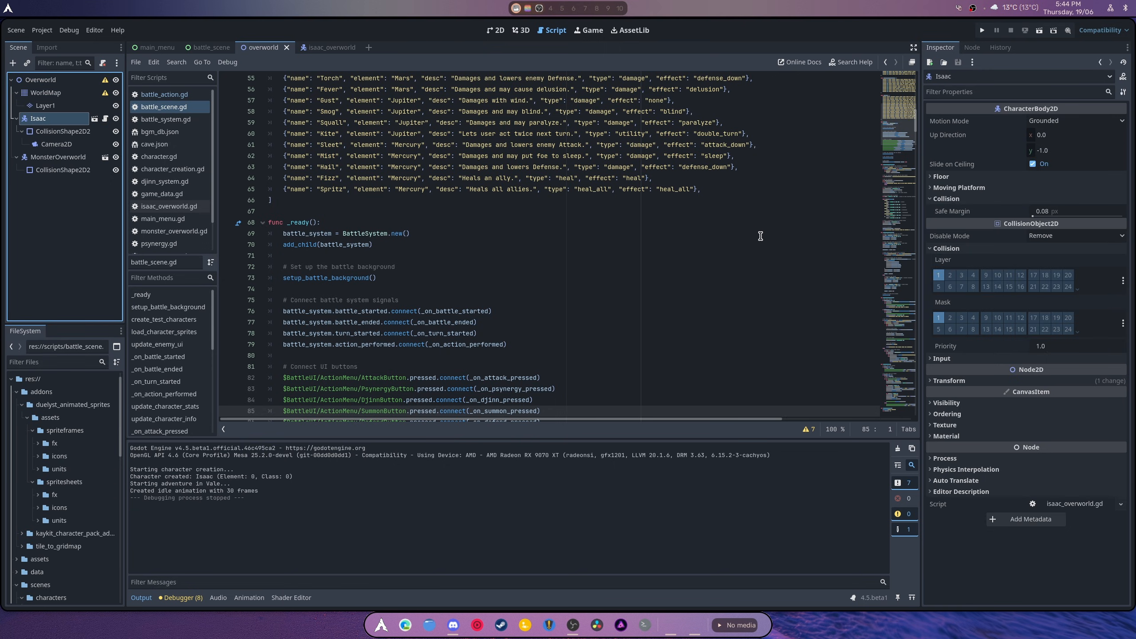
pyautogui.click(55, 144)
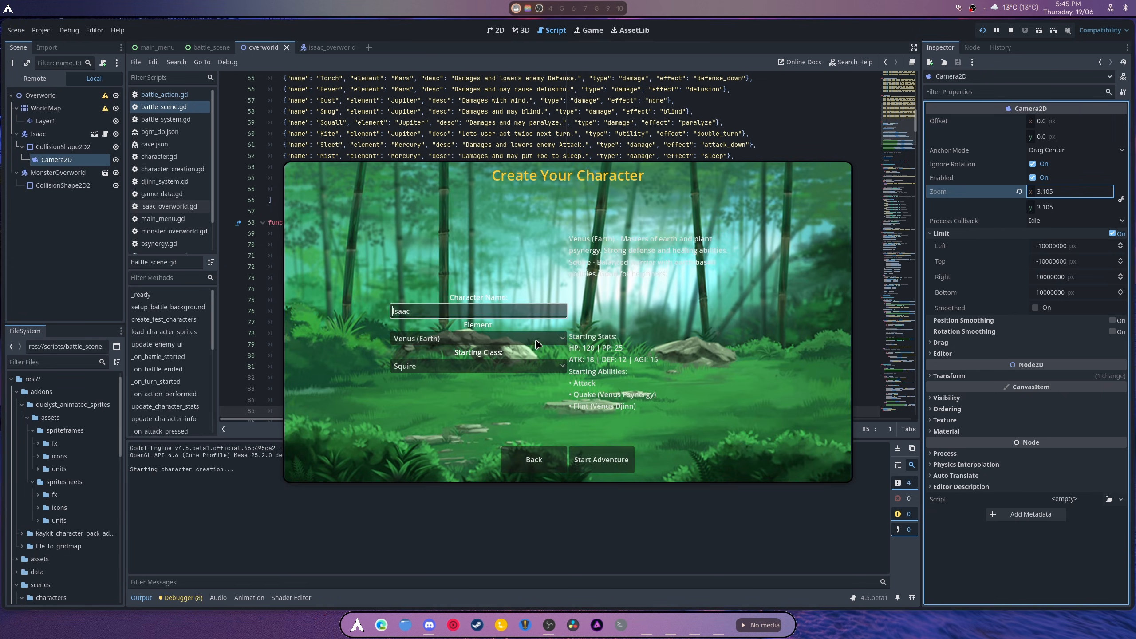
pyautogui.click(600, 459)
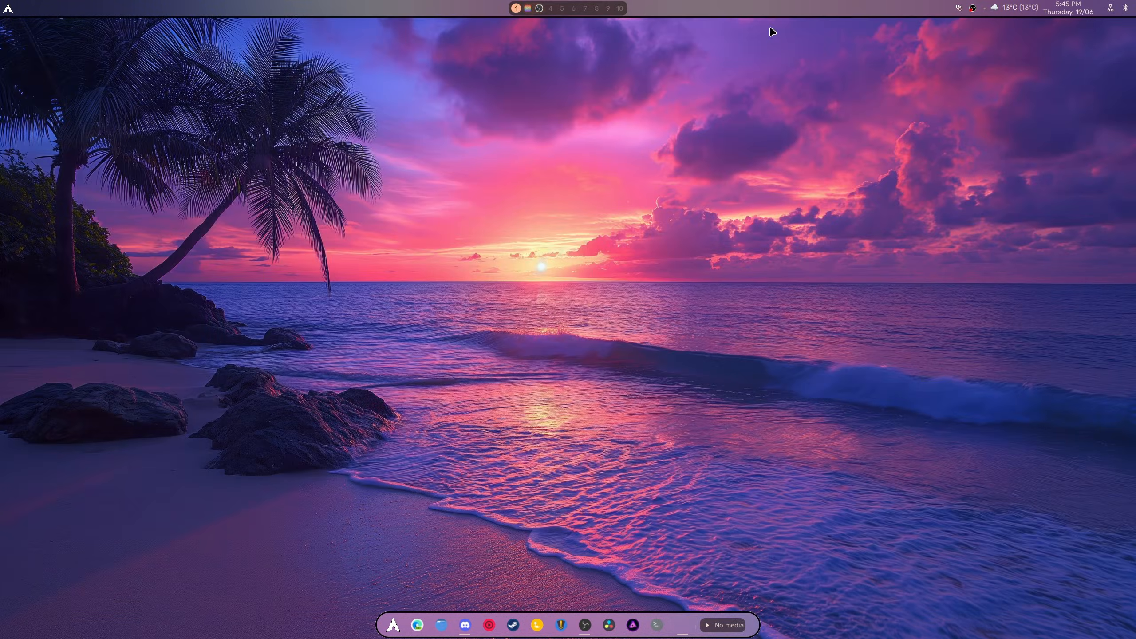
pyautogui.moveTo(769, 38)
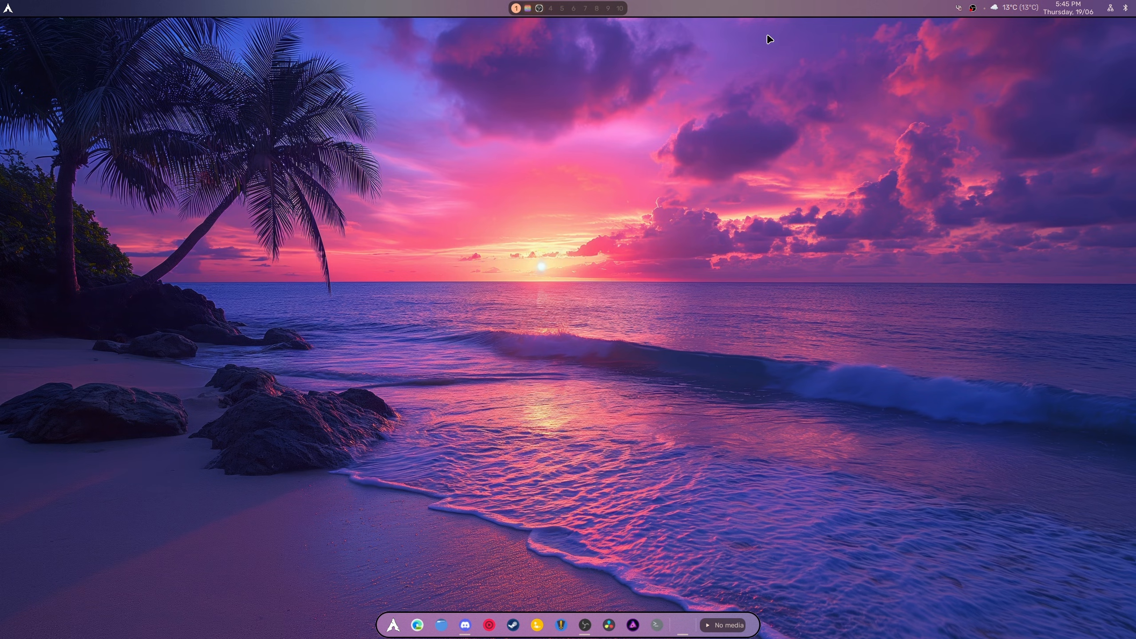
pyautogui.moveTo(759, 332)
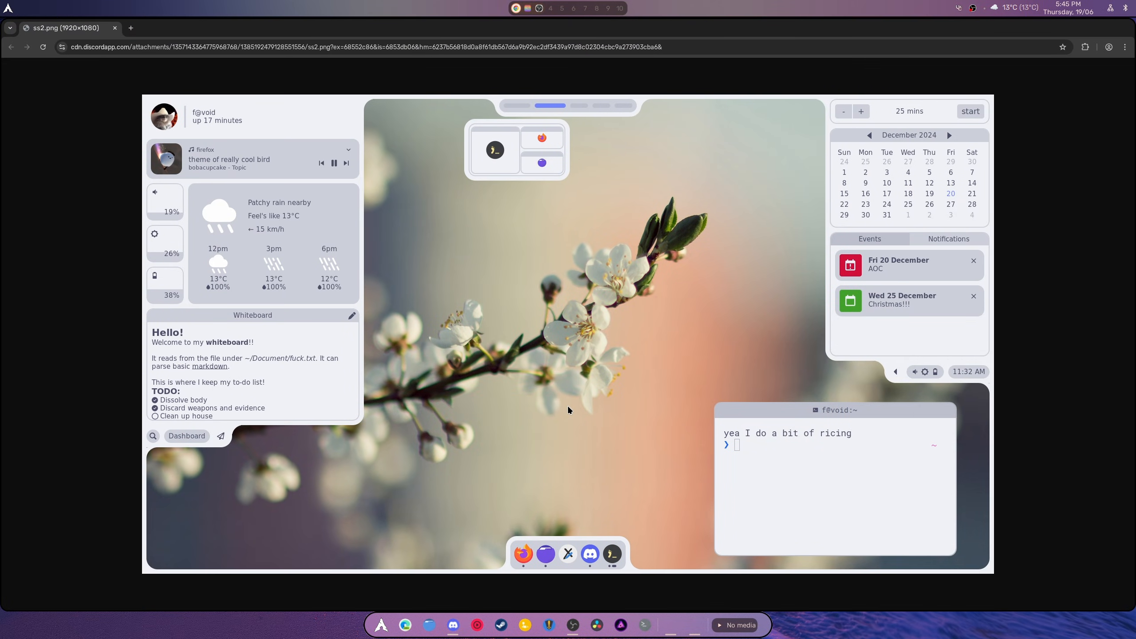
pyautogui.moveTo(860, 614)
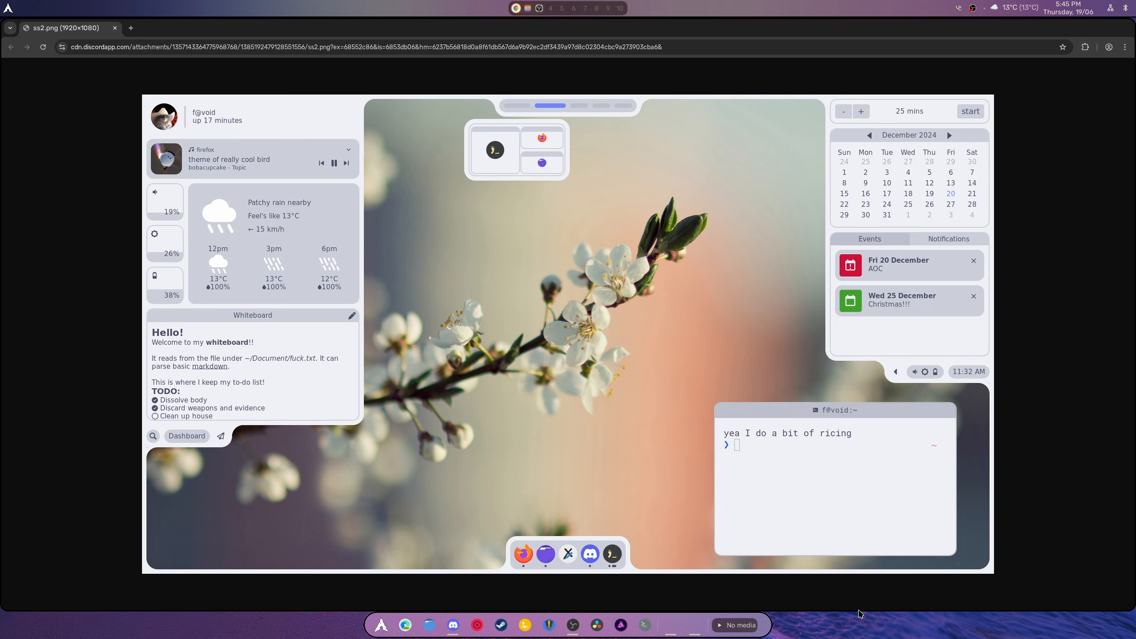
pyautogui.moveTo(700, 451)
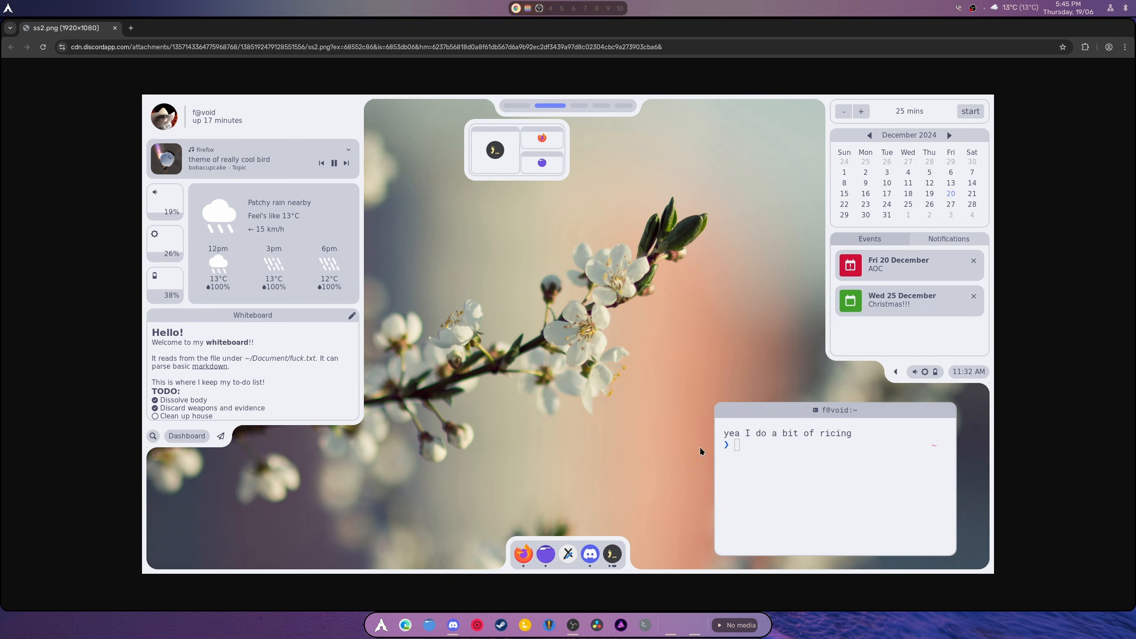
pyautogui.moveTo(967, 391)
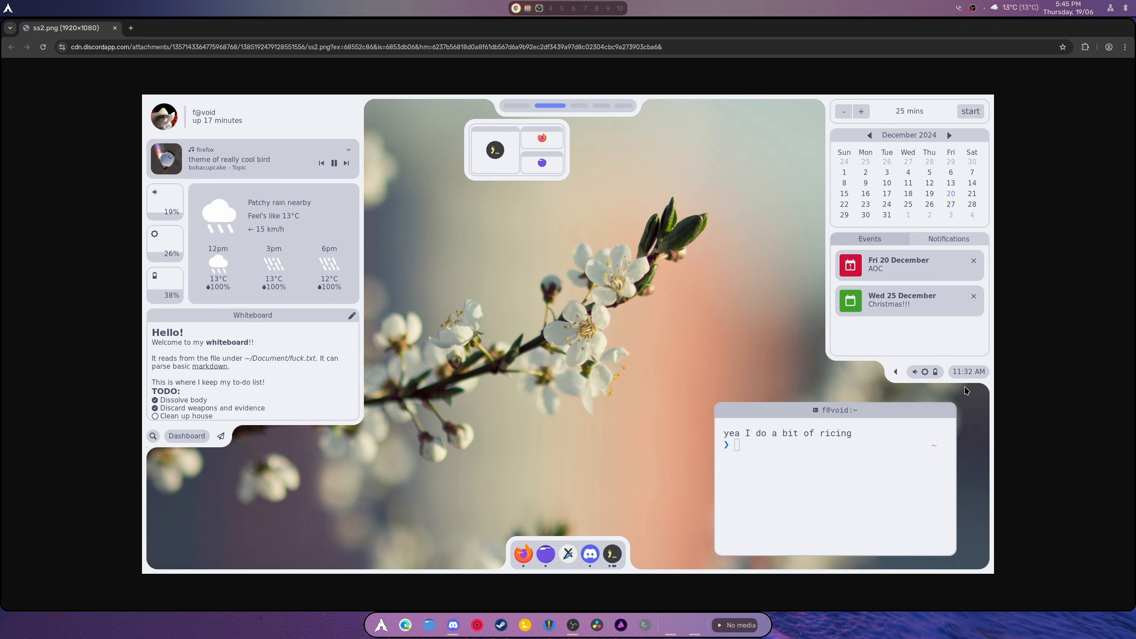
pyautogui.moveTo(1011, 476)
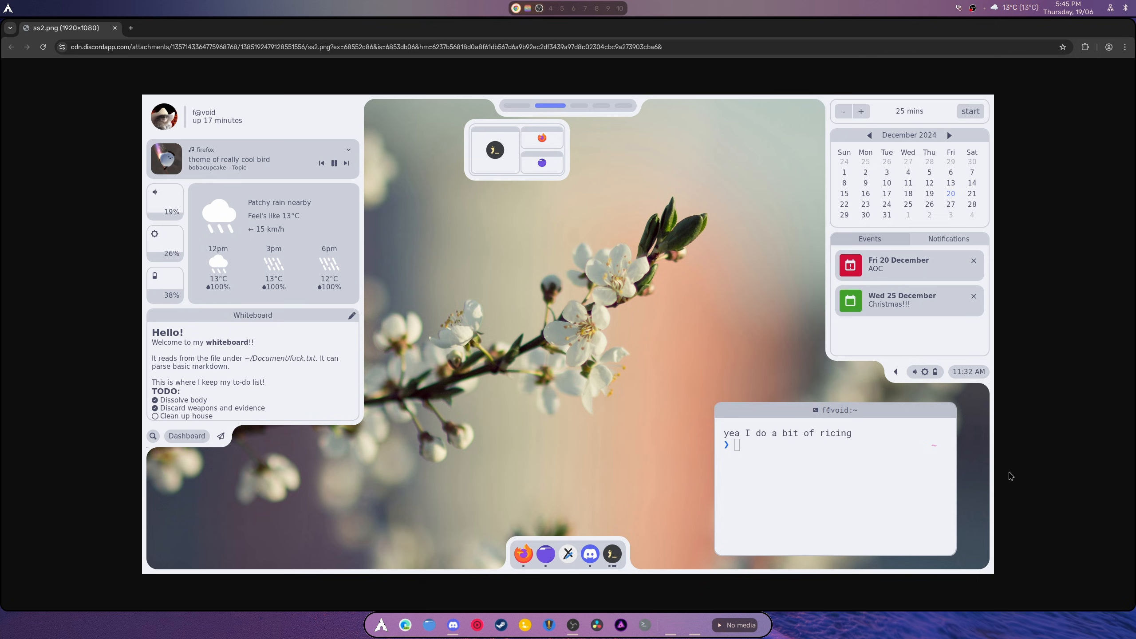
pyautogui.moveTo(103, 344)
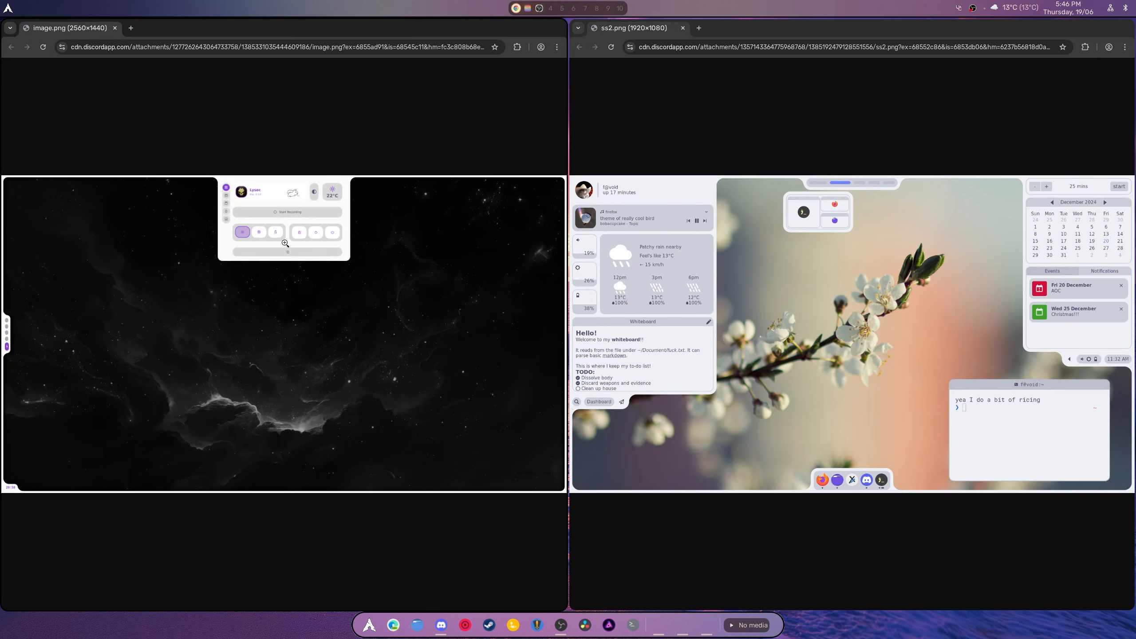
pyautogui.moveTo(135, 305)
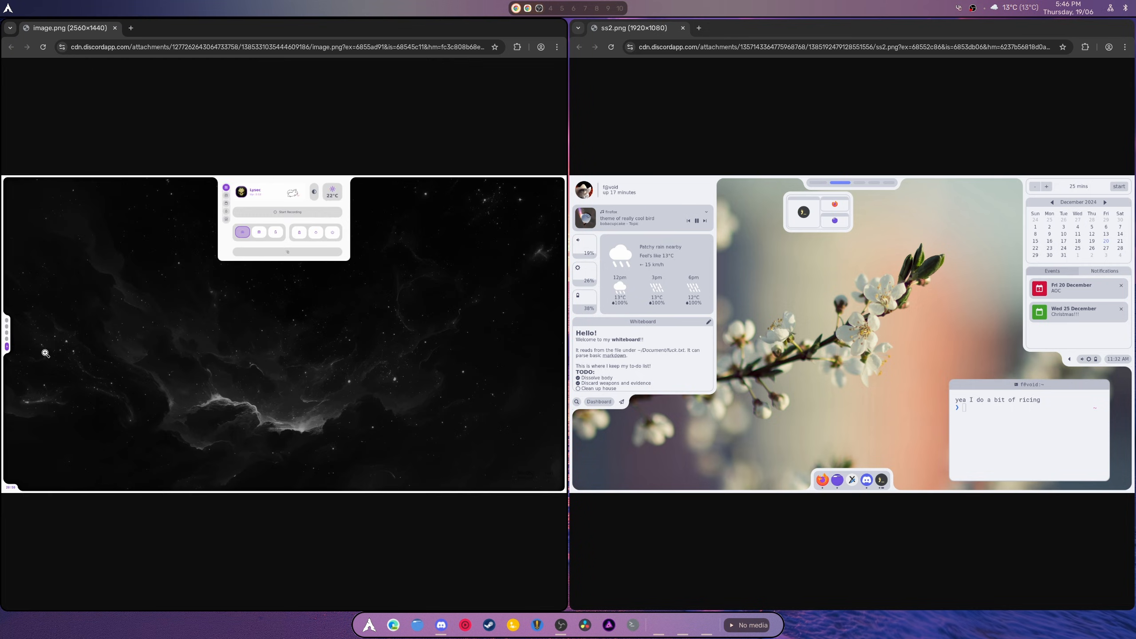
# Select the dark screenshot's address, then close that second browser window.
pyautogui.click(268, 46)
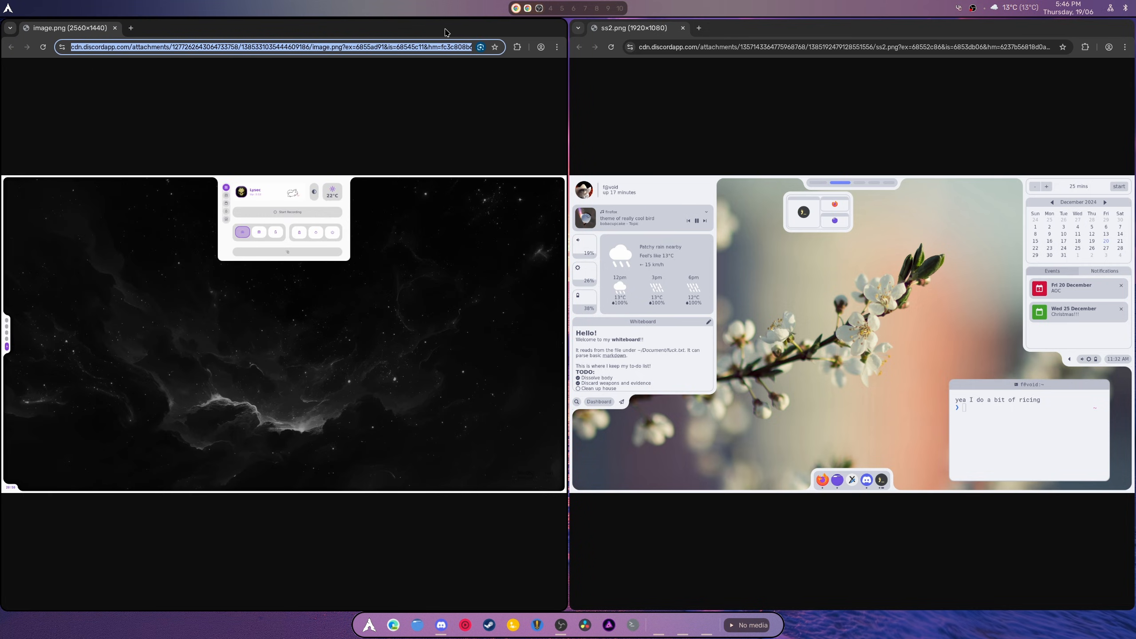
pyautogui.click(115, 28)
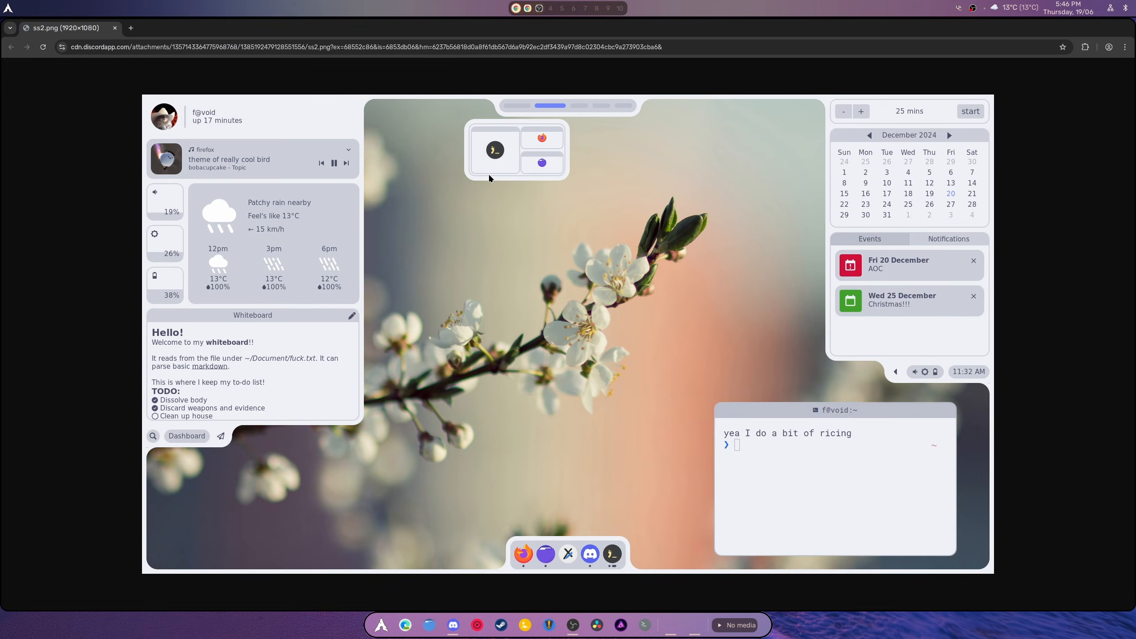
pyautogui.moveTo(487, 234)
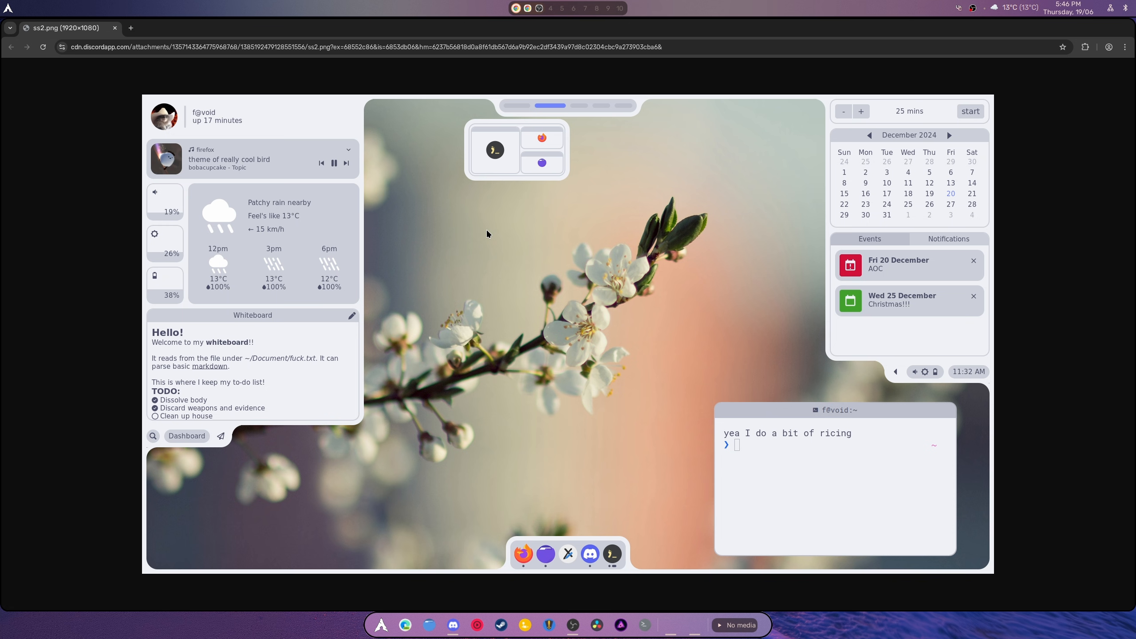
pyautogui.moveTo(658, 38)
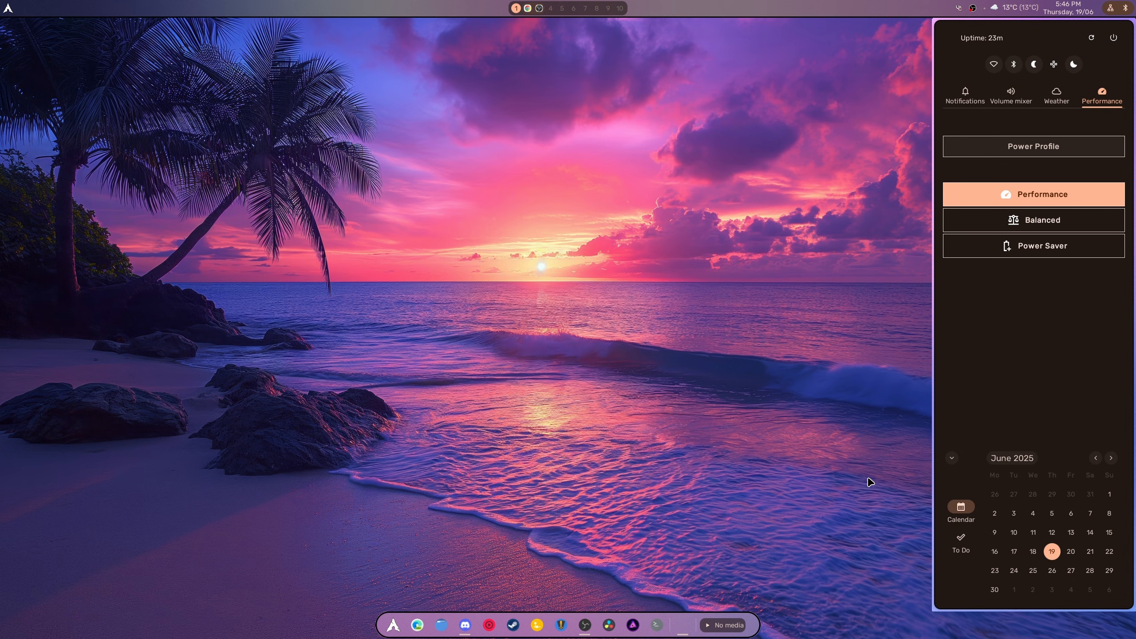
pyautogui.moveTo(961, 394)
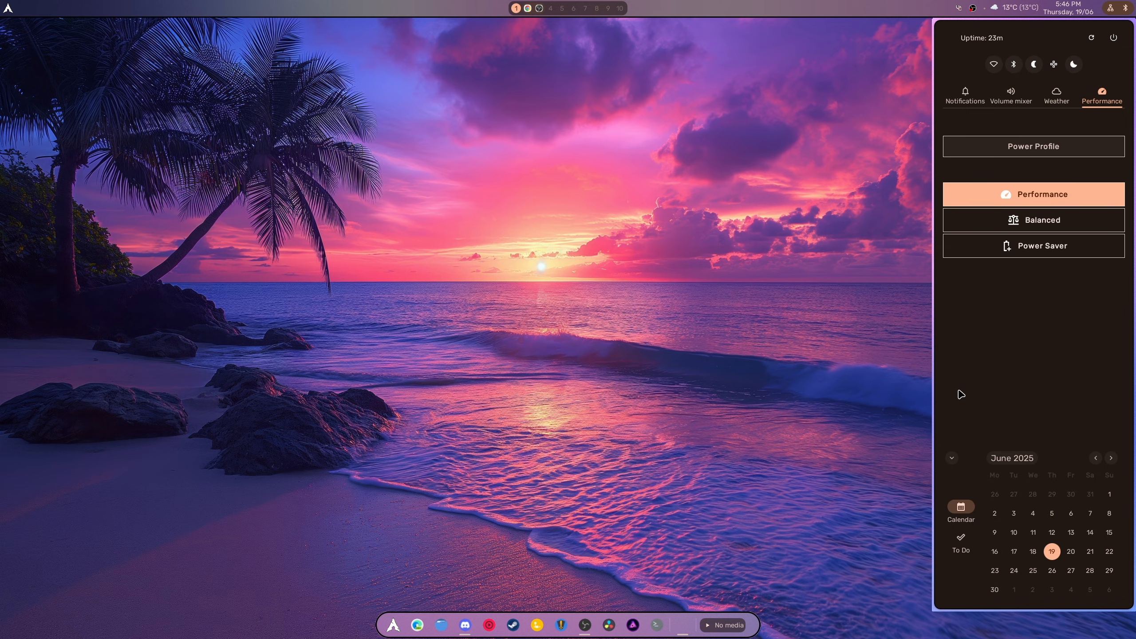
pyautogui.moveTo(961, 395)
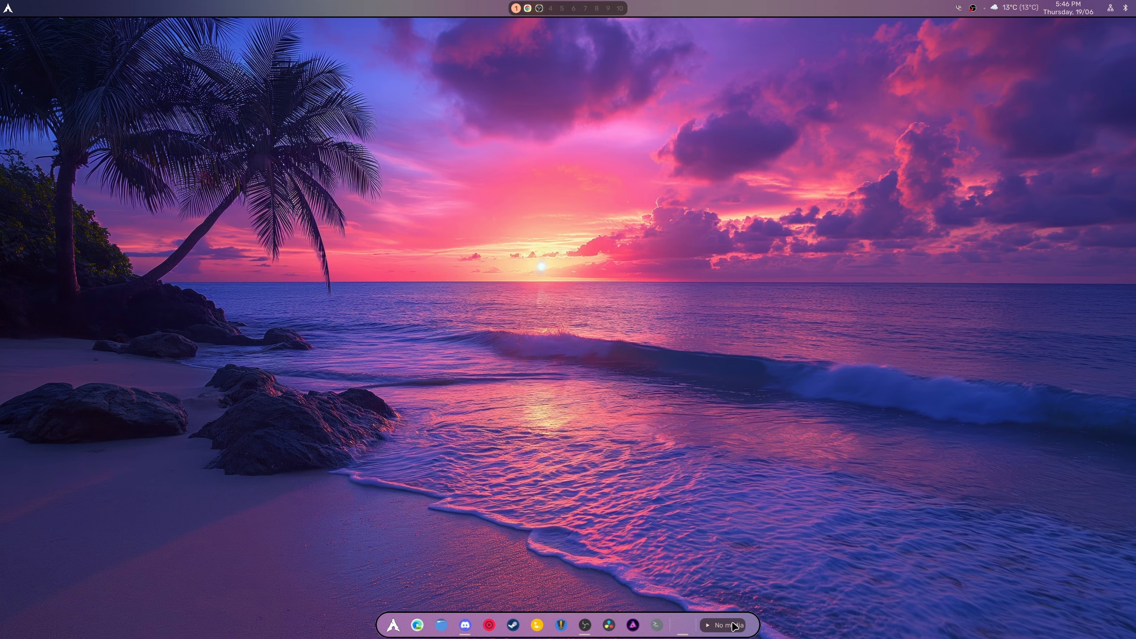
pyautogui.moveTo(613, 391)
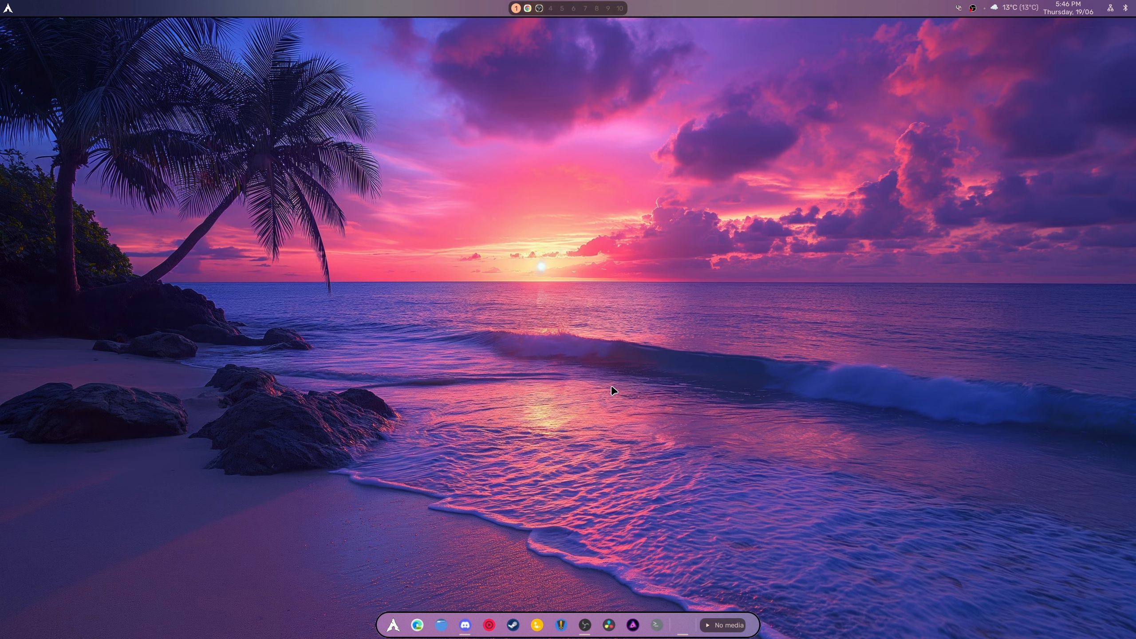
pyautogui.moveTo(829, 230)
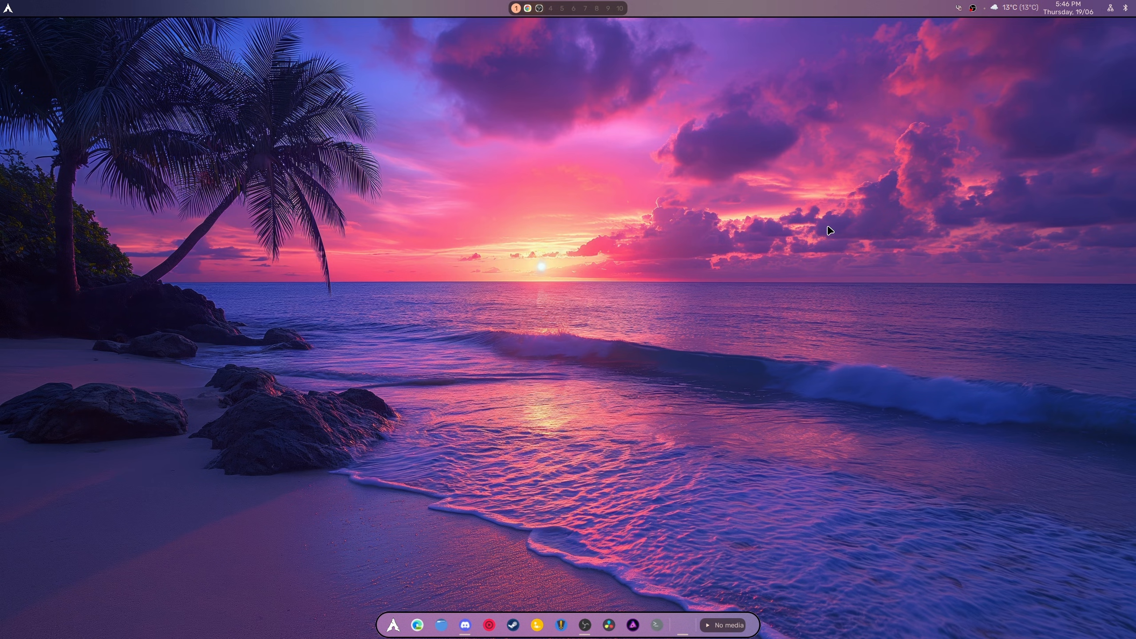
pyautogui.moveTo(828, 234)
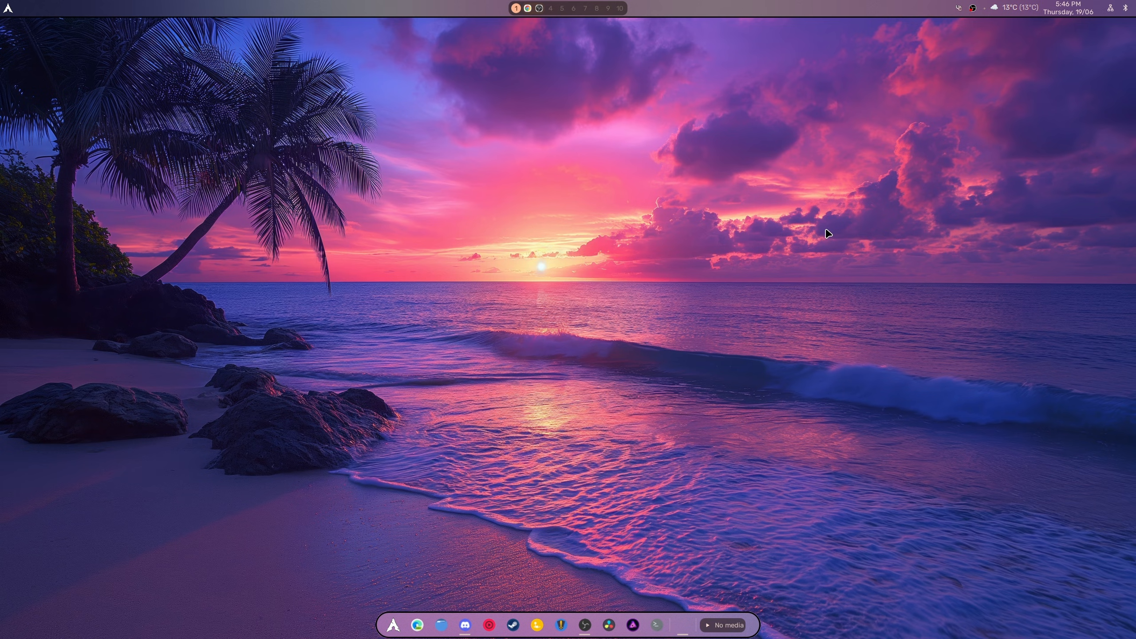
pyautogui.moveTo(789, 233)
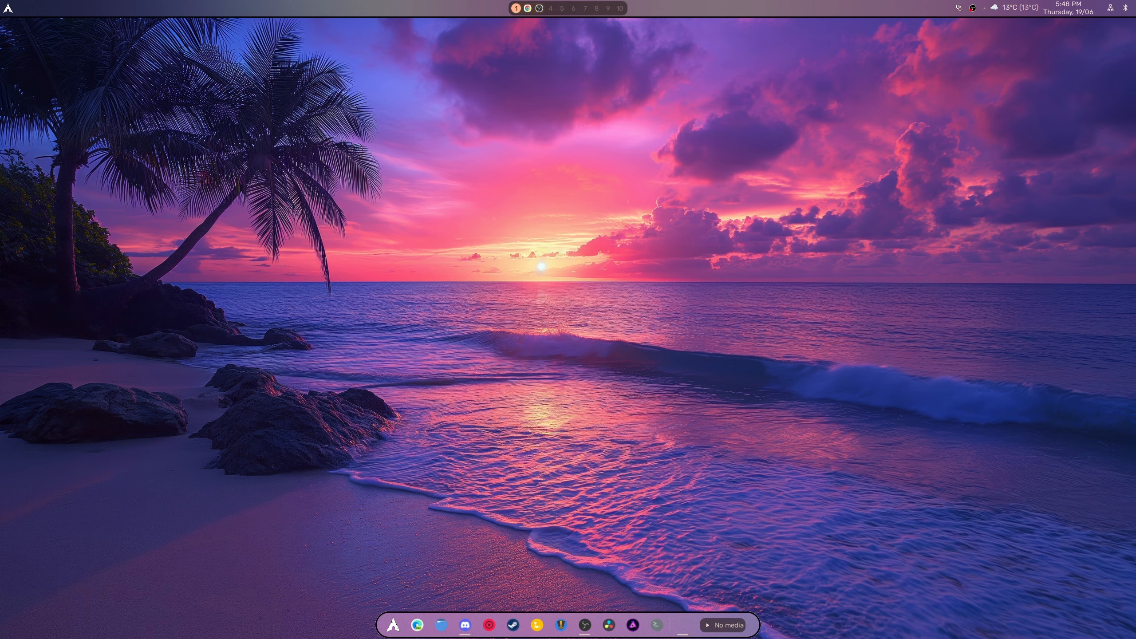
pyautogui.moveTo(954, 469)
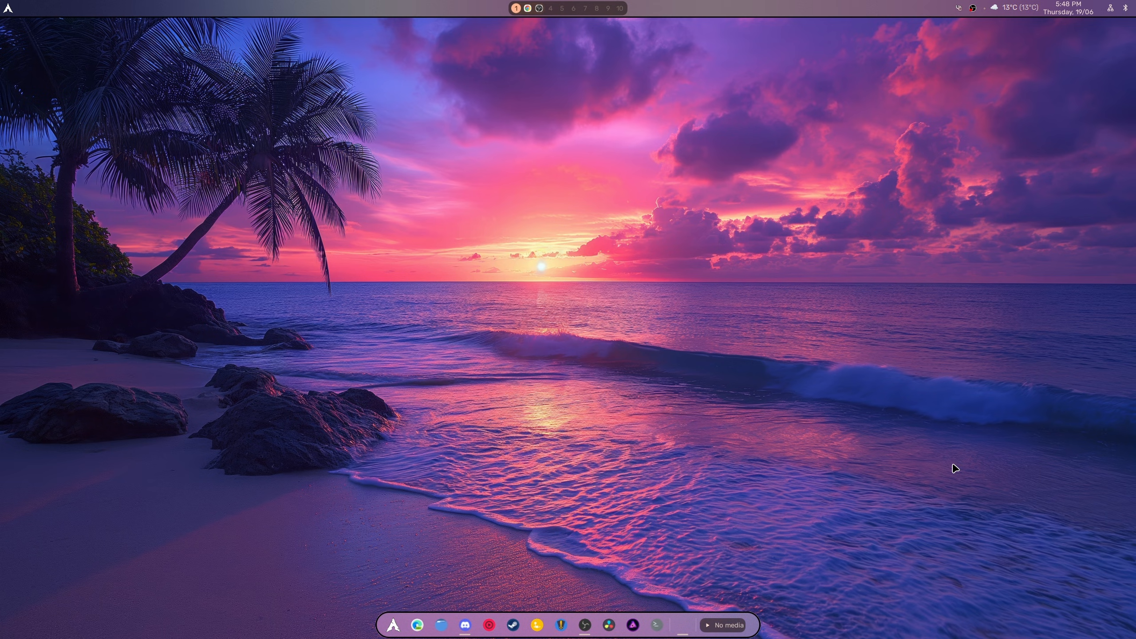
pyautogui.moveTo(973, 402)
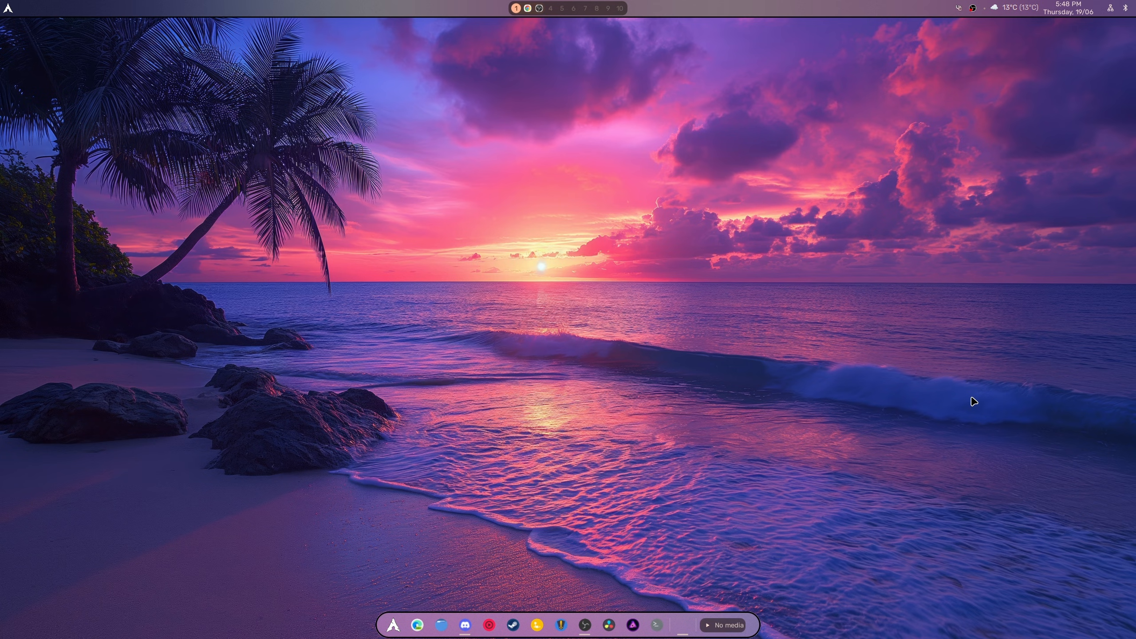
pyautogui.moveTo(674, 15)
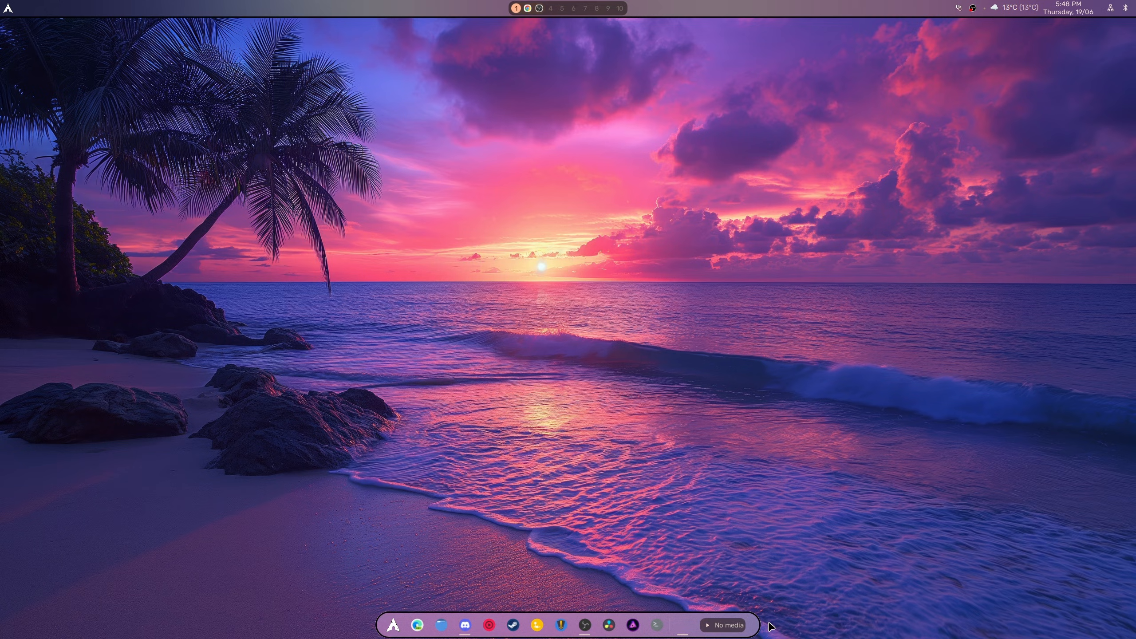
pyautogui.moveTo(861, 6)
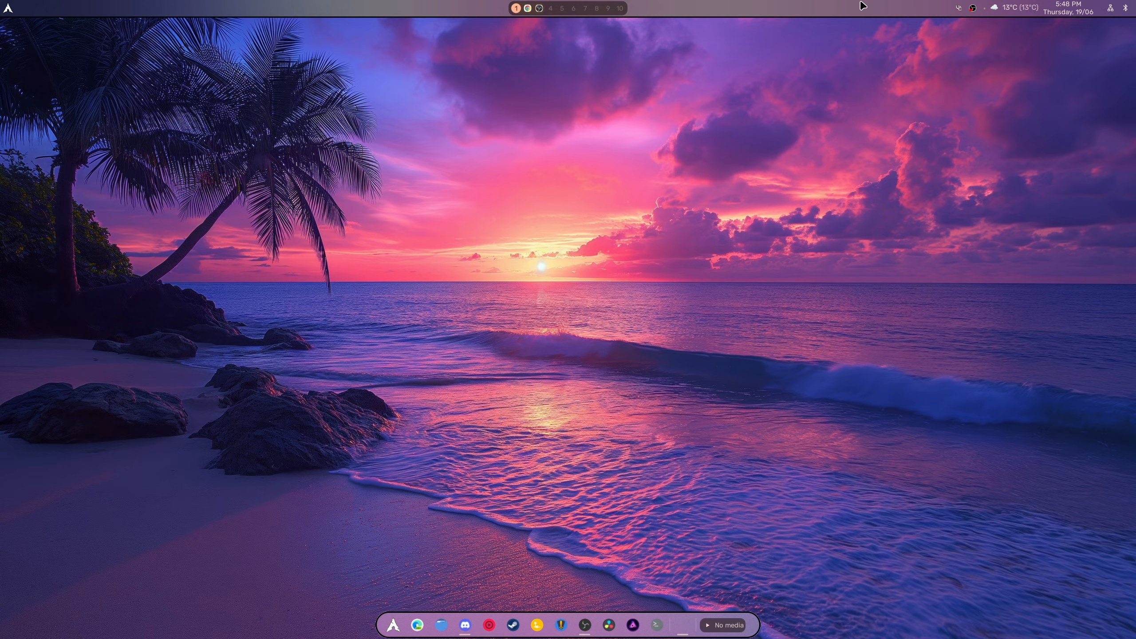